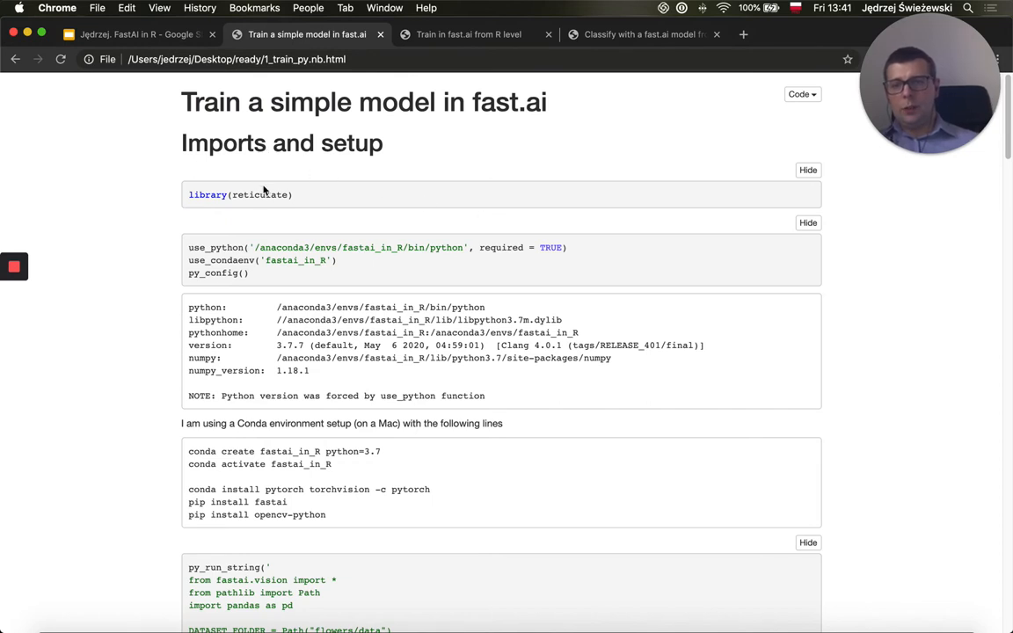
pyautogui.moveTo(276, 210)
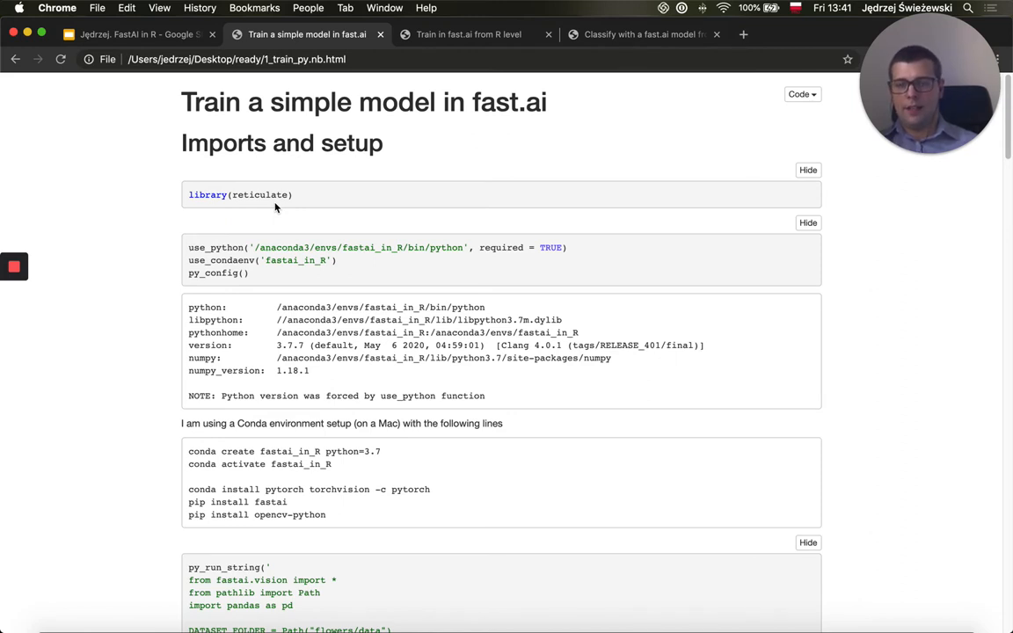
pyautogui.moveTo(284, 218)
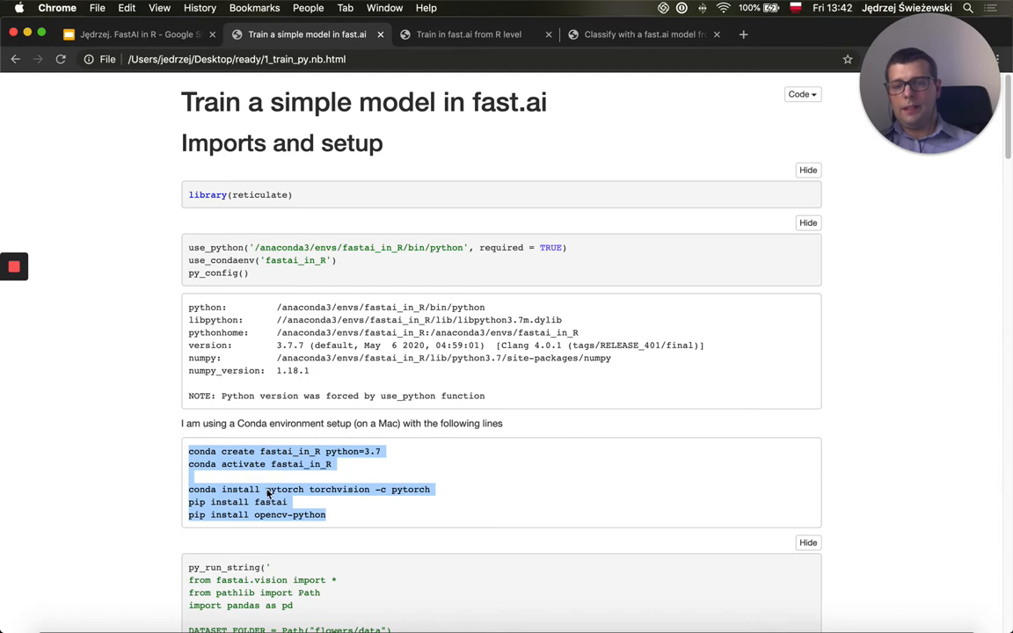
pyautogui.moveTo(282, 519)
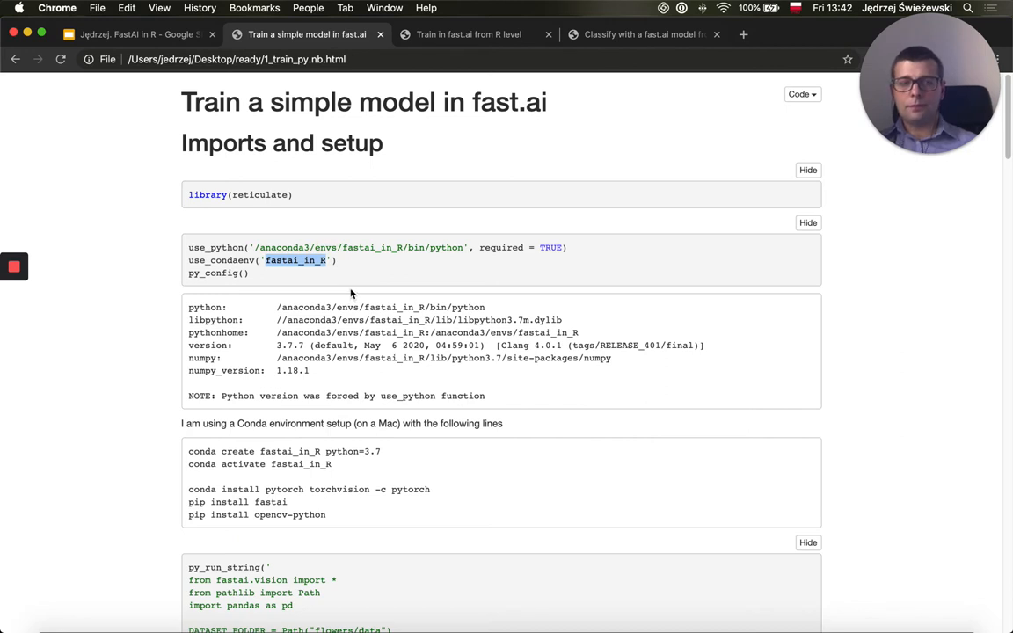
# Step: Scroll past the conda setup and imports, highlighting py_run_string, down toward Prepare data
pyautogui.scroll(-3)
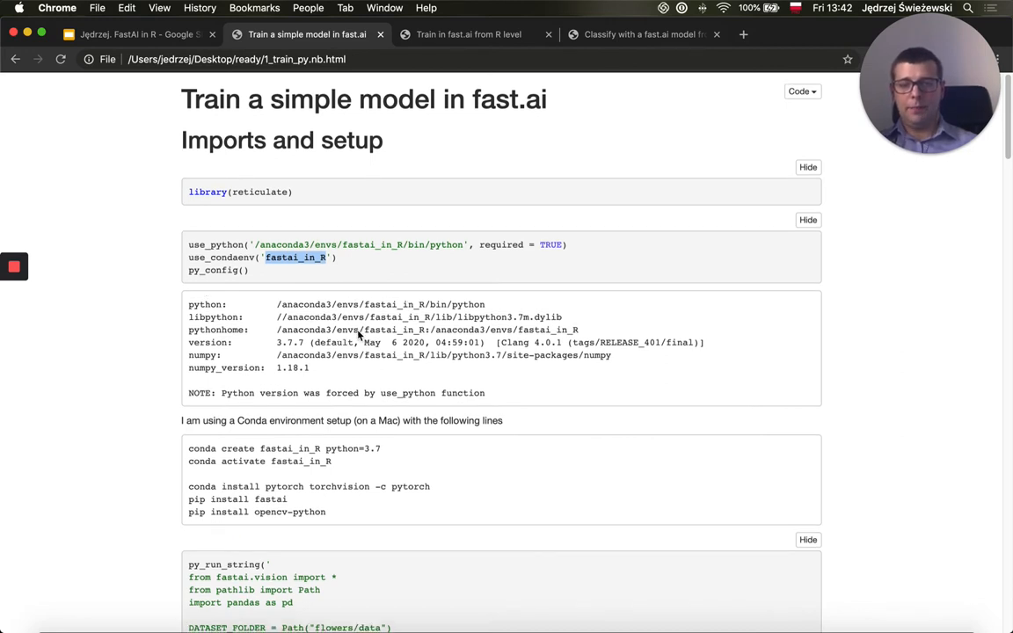
pyautogui.scroll(-3)
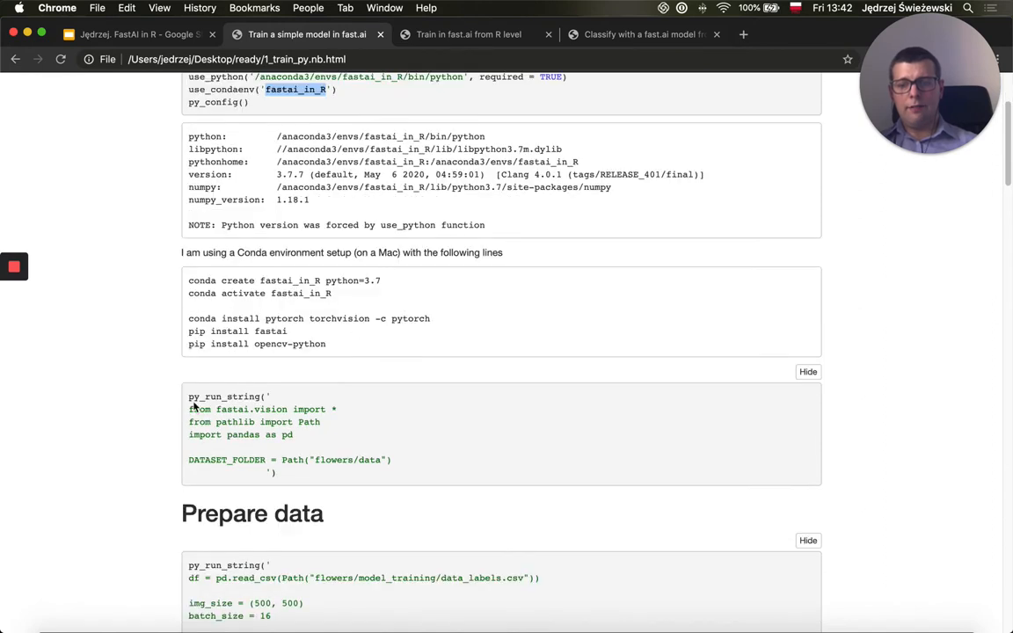
pyautogui.doubleClick(225, 396)
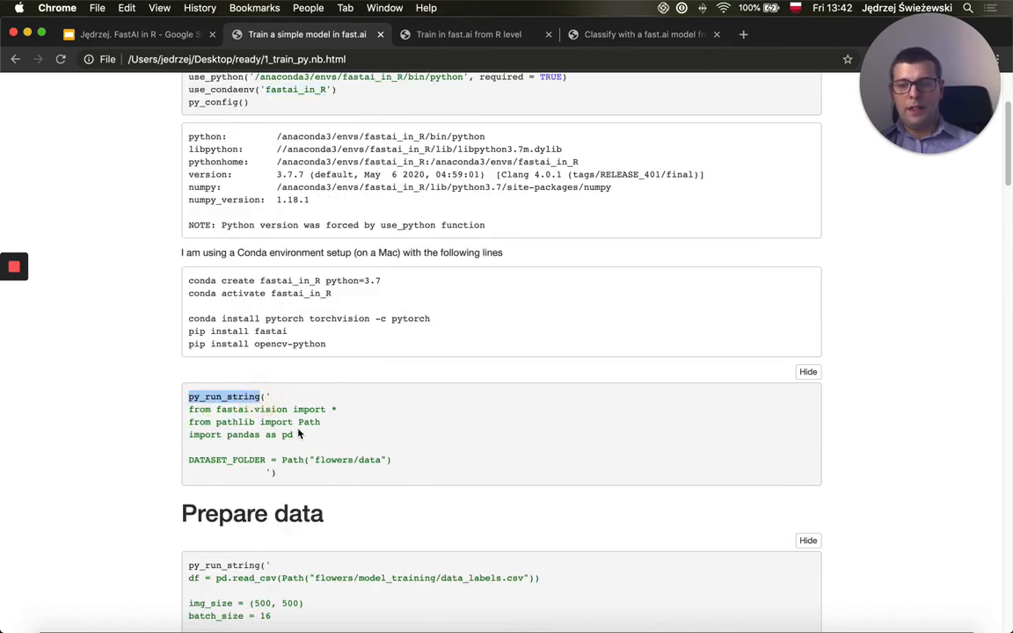
pyautogui.moveTo(271, 447)
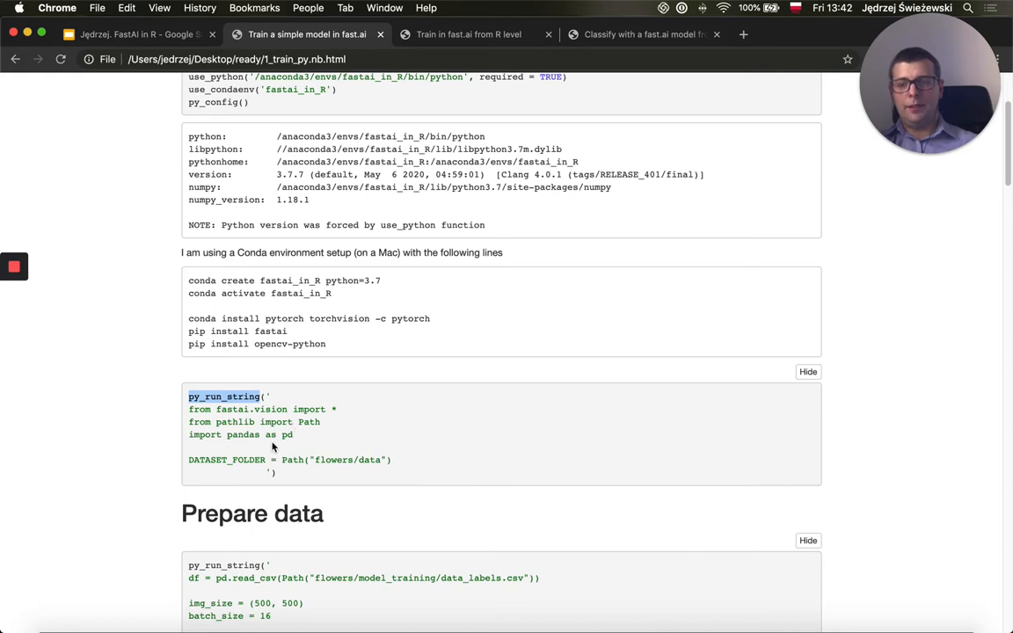
pyautogui.moveTo(225, 429)
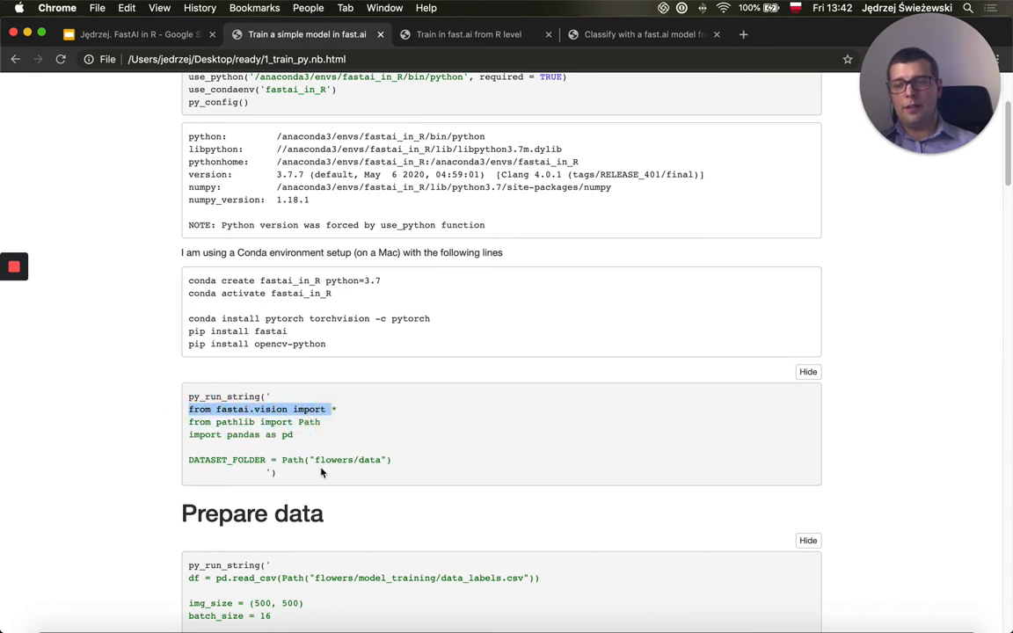
pyautogui.scroll(-3)
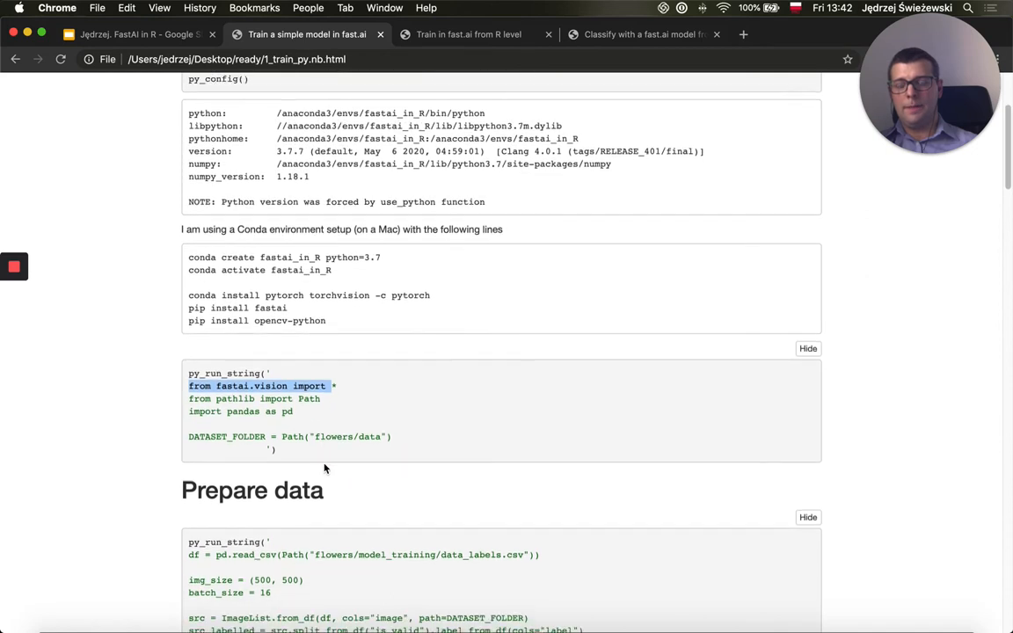
# Step: Scroll the Prepare data section to the 240-row labels table and flower image grid
pyautogui.scroll(-3)
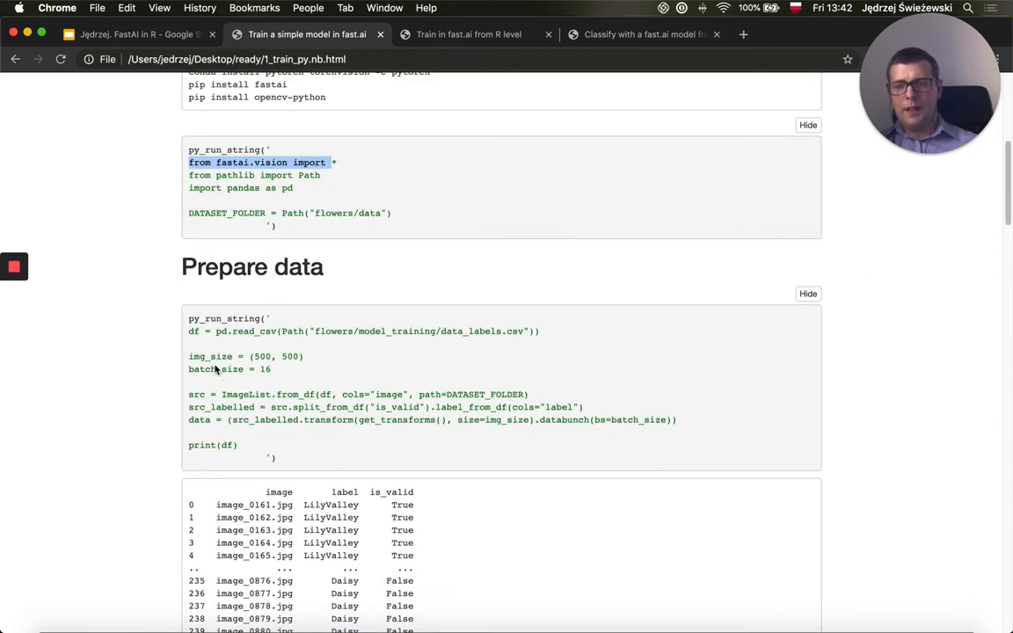
pyautogui.moveTo(189, 334)
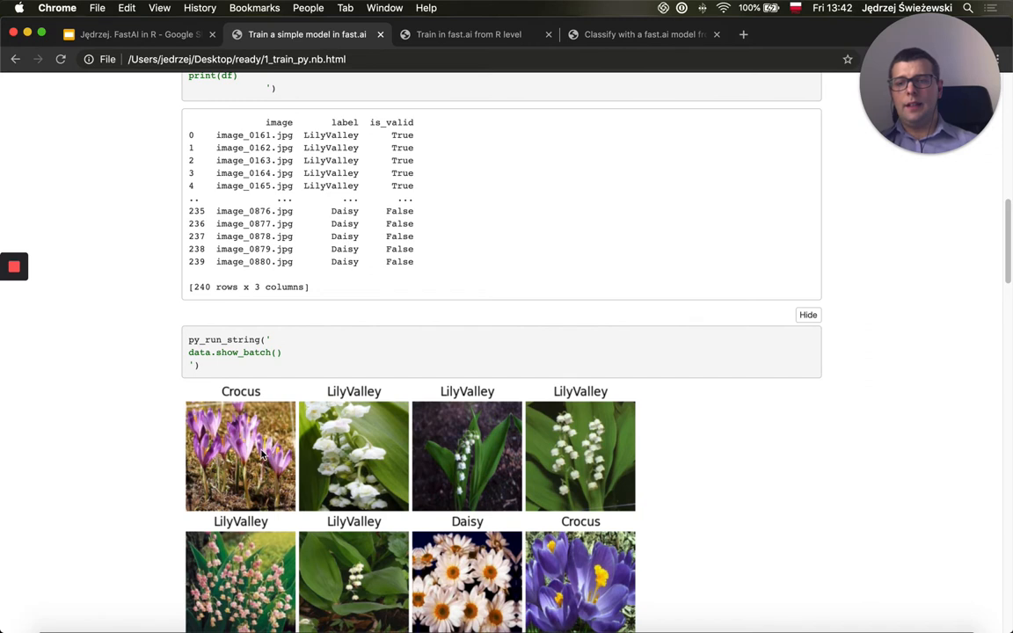
pyautogui.moveTo(361, 411)
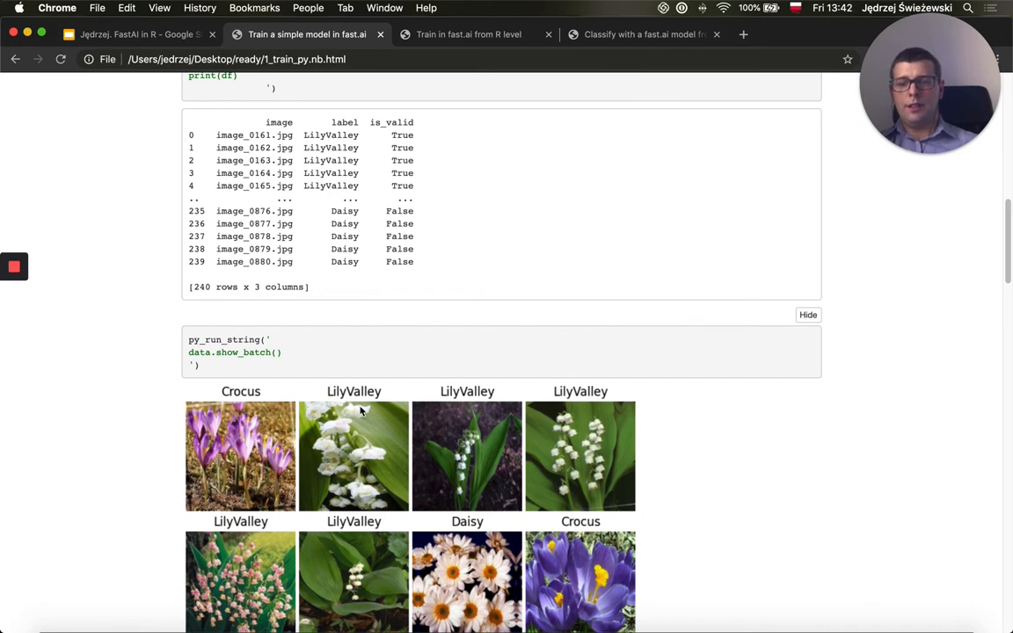
pyautogui.moveTo(485, 563)
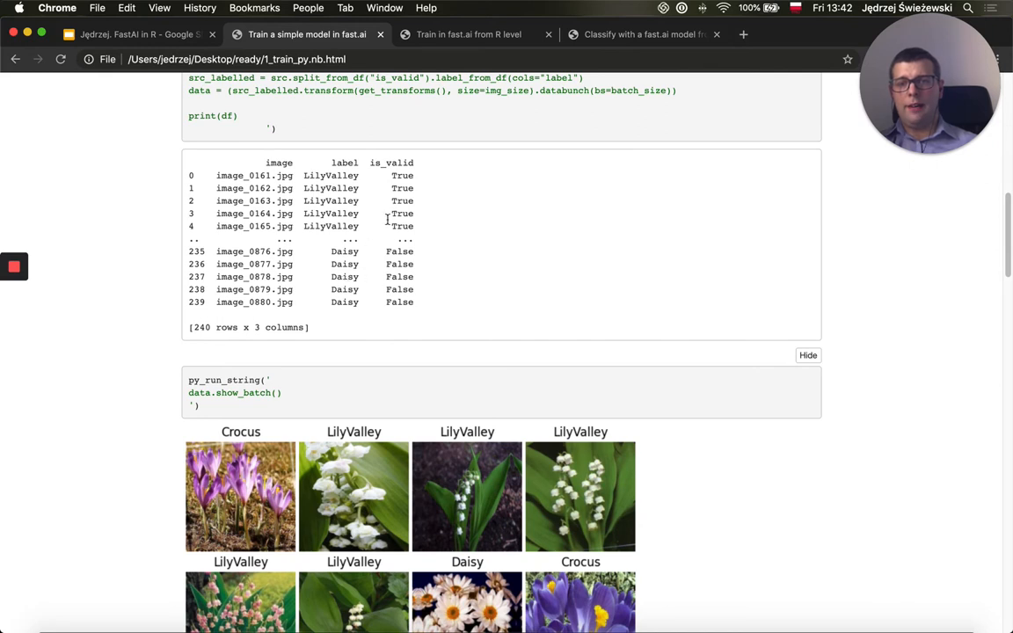
pyautogui.moveTo(398, 297)
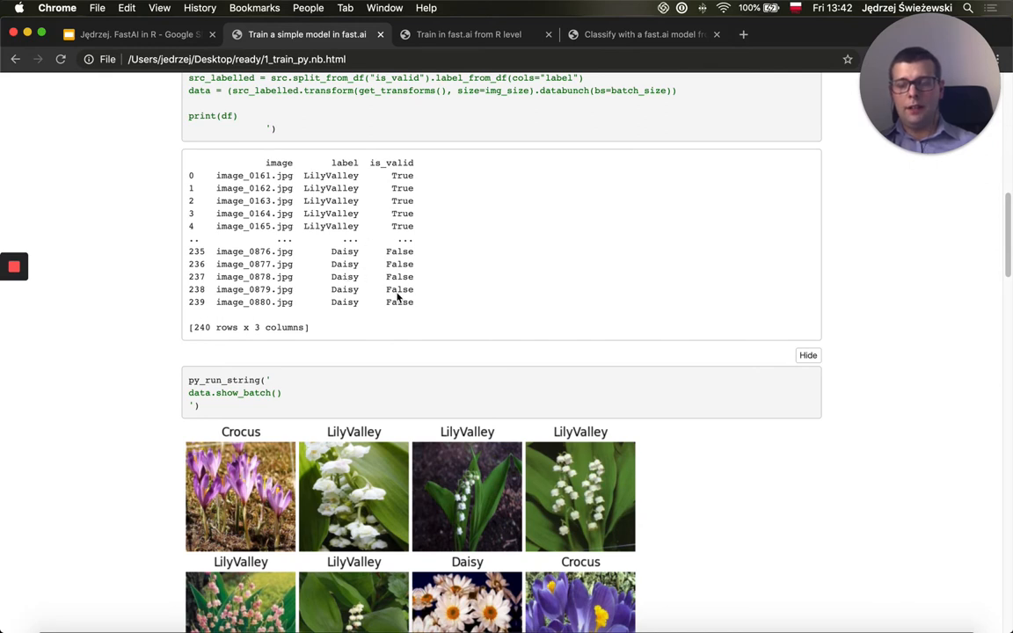
pyautogui.moveTo(439, 278)
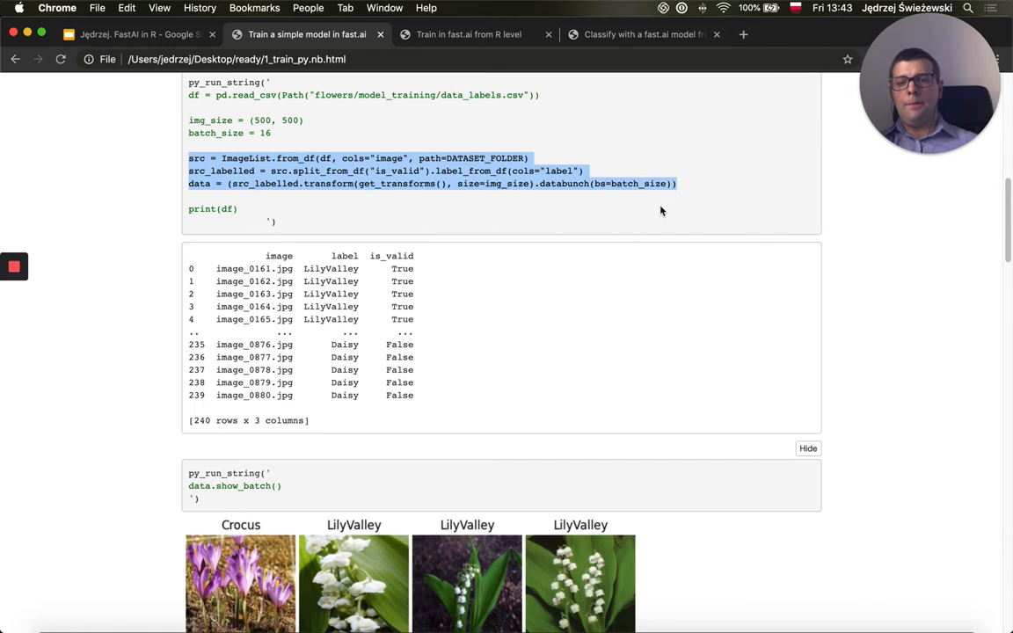
pyautogui.moveTo(562, 187)
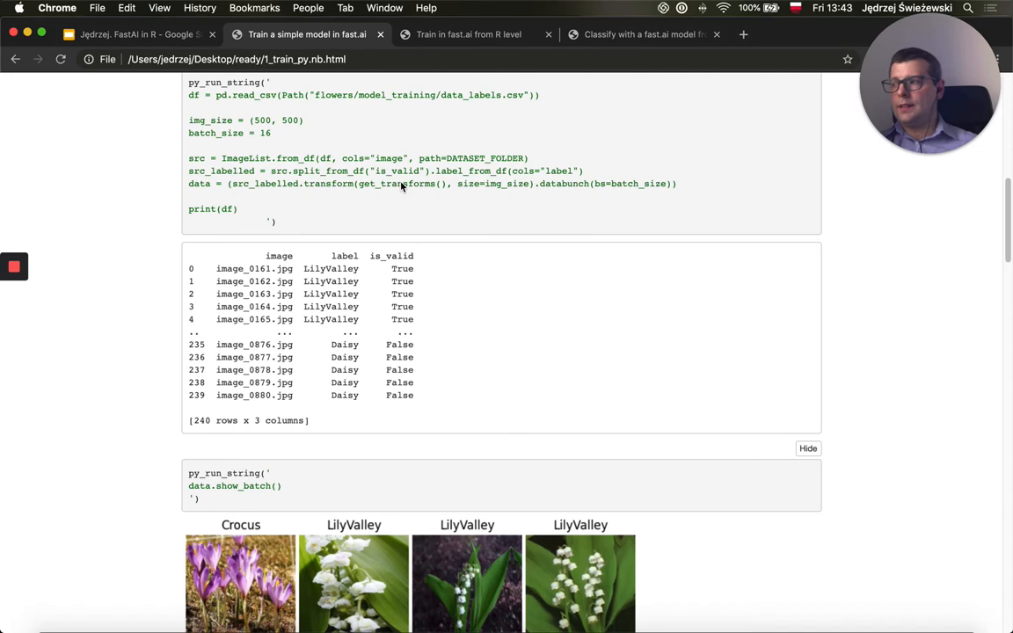
pyautogui.moveTo(378, 174)
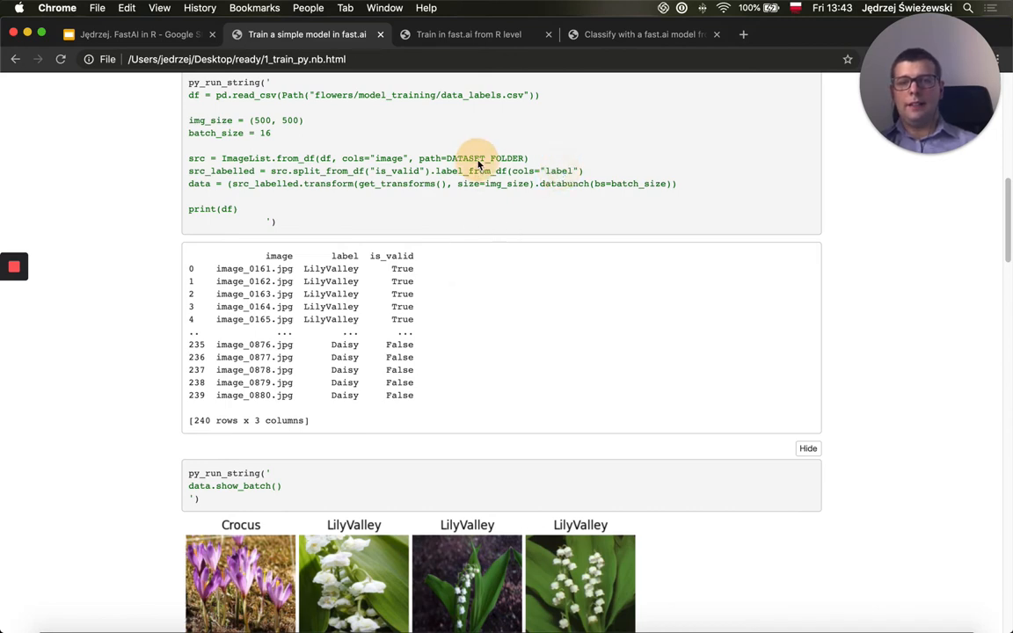
pyautogui.scroll(-3)
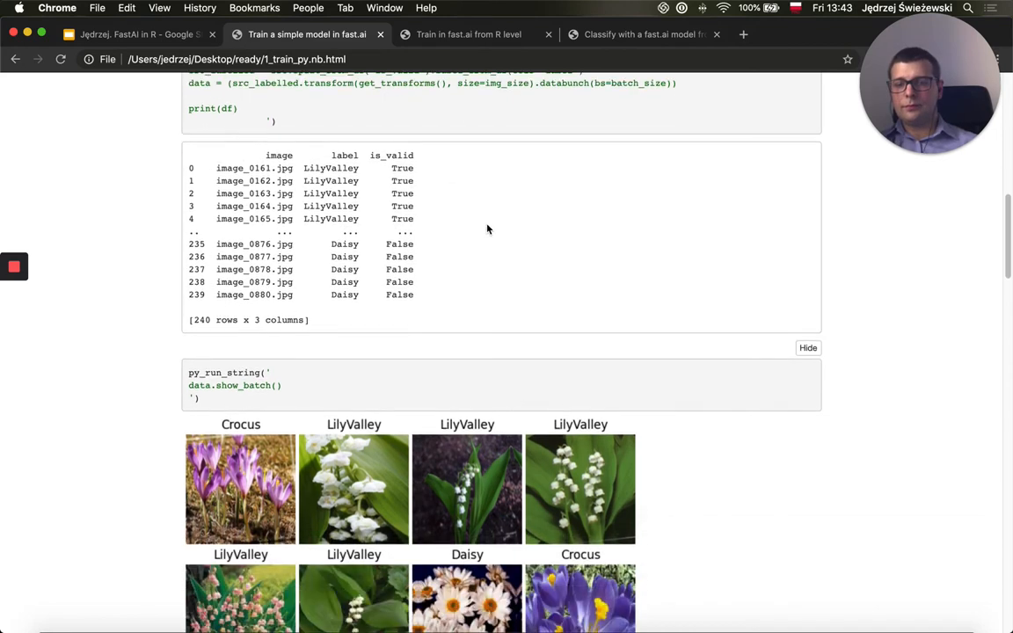
# Step: Review the Define learner code, highlighting learn and the learn.lr_find call
pyautogui.scroll(-3)
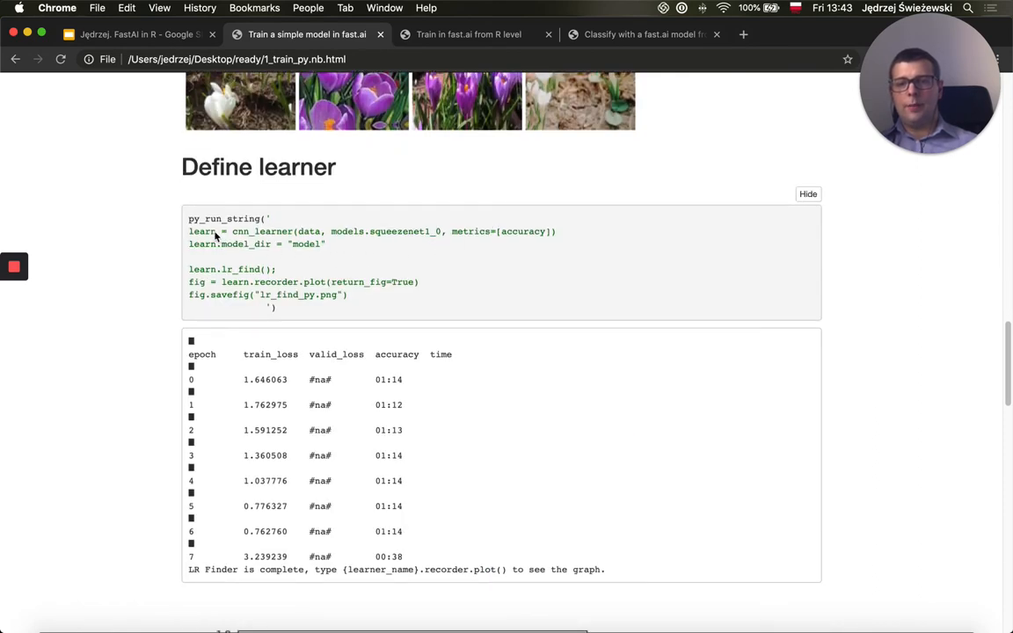
pyautogui.doubleClick(200, 232)
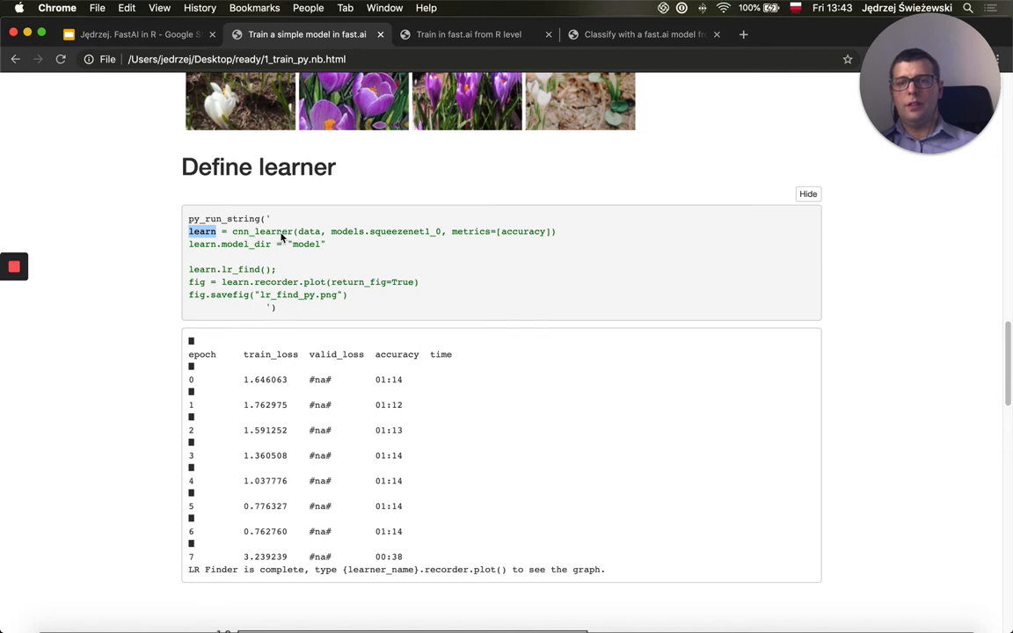
pyautogui.moveTo(313, 220)
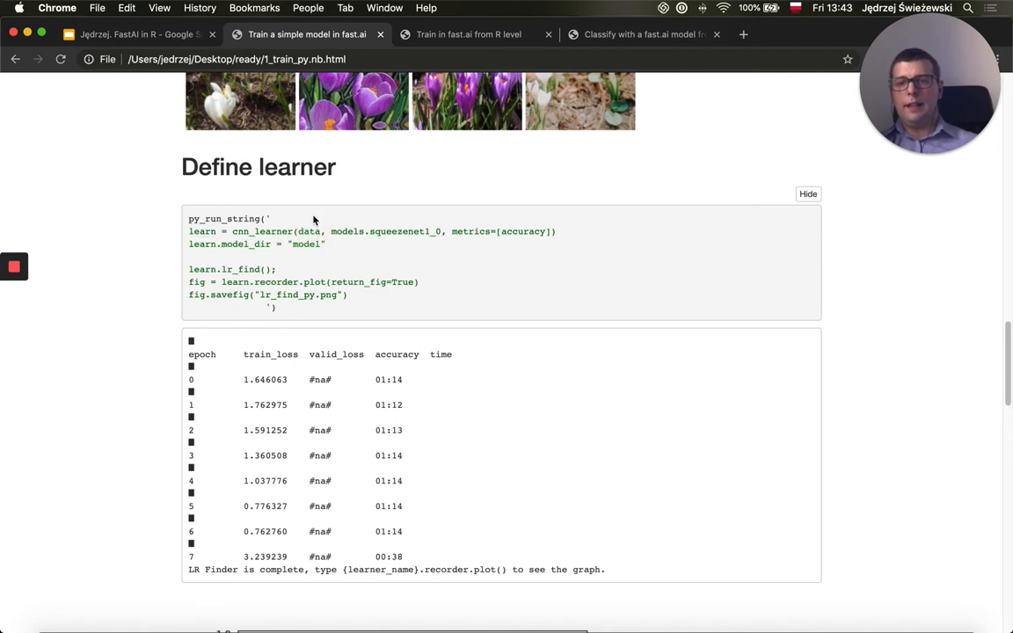
pyautogui.moveTo(330, 237)
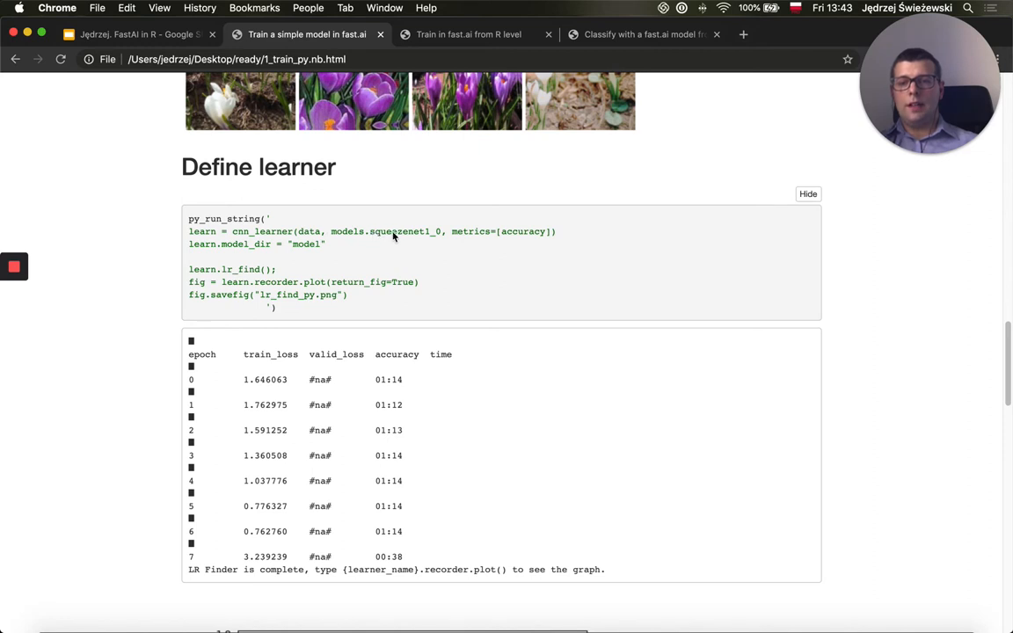
pyautogui.moveTo(422, 239)
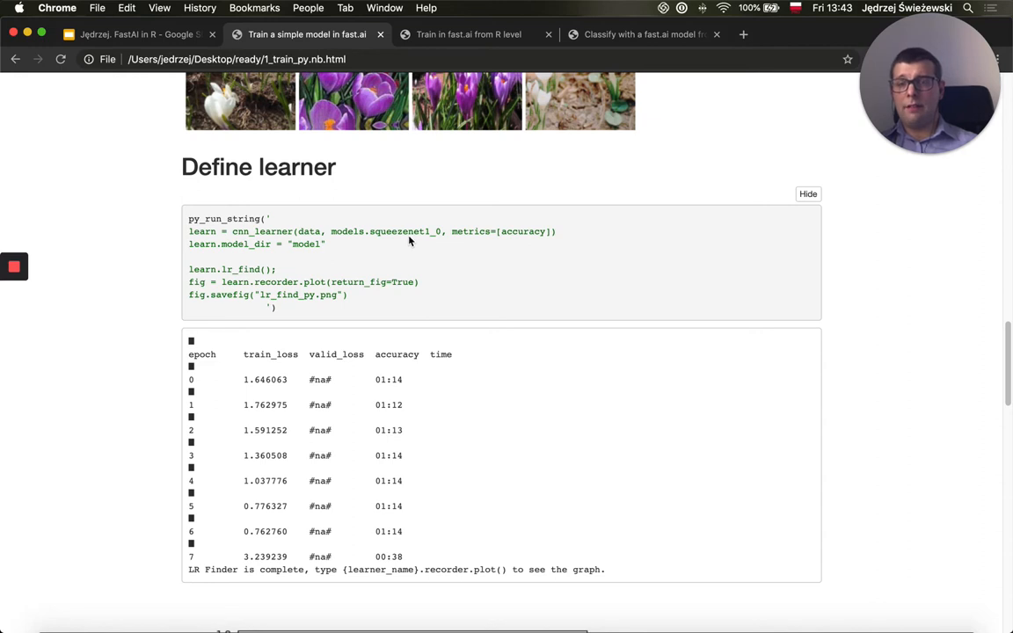
pyautogui.moveTo(405, 241)
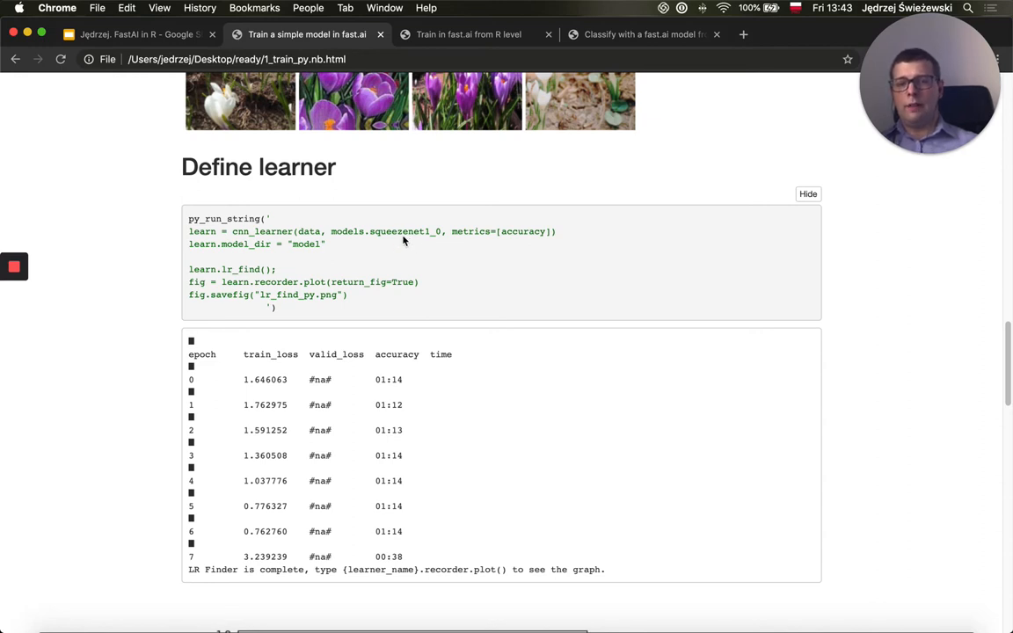
pyautogui.moveTo(390, 237)
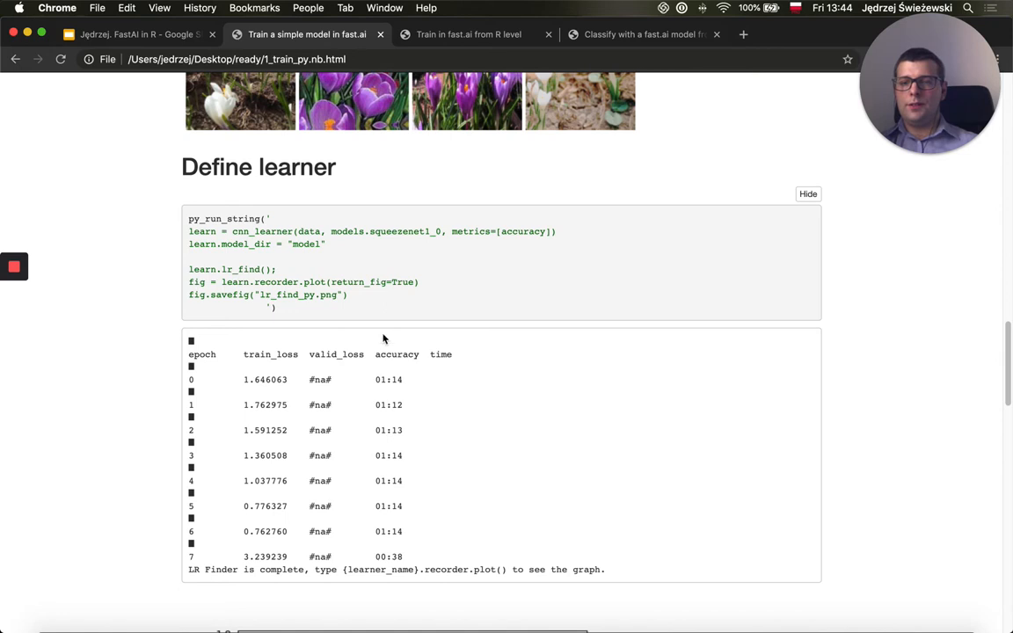
pyautogui.moveTo(390, 294)
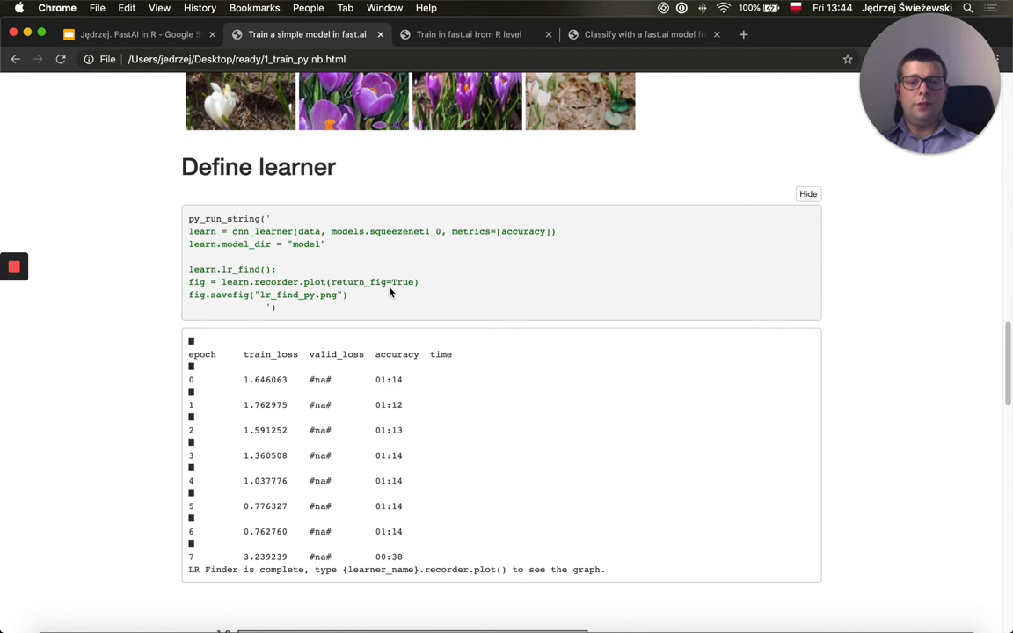
pyautogui.moveTo(506, 264)
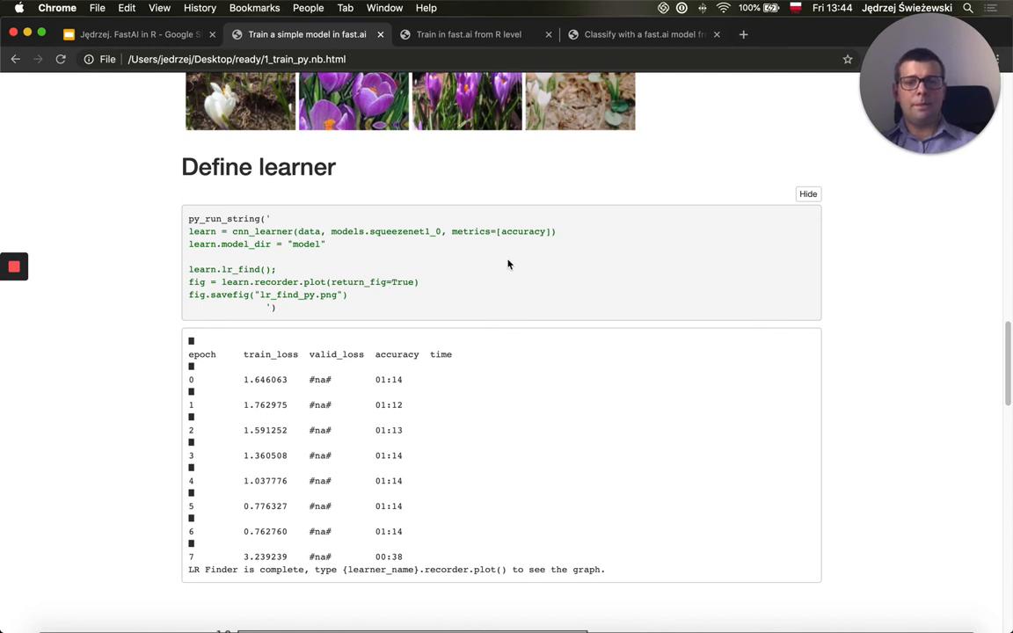
pyautogui.doubleClick(522, 232)
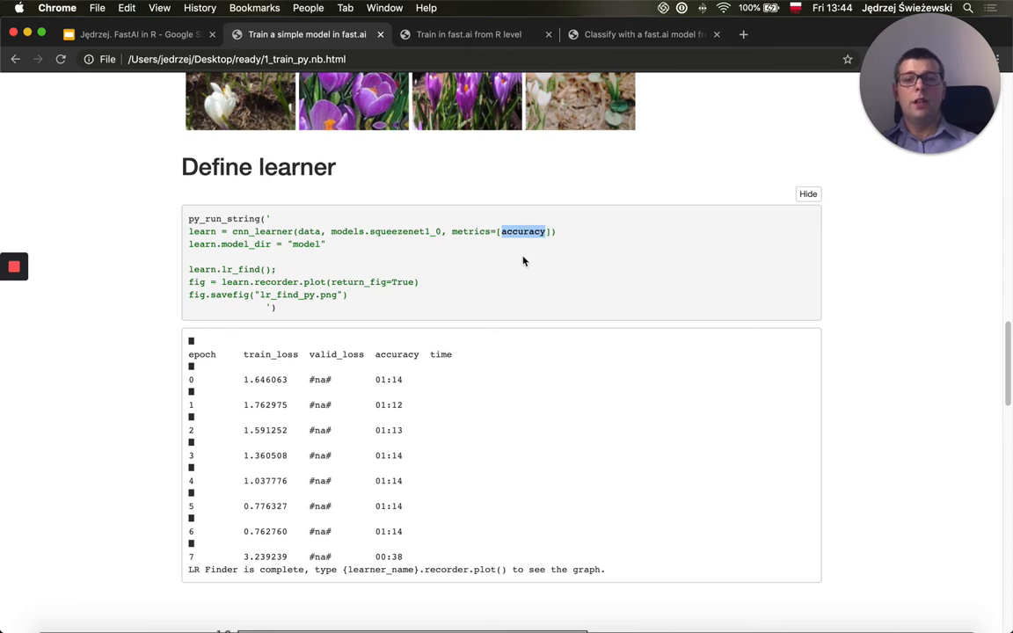
pyautogui.scroll(-3)
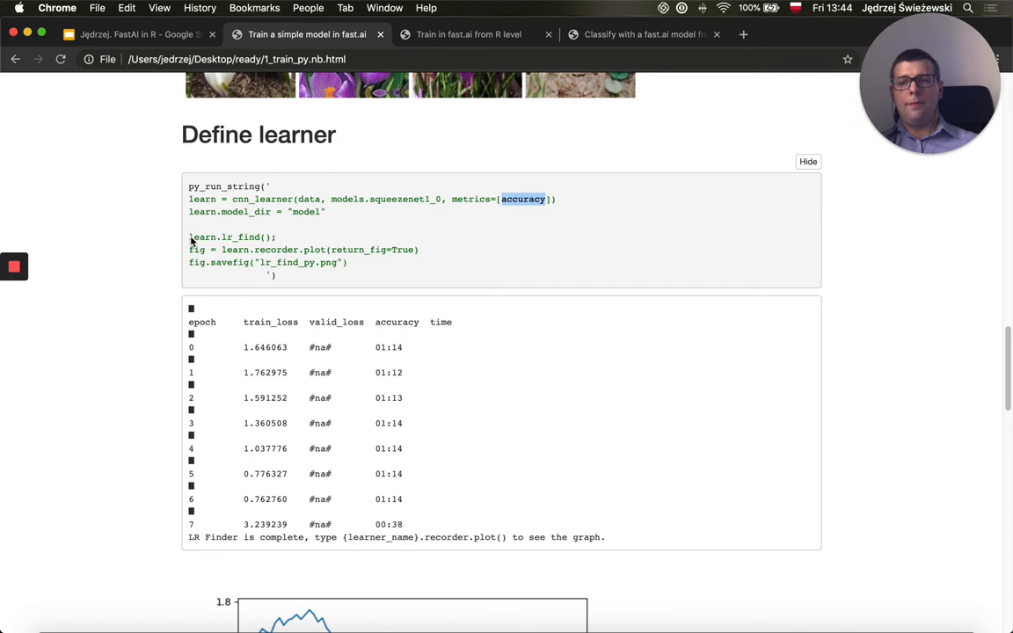
pyautogui.doubleClick(225, 235)
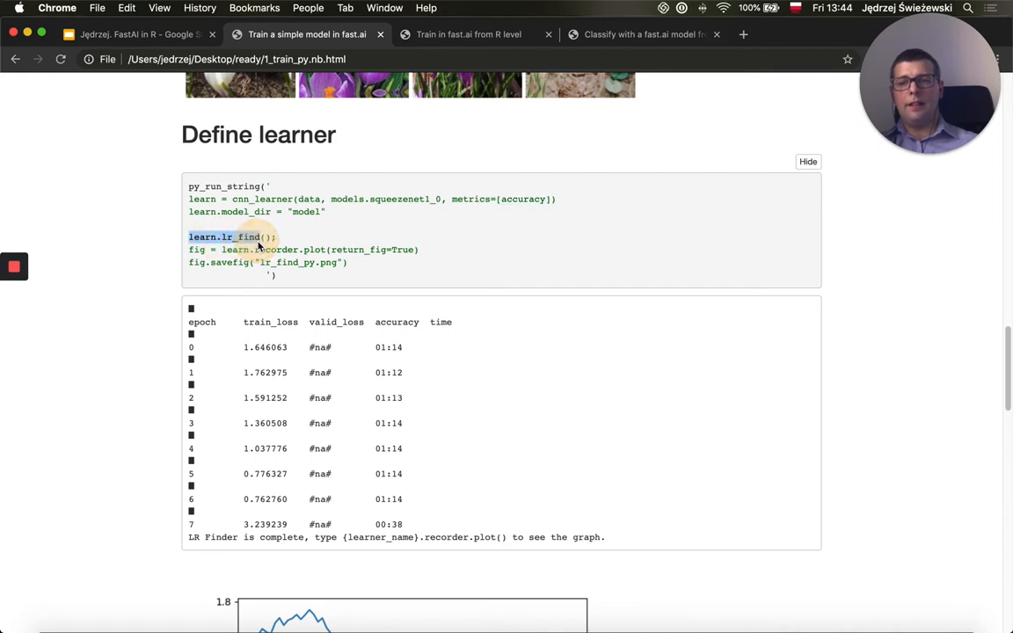
# Step: Scroll down to the learning-rate finder output and Loss vs Learning Rate plot
pyautogui.scroll(-3)
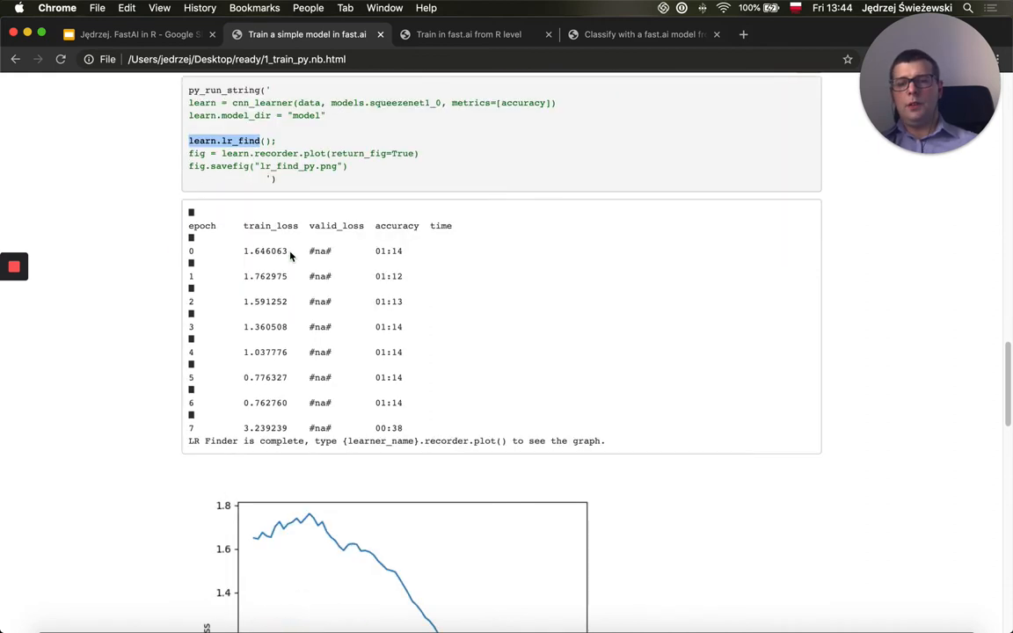
pyautogui.scroll(-3)
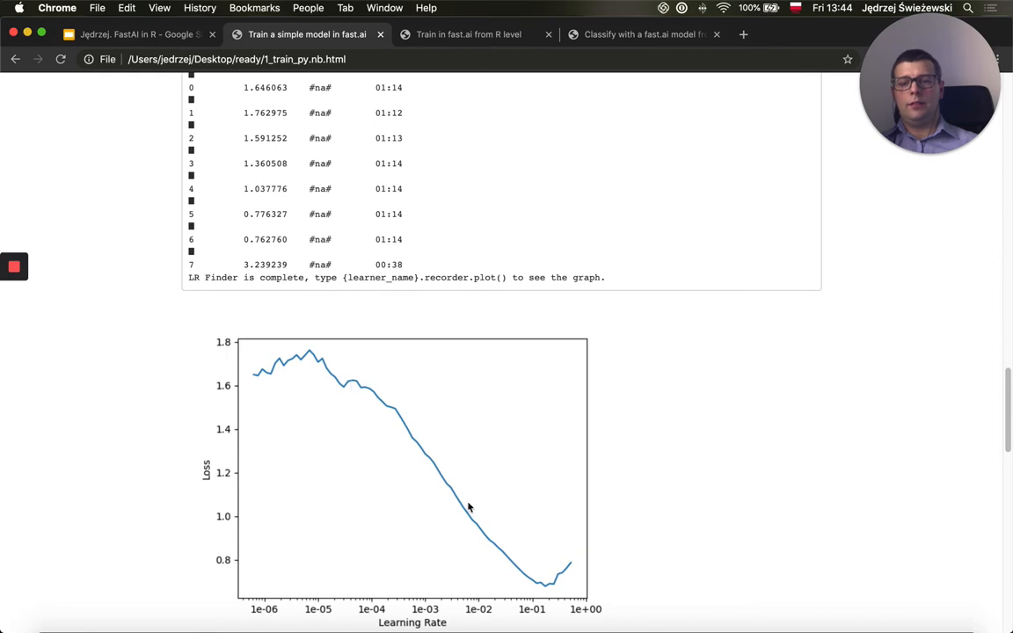
pyautogui.moveTo(580, 545)
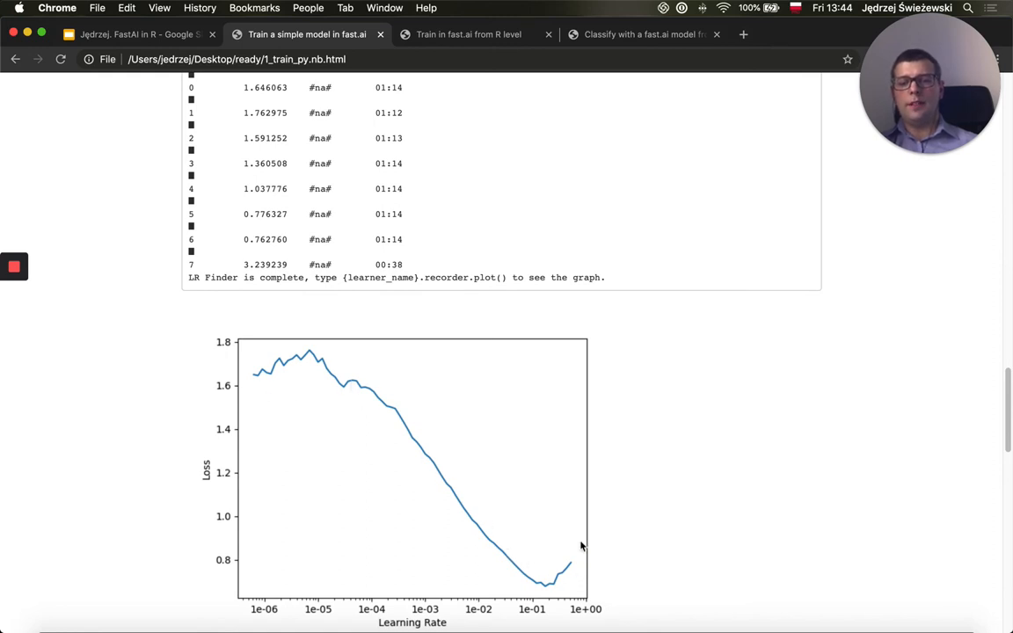
pyautogui.scroll(-3)
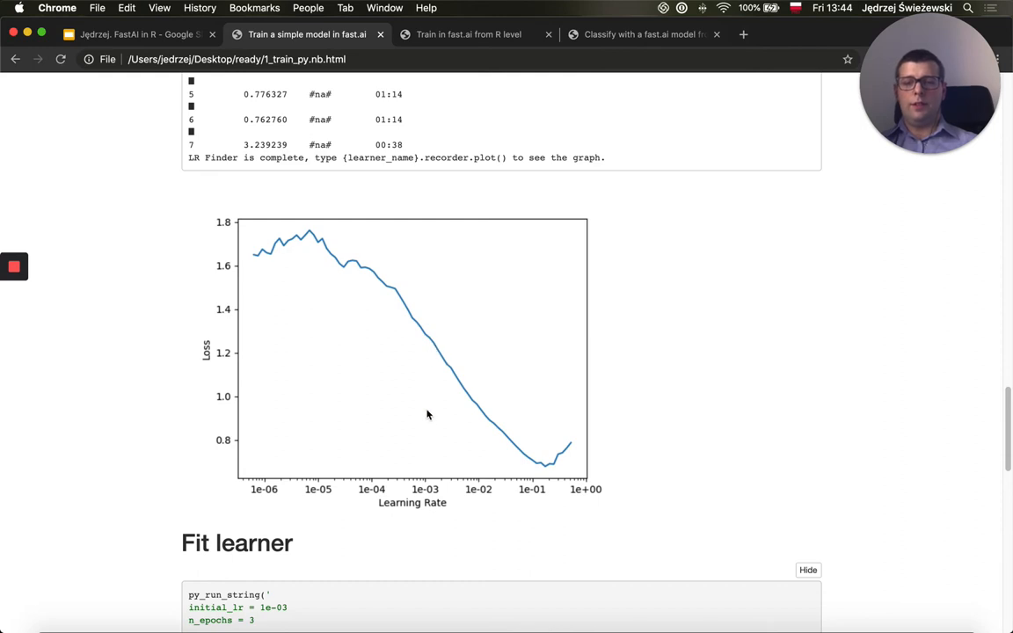
# Step: Scroll to Fit learner and highlight the learn.fit_one_cycle call above its three-epoch results
pyautogui.scroll(-3)
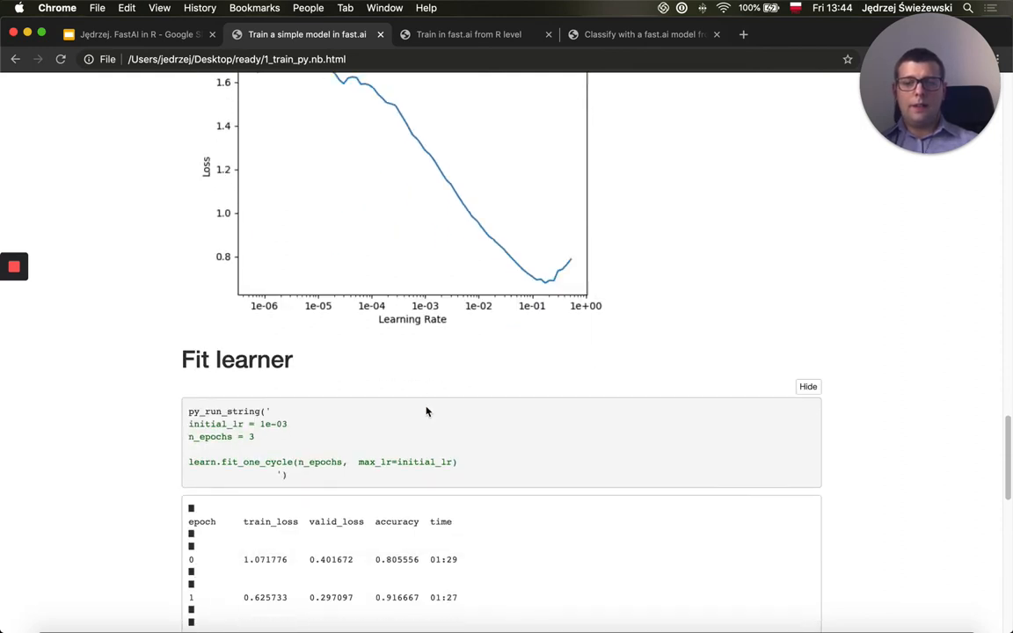
pyautogui.scroll(-3)
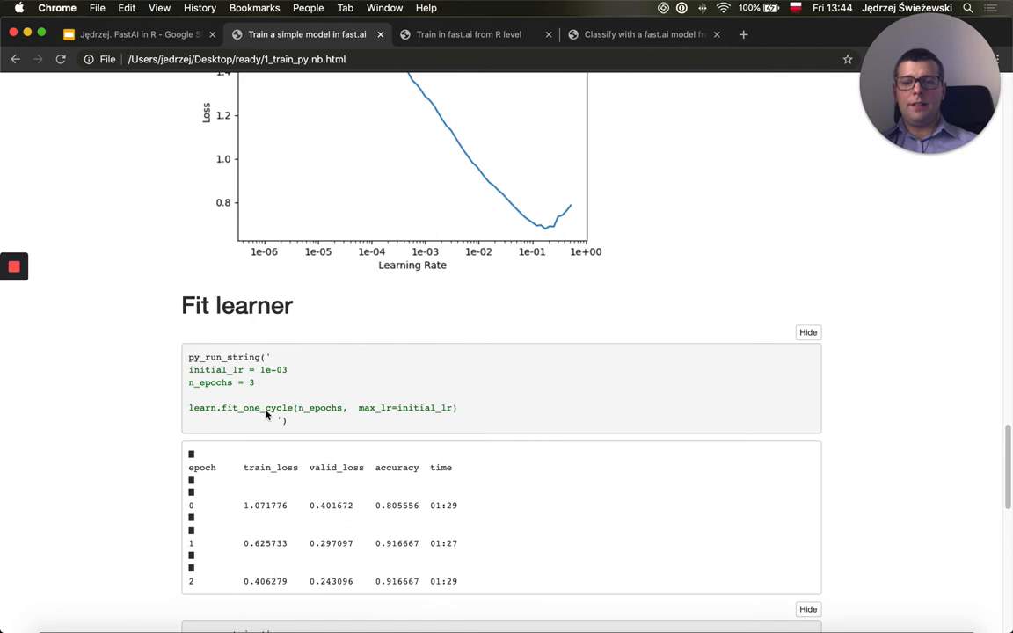
pyautogui.doubleClick(200, 408)
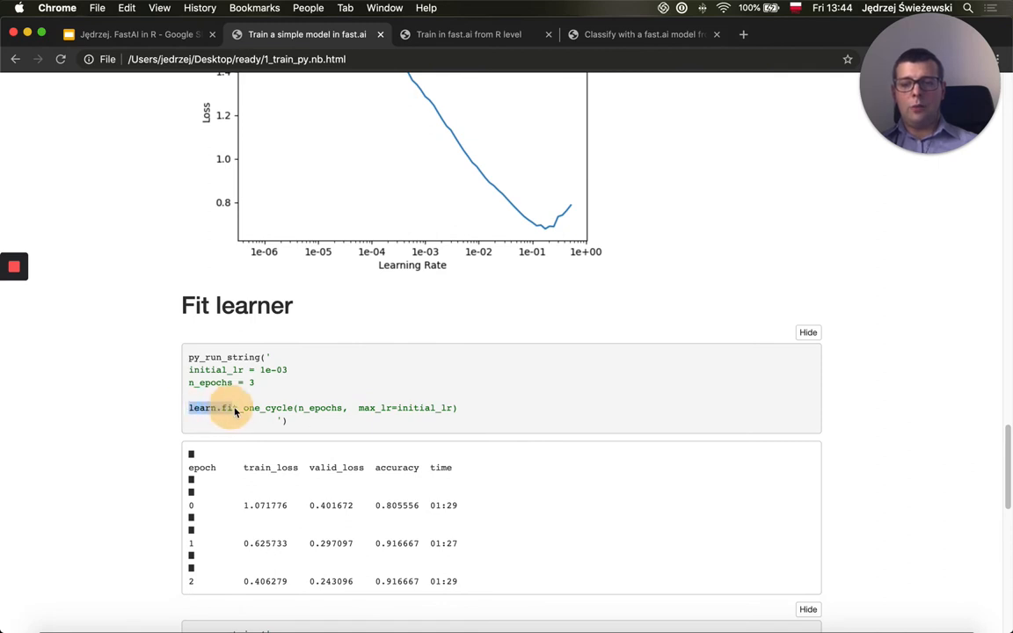
pyautogui.moveTo(219, 408); pyautogui.dragTo(295, 408)
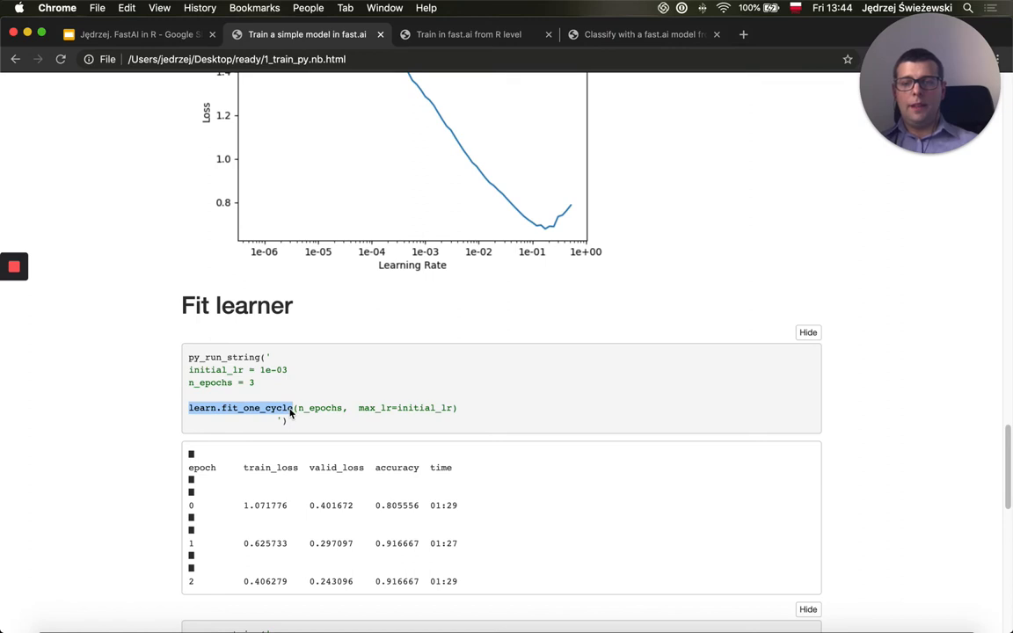
pyautogui.moveTo(317, 413)
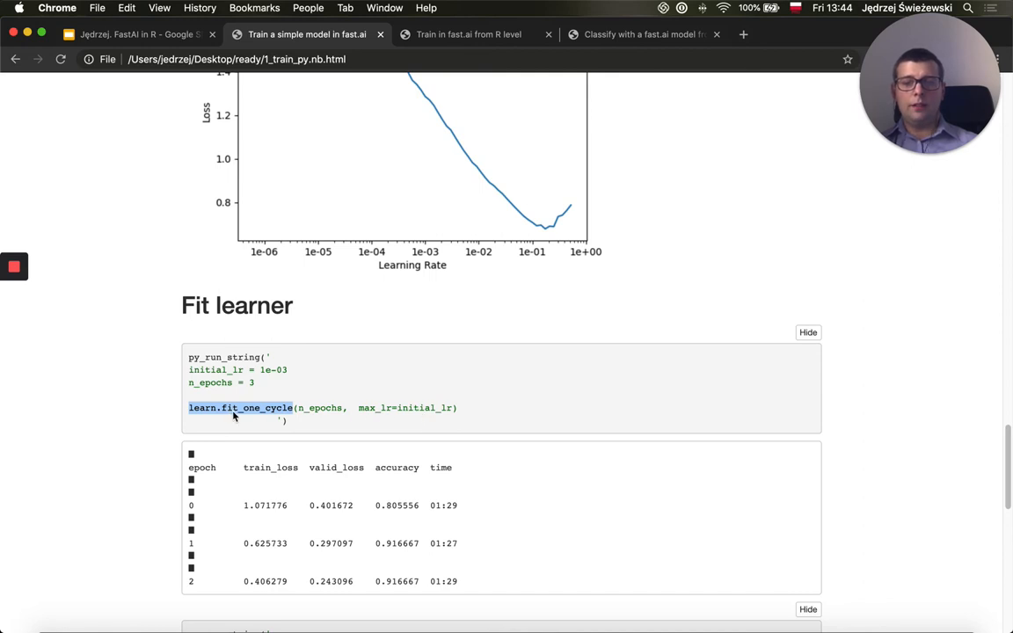
pyautogui.moveTo(246, 415)
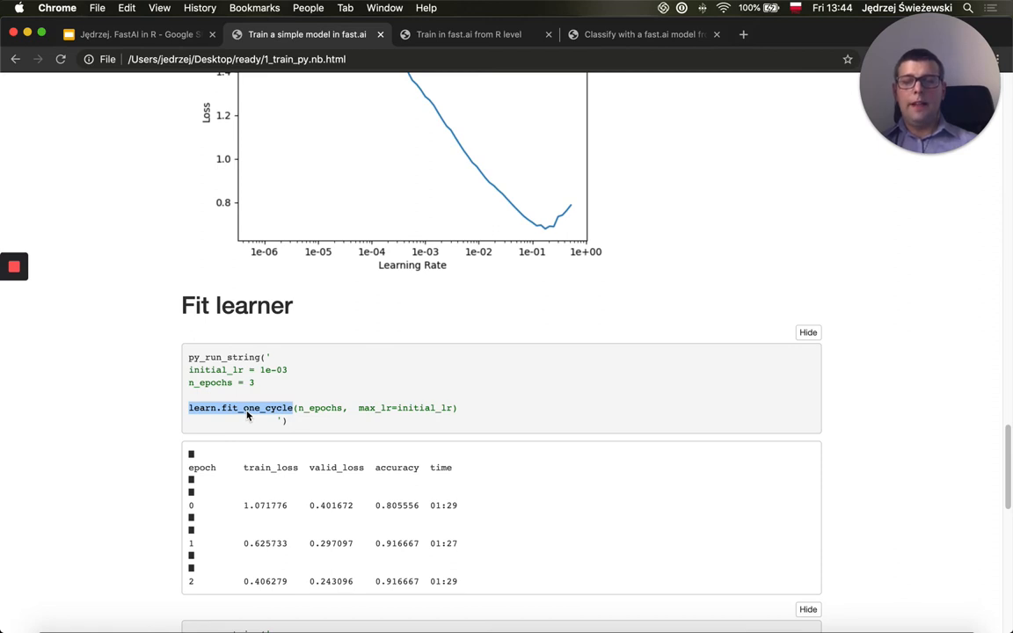
pyautogui.moveTo(267, 428)
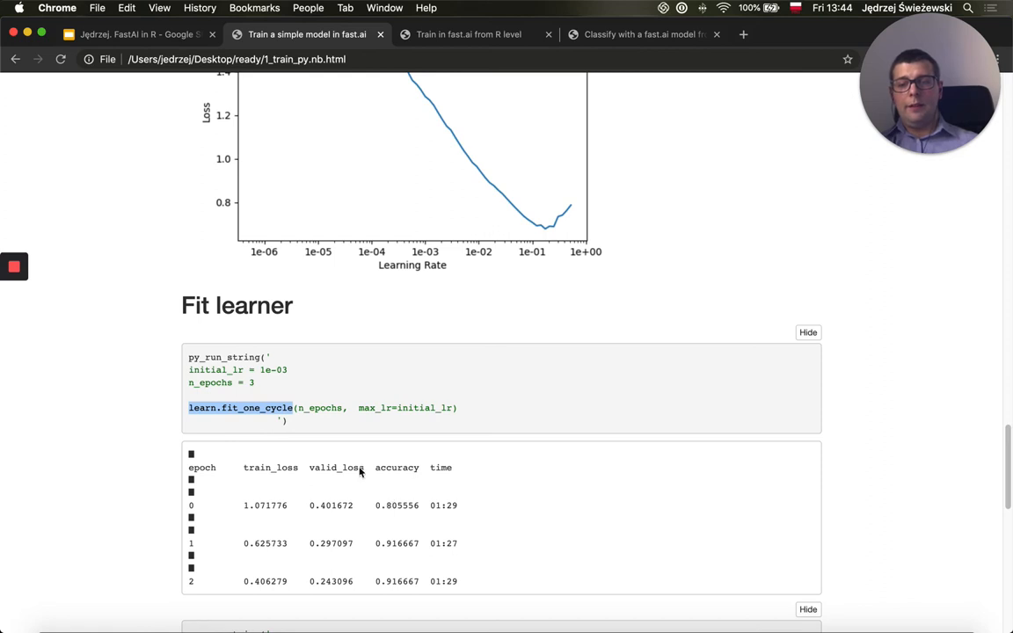
pyautogui.moveTo(406, 502)
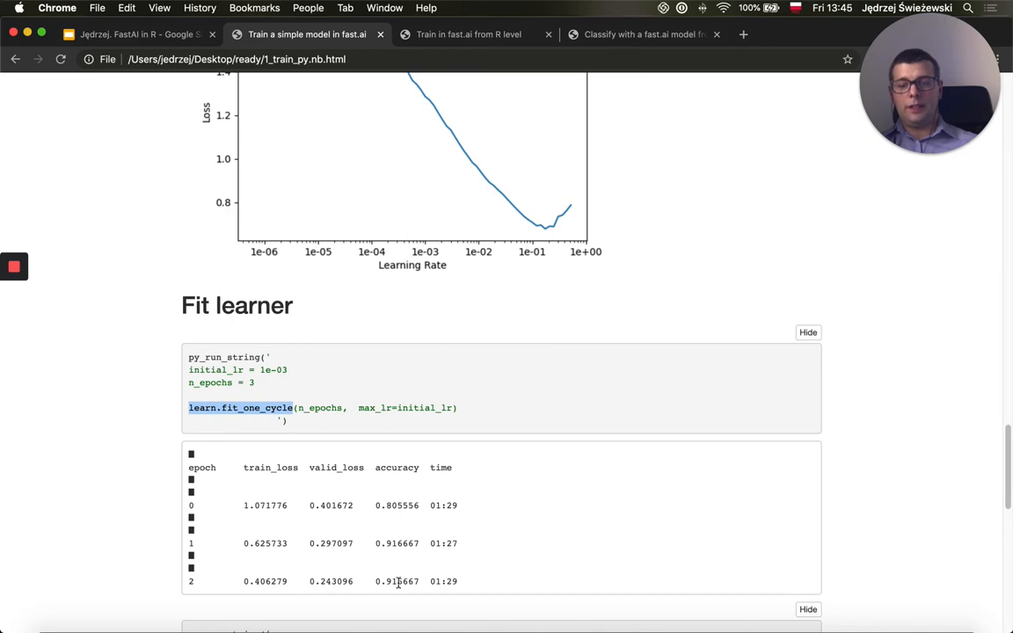
# Step: Scroll past the interpretation code to the Crocus, Daisy and LilyValley confusion matrix
pyautogui.scroll(-3)
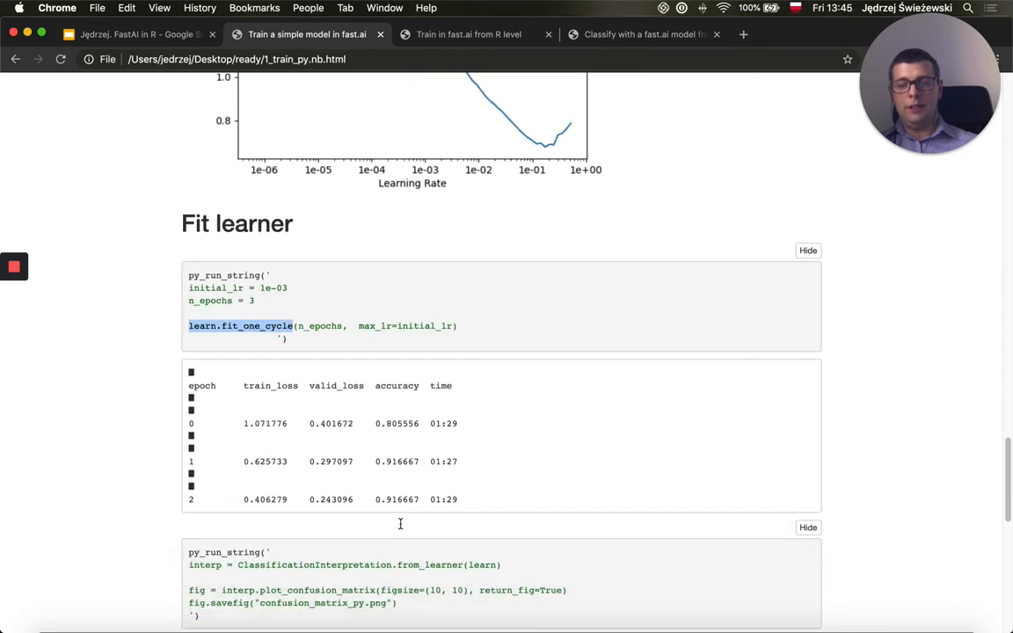
pyautogui.scroll(-3)
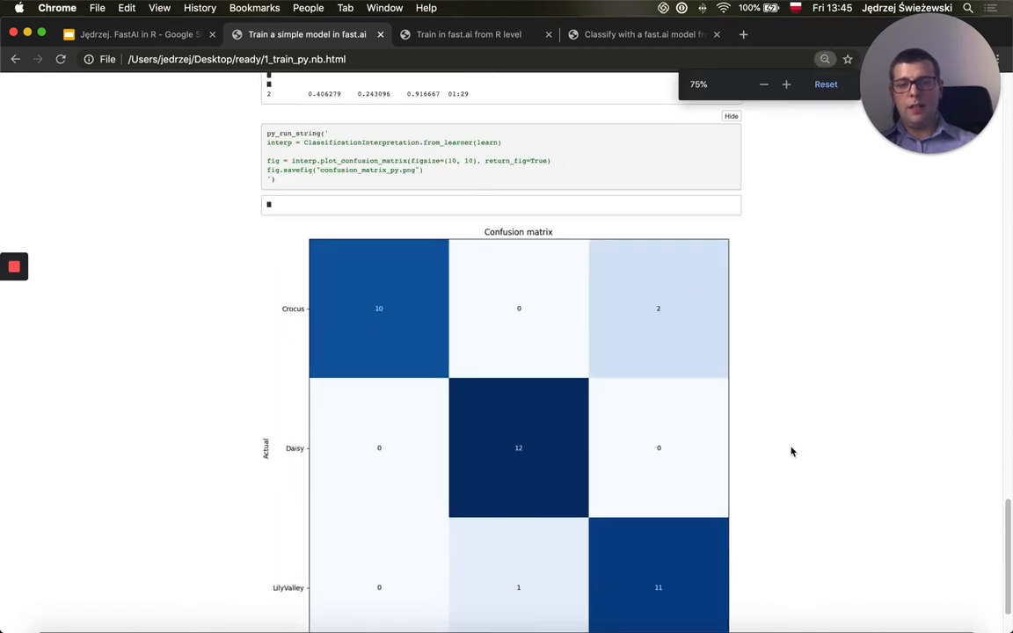
pyautogui.scroll(-3)
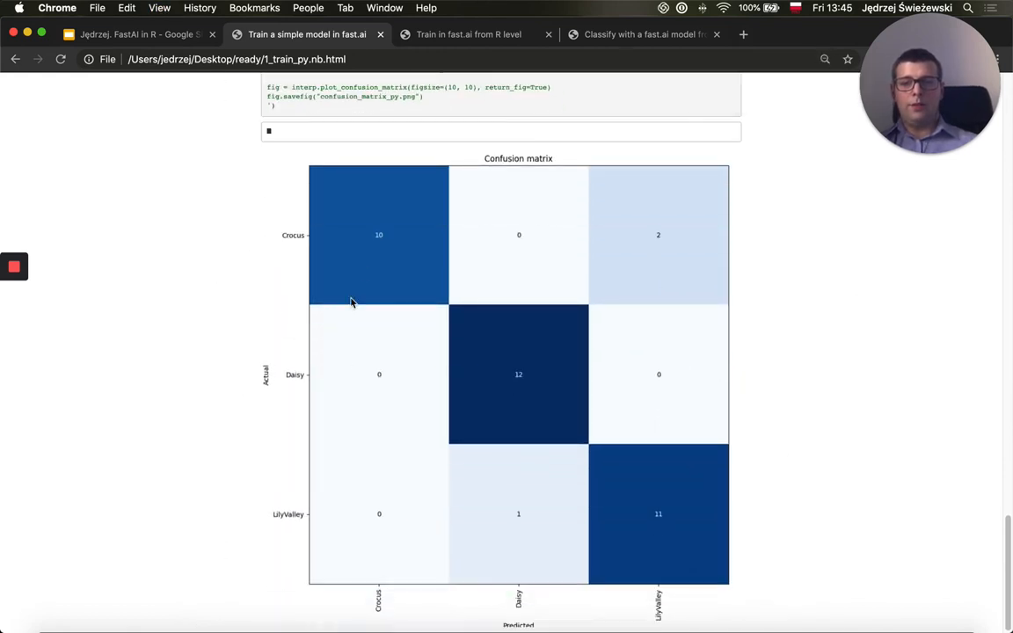
pyautogui.moveTo(696, 485)
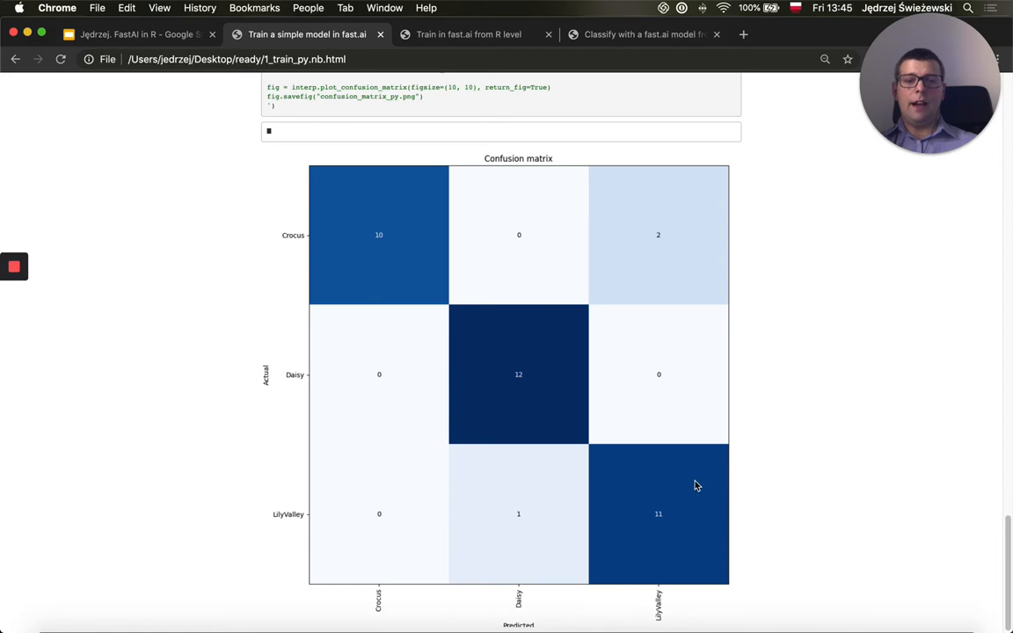
pyautogui.moveTo(630, 292)
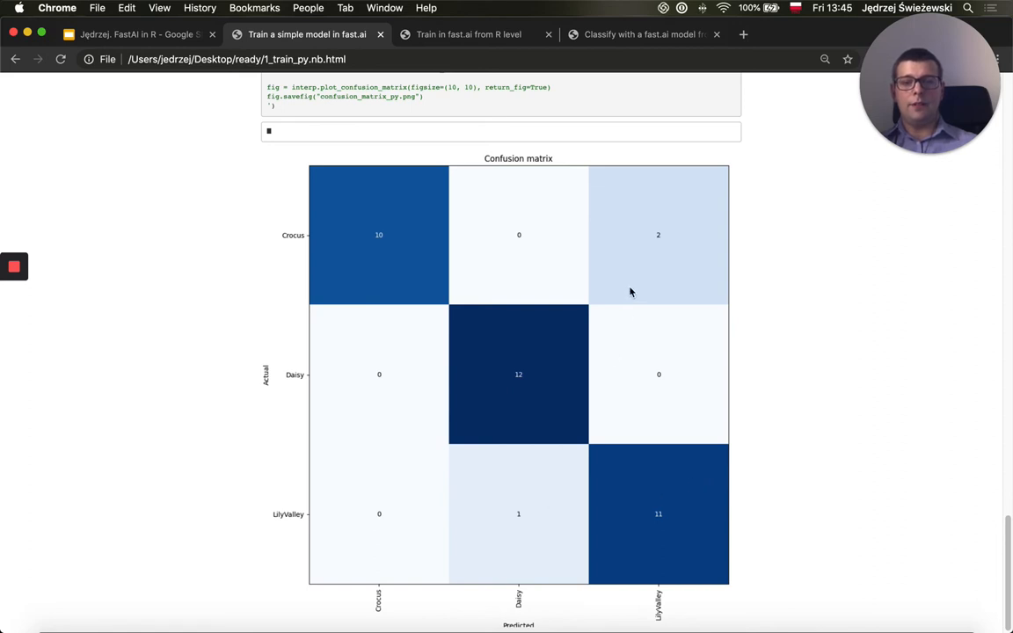
pyautogui.moveTo(605, 306)
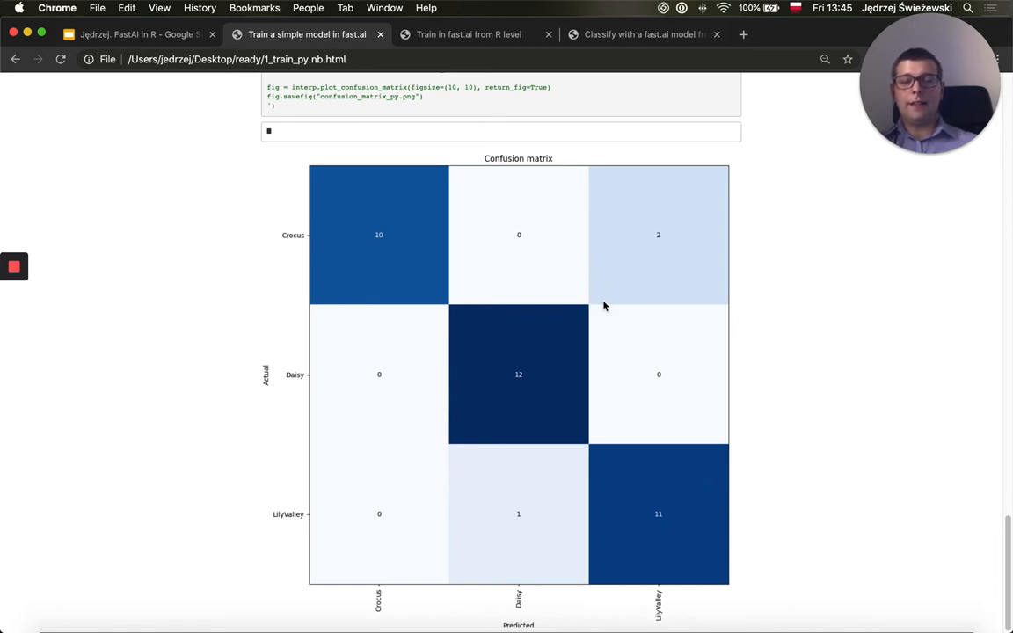
pyautogui.moveTo(383, 144)
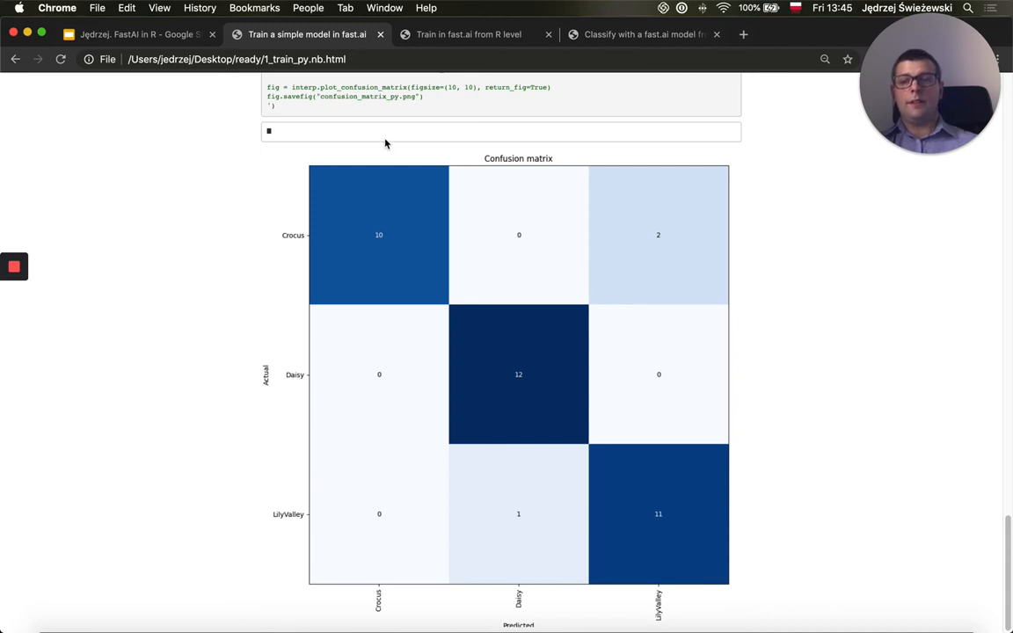
pyautogui.moveTo(378, 139)
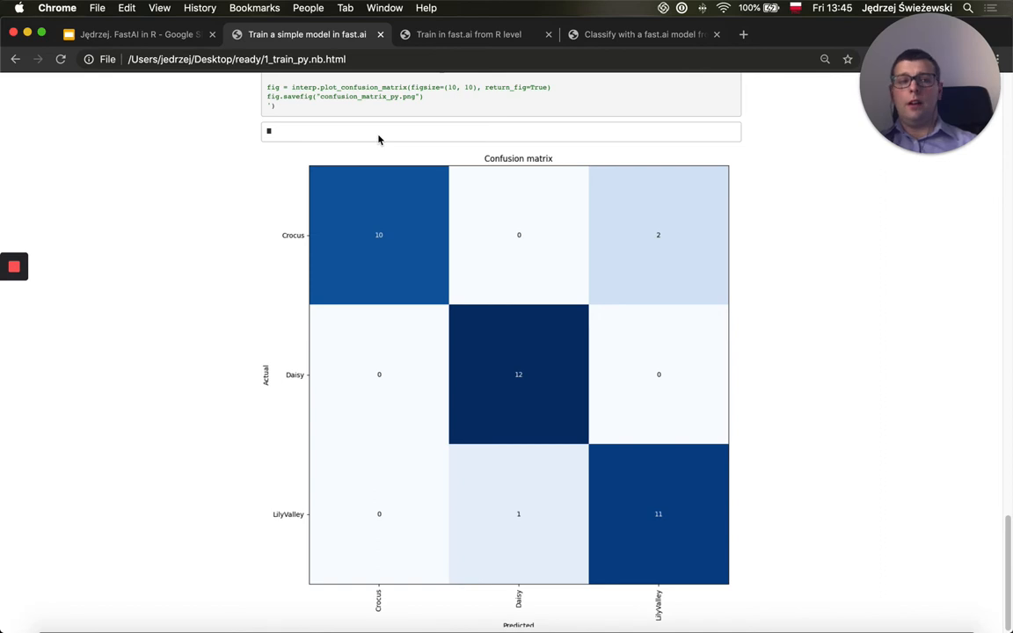
pyautogui.click(468, 35)
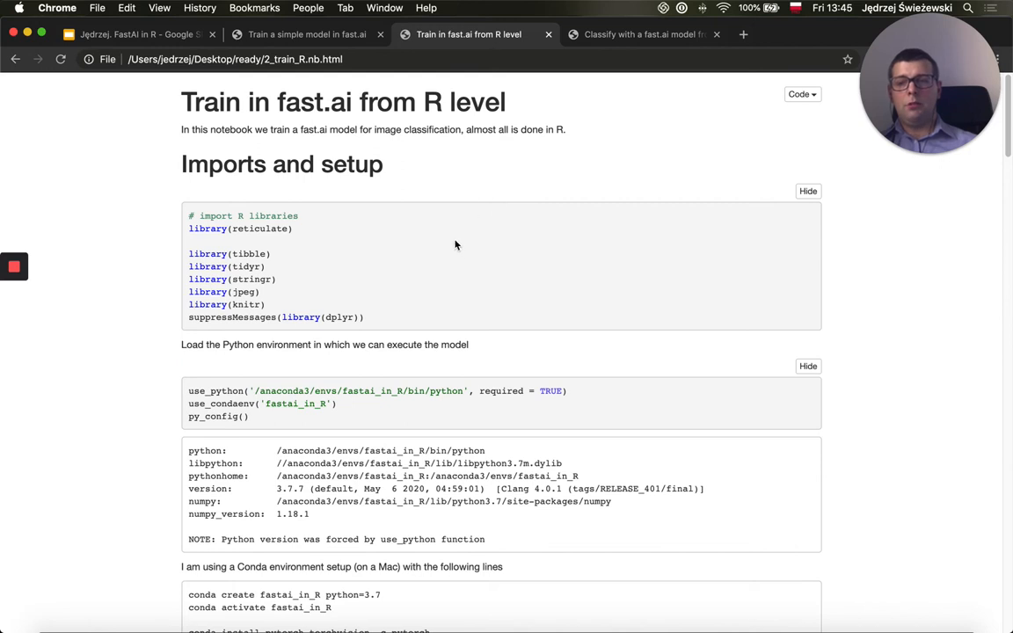
pyautogui.moveTo(376, 123)
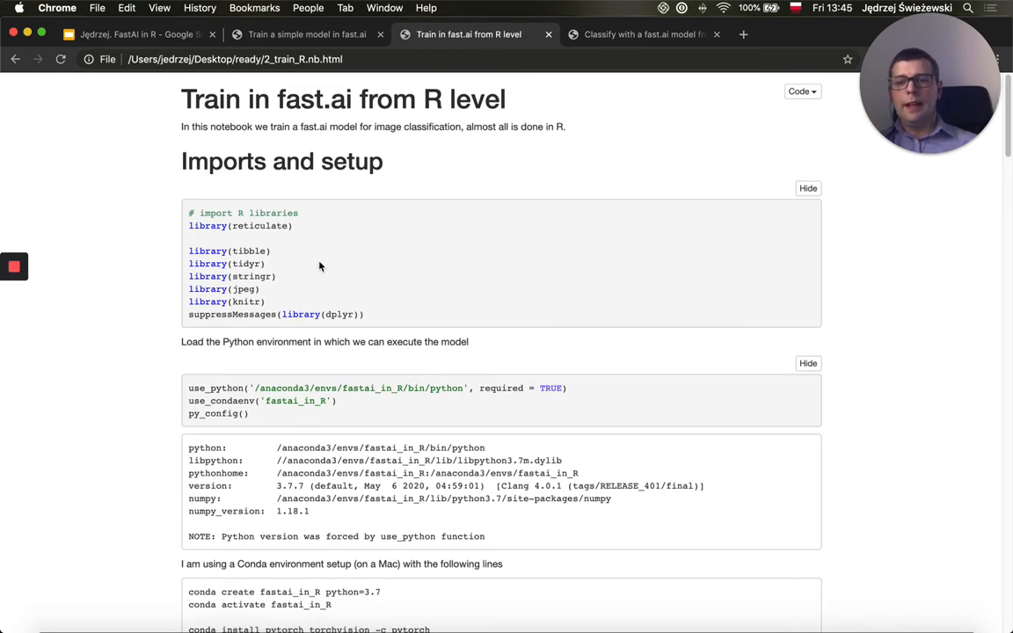
pyautogui.doubleClick(259, 225)
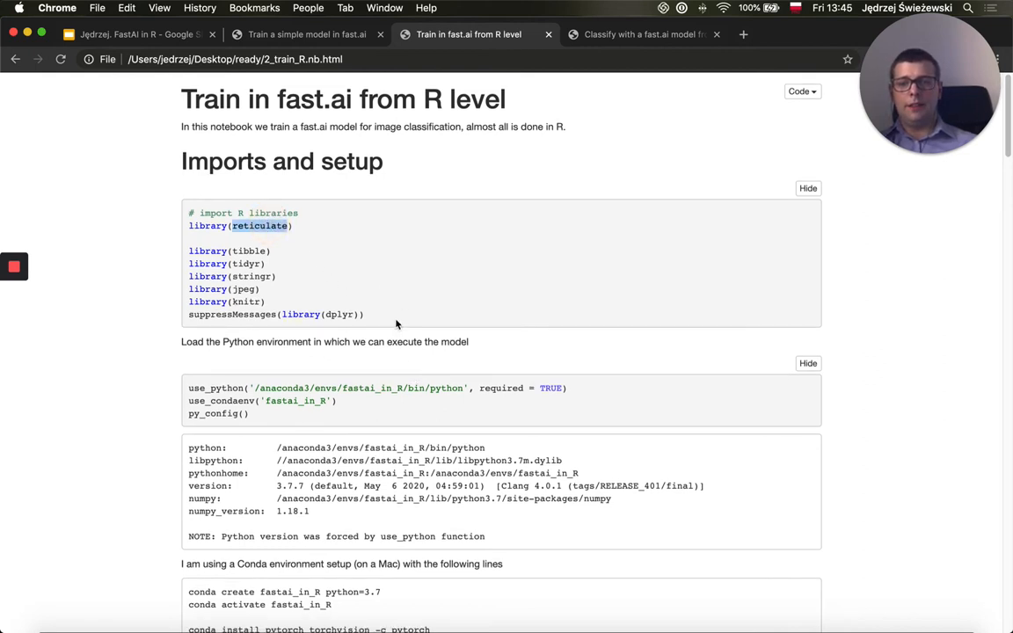
pyautogui.moveTo(242, 300)
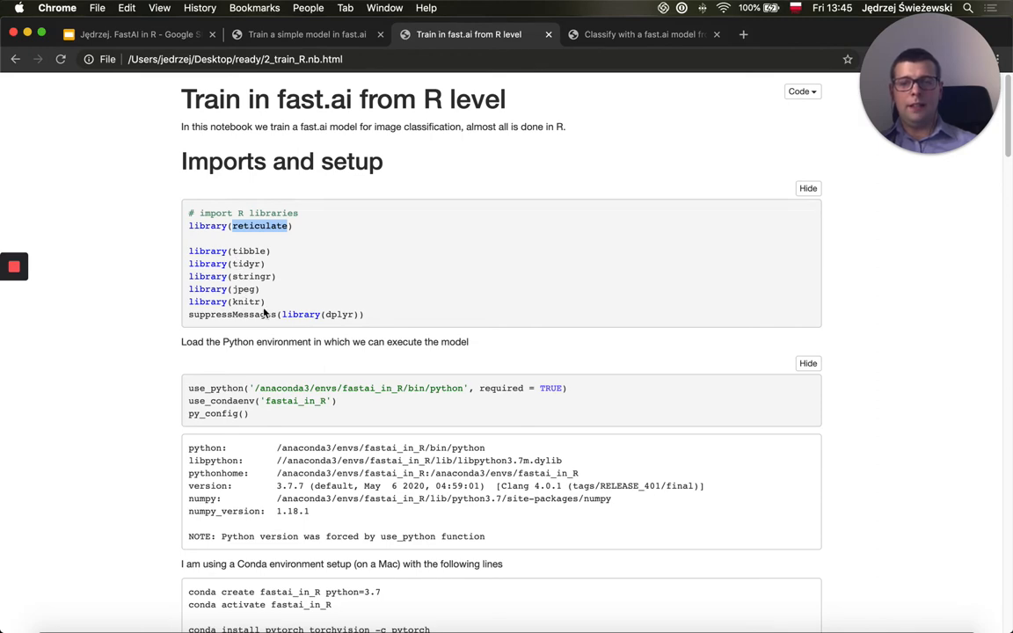
pyautogui.scroll(-3)
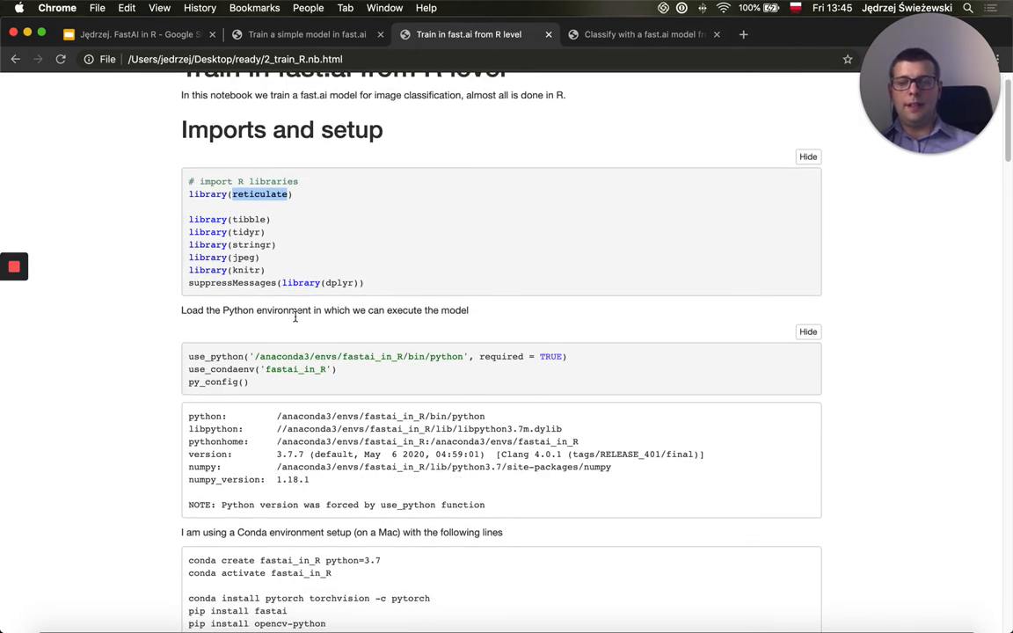
pyautogui.scroll(-3)
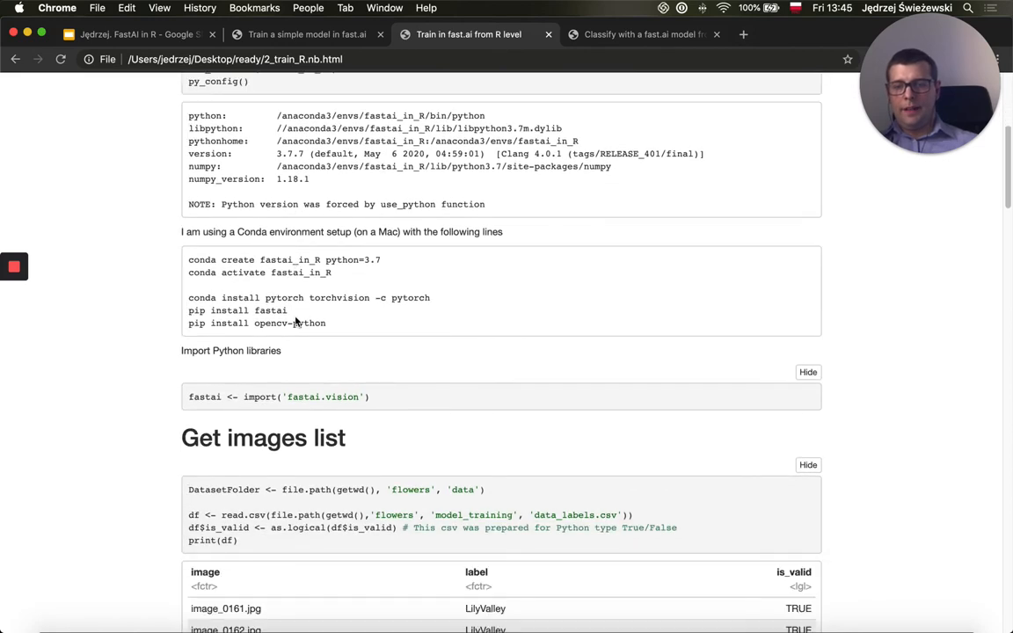
pyautogui.scroll(-3)
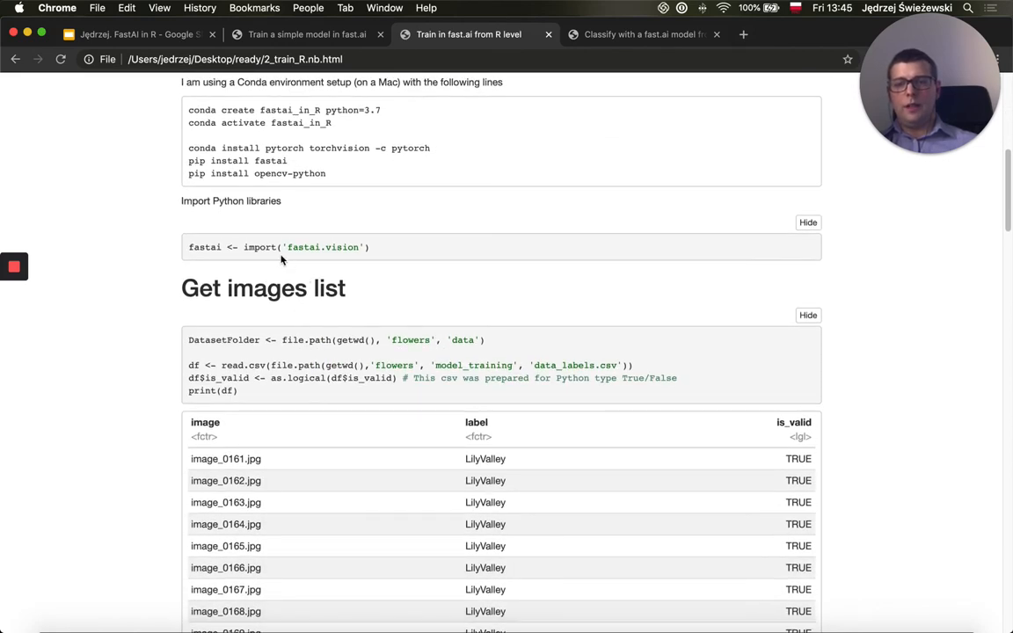
pyautogui.doubleClick(323, 246)
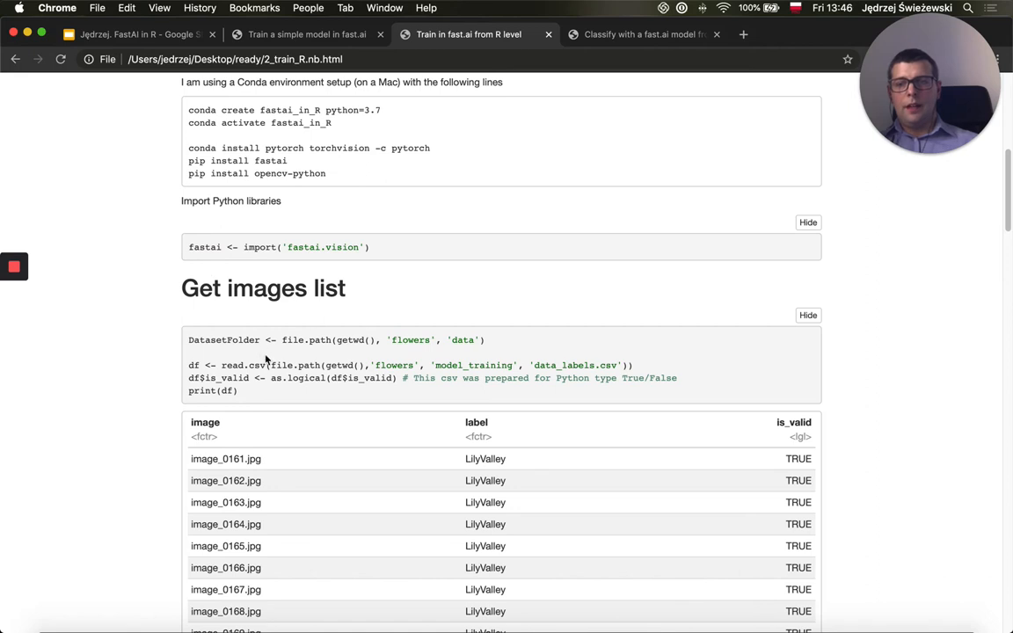
pyautogui.scroll(-3)
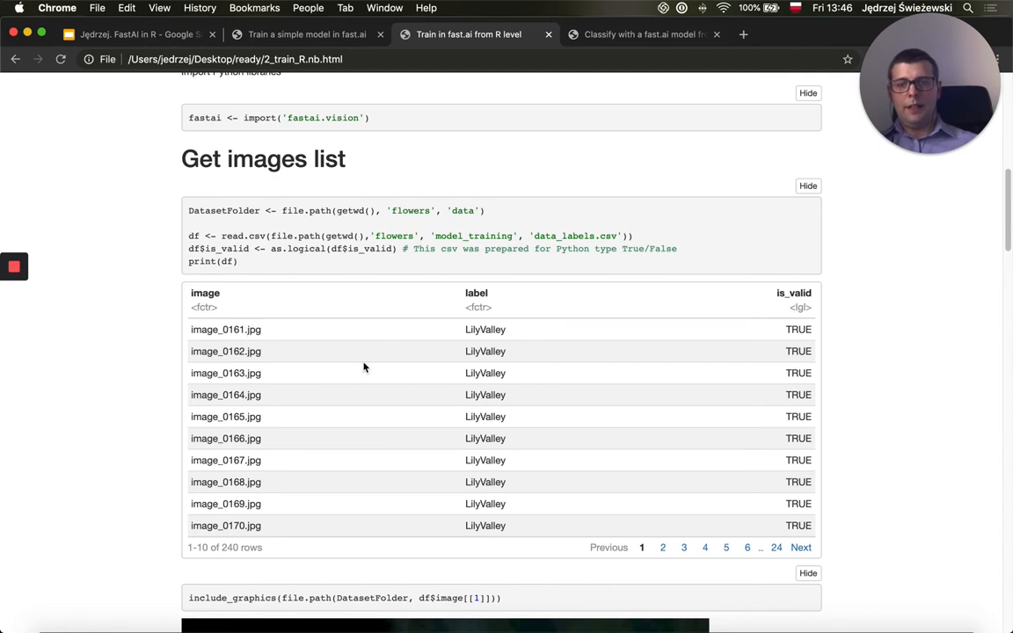
pyautogui.moveTo(531, 422)
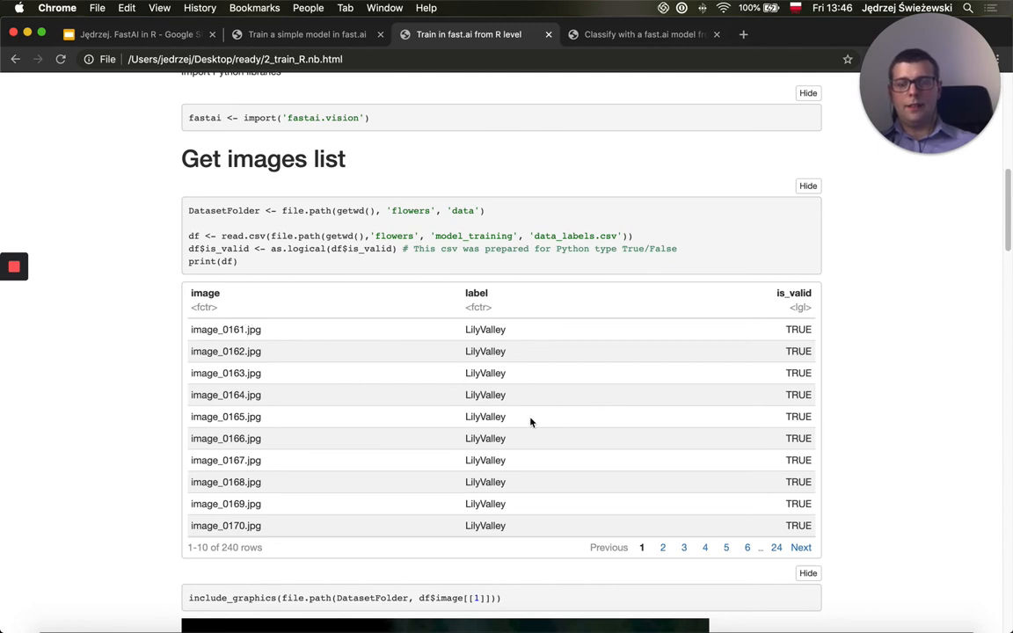
pyautogui.scroll(-3)
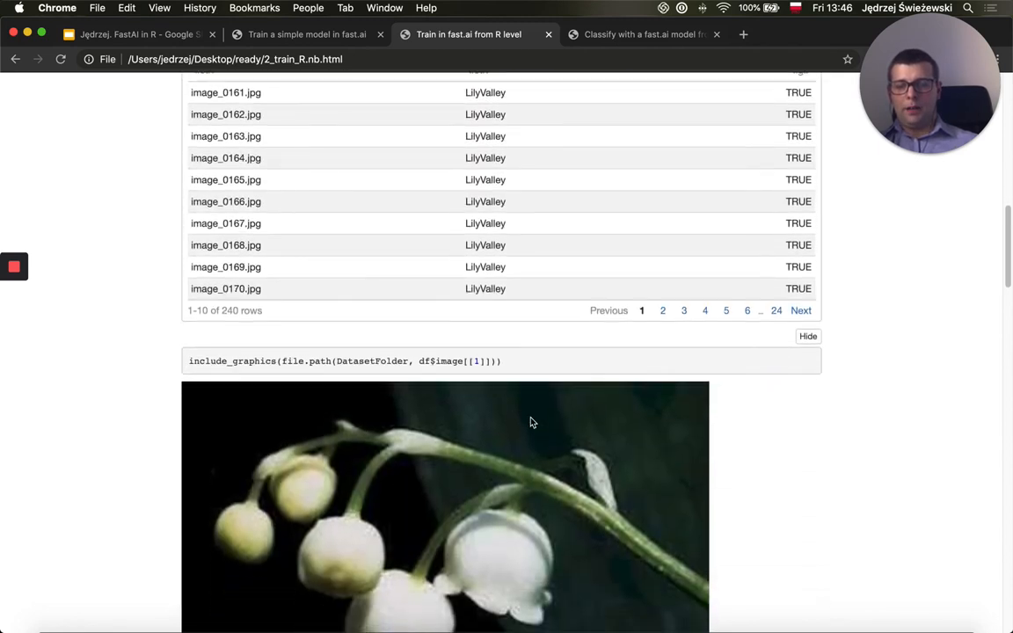
pyautogui.scroll(-3)
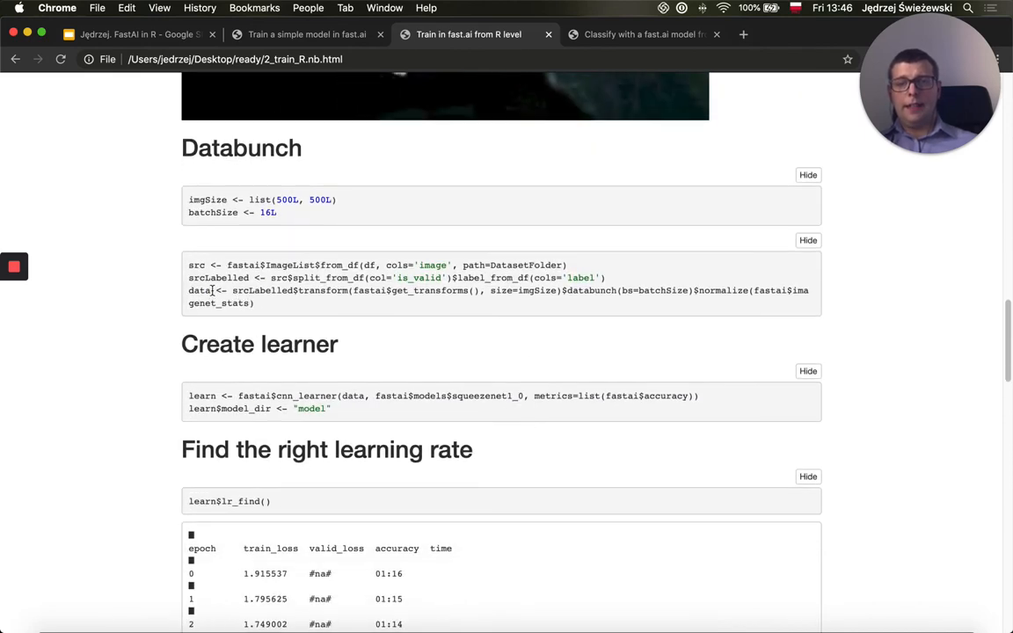
pyautogui.doubleClick(197, 290)
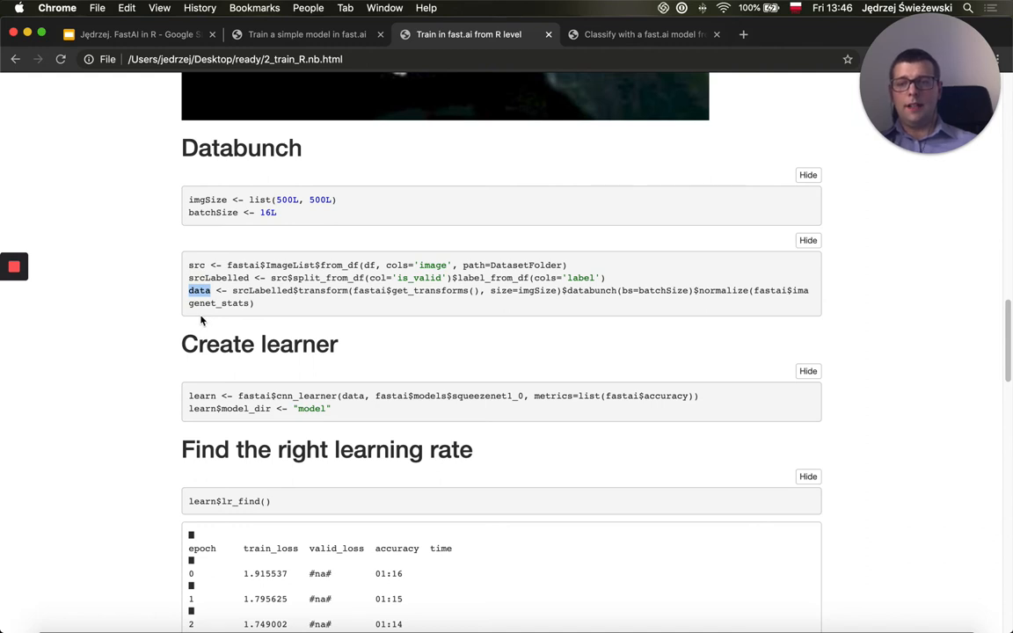
pyautogui.moveTo(253, 331)
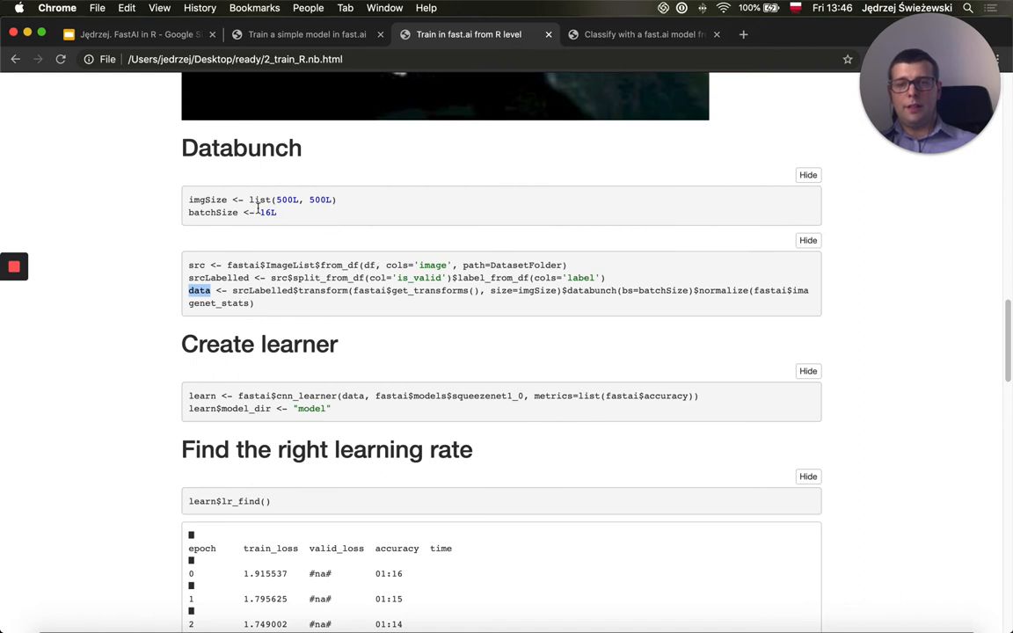
pyautogui.moveTo(343, 364)
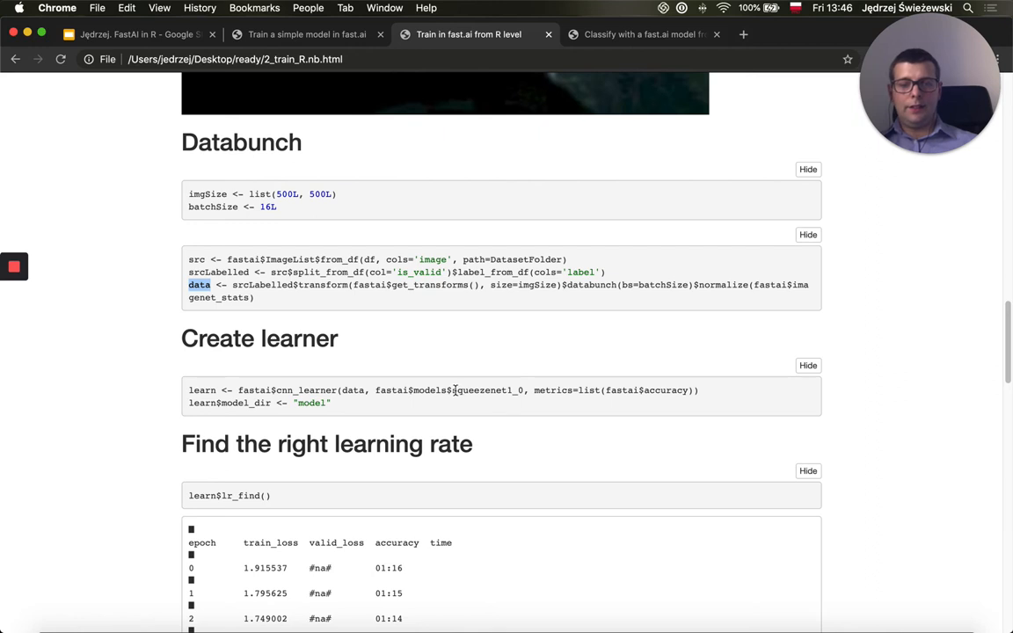
pyautogui.doubleClick(482, 390)
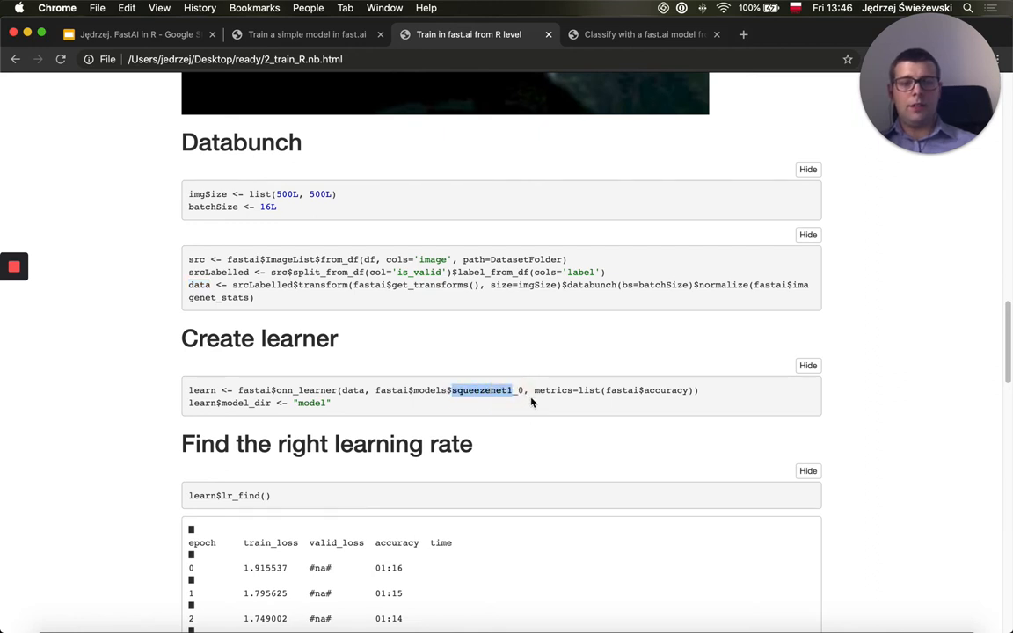
pyautogui.doubleClick(664, 390)
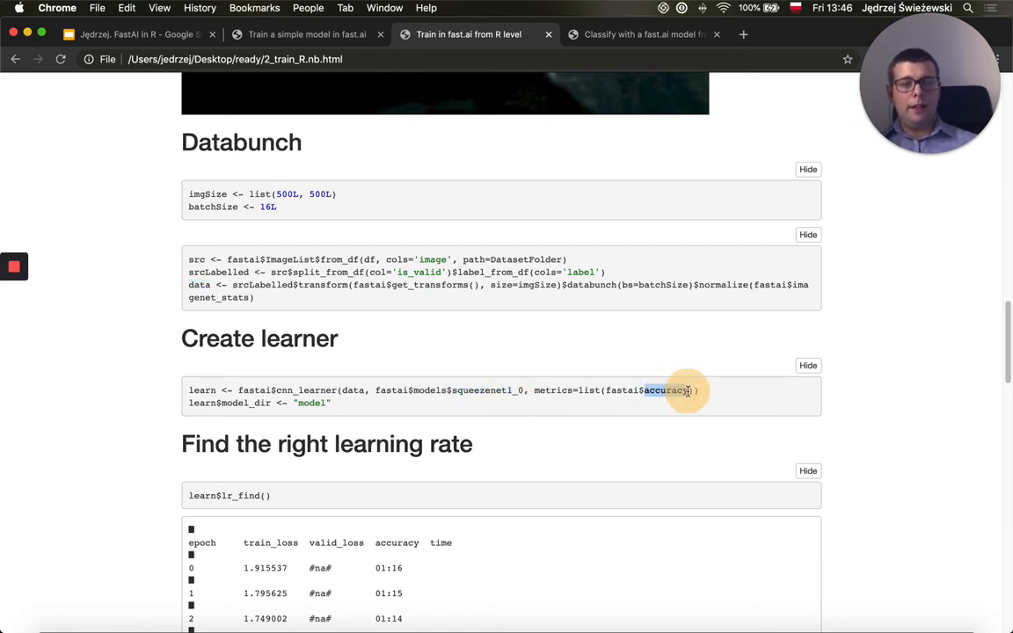
pyautogui.scroll(-3)
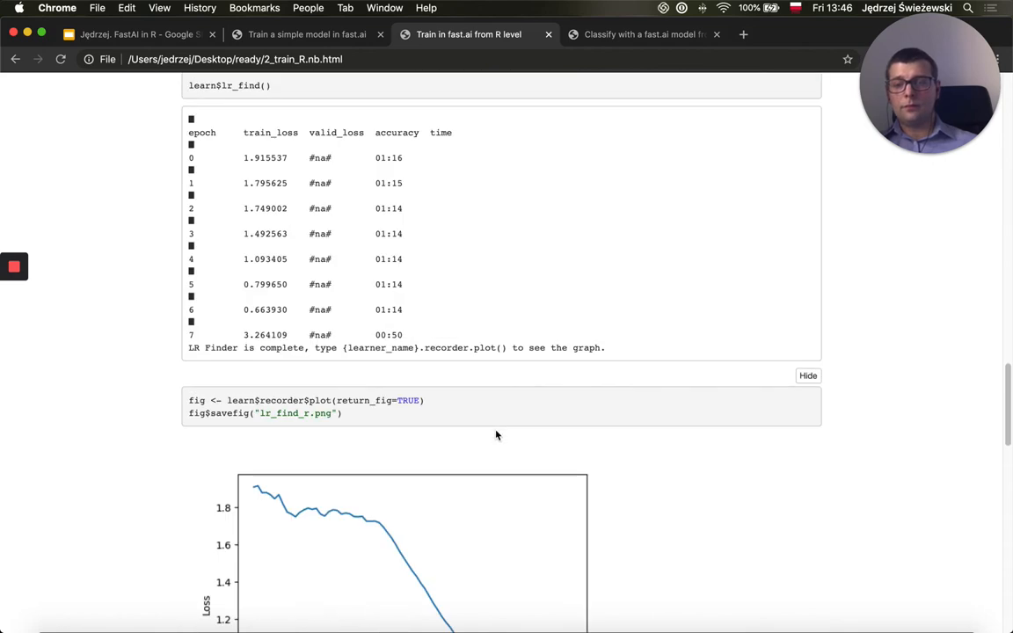
pyautogui.scroll(-3)
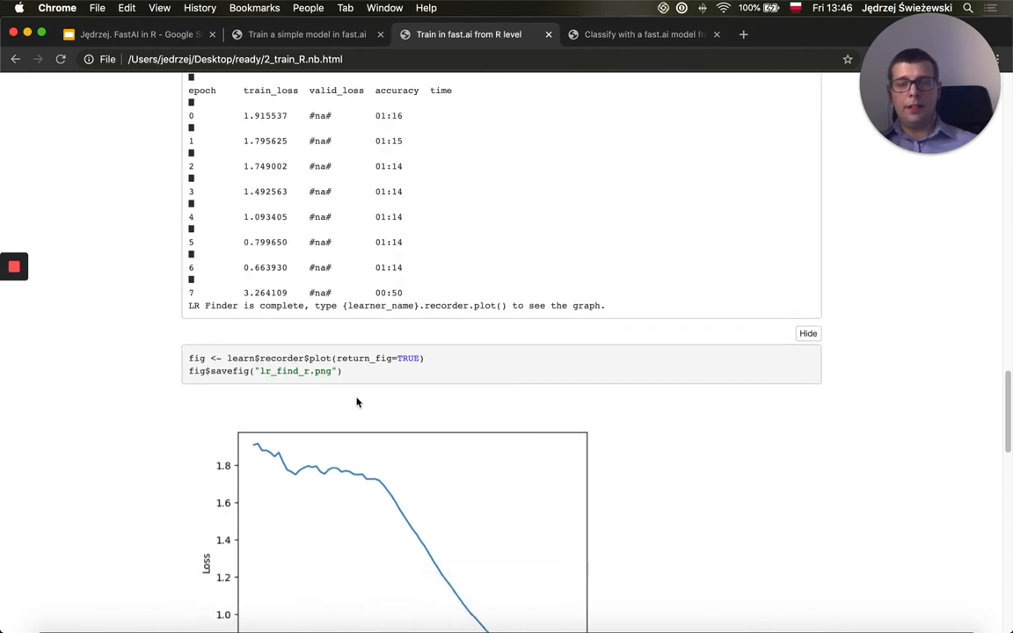
pyautogui.scroll(-3)
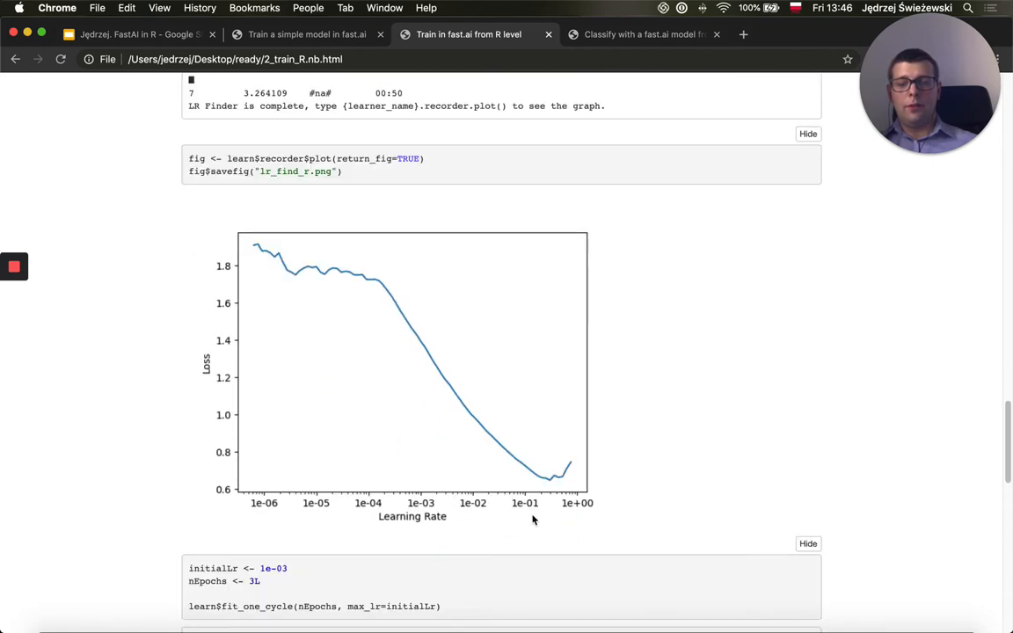
pyautogui.scroll(-3)
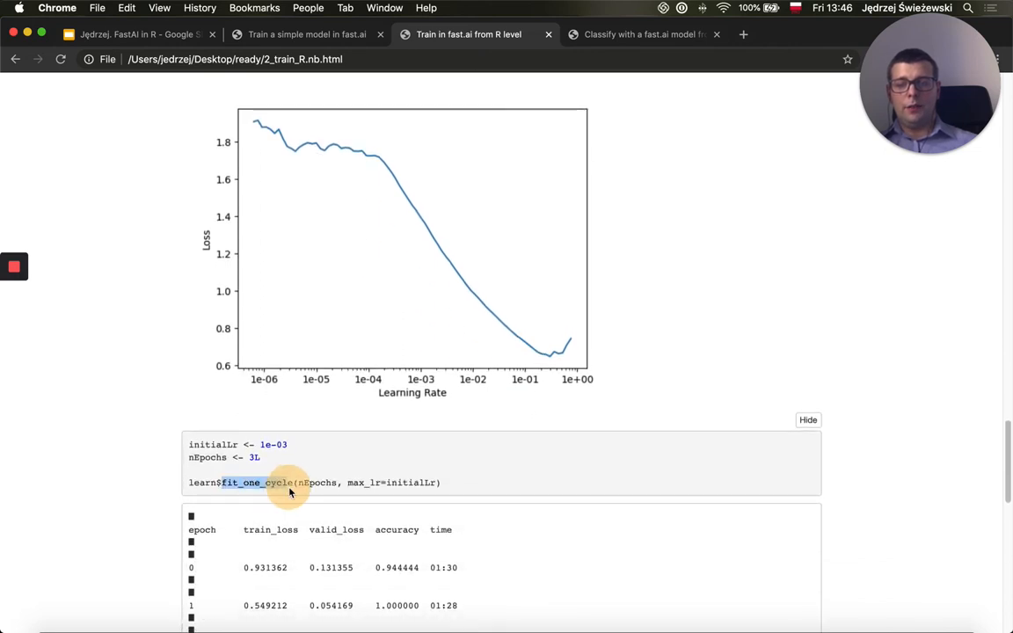
pyautogui.scroll(-3)
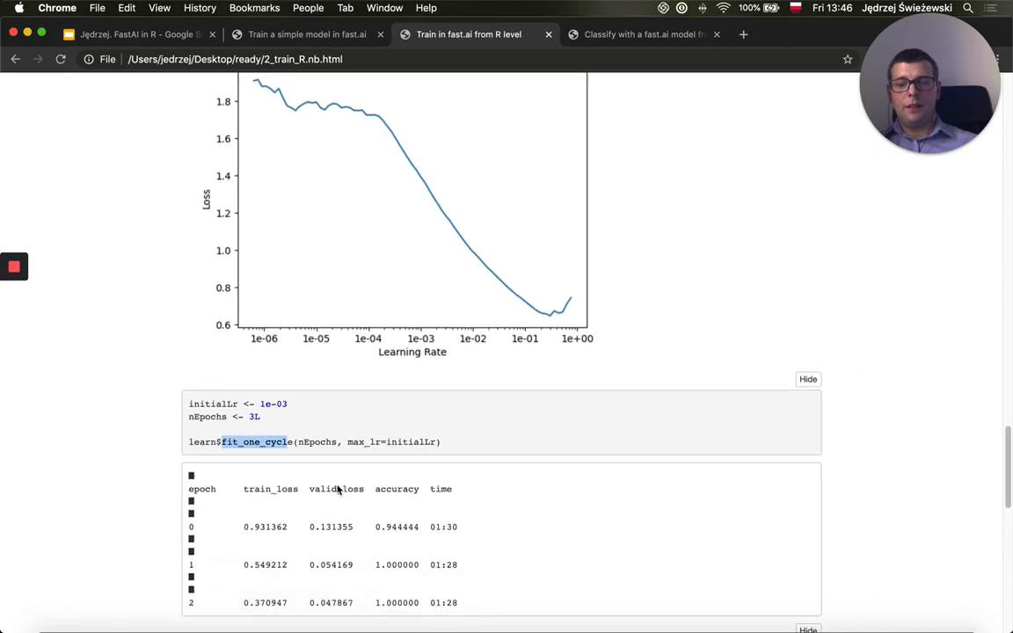
pyautogui.scroll(-3)
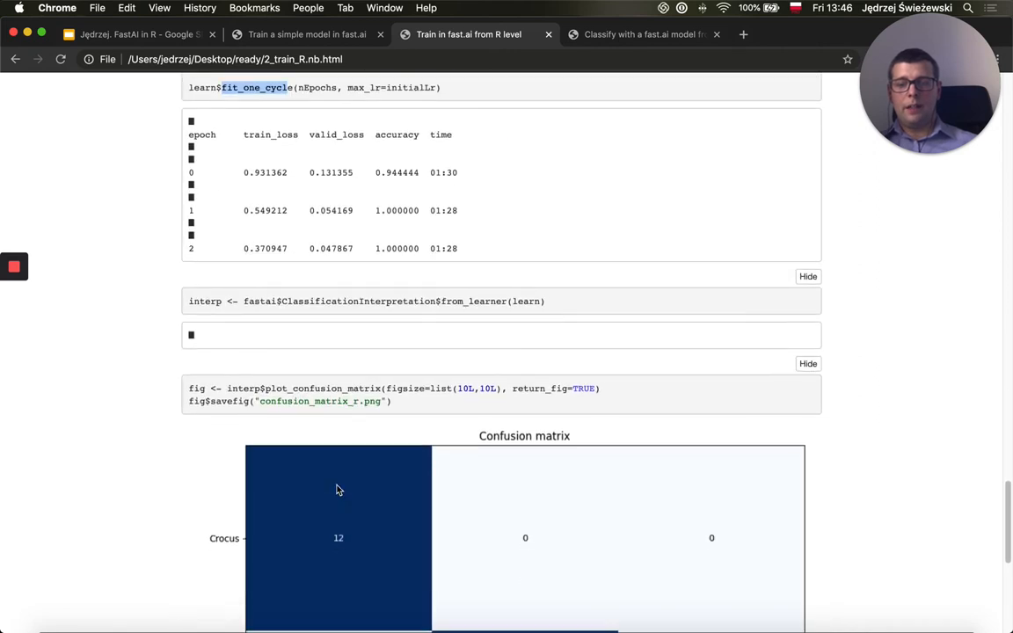
pyautogui.scroll(-3)
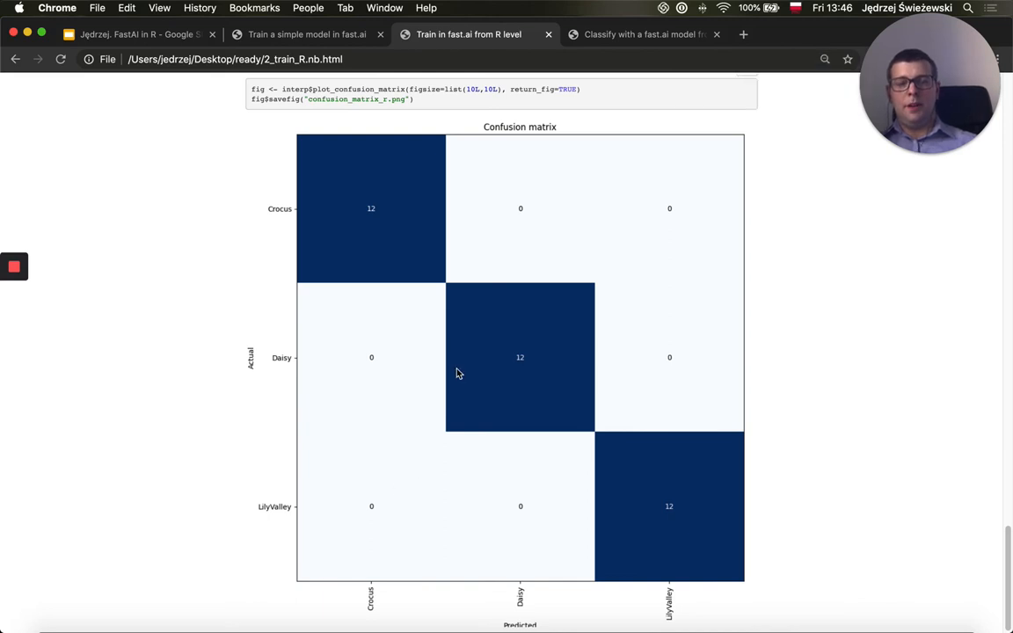
pyautogui.moveTo(453, 320)
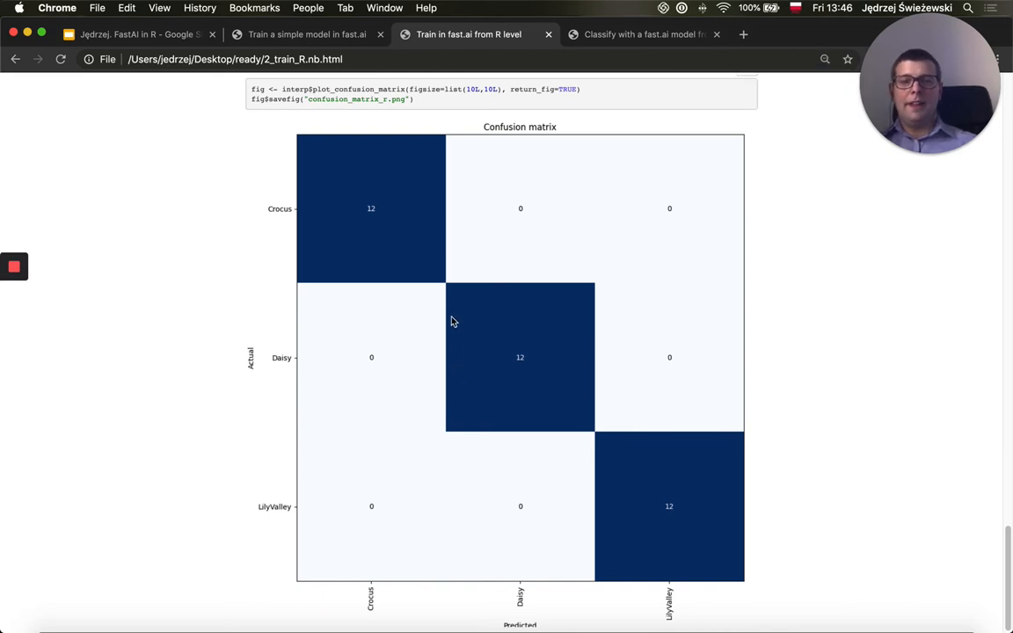
pyautogui.moveTo(390, 228)
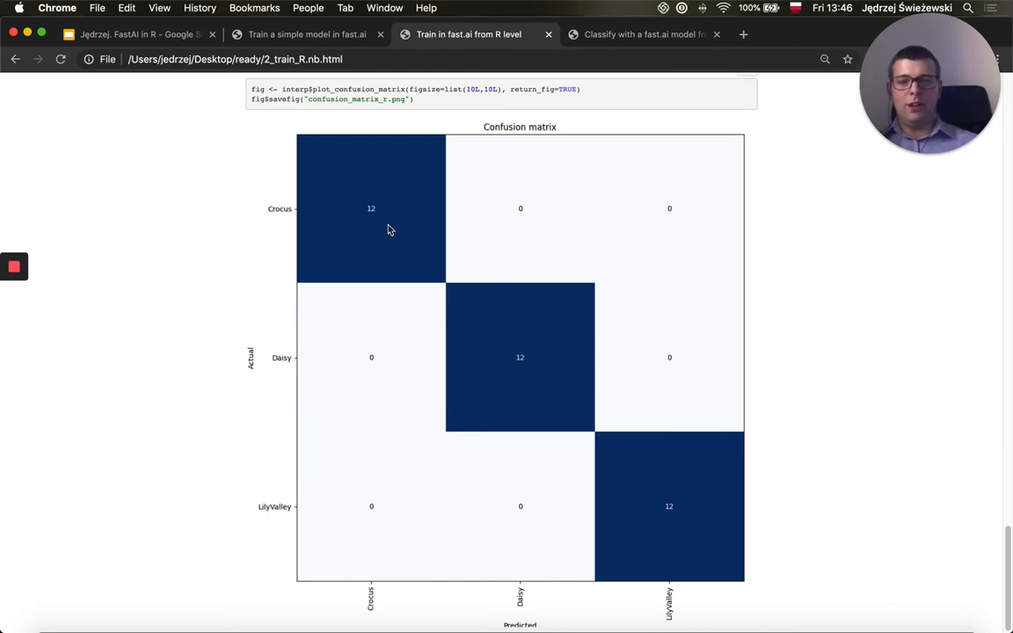
pyautogui.moveTo(781, 469)
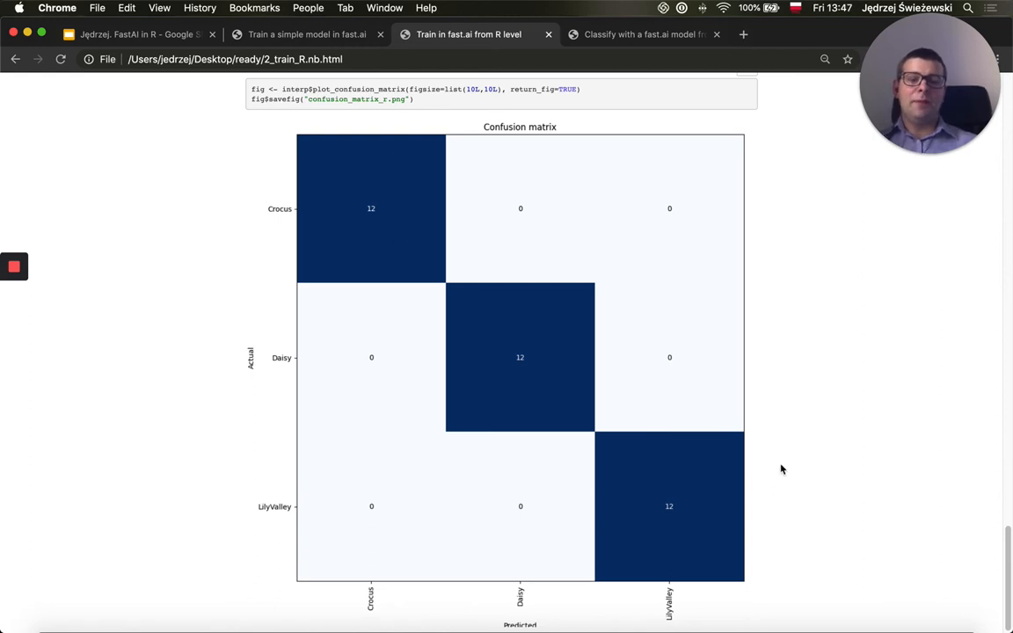
pyautogui.moveTo(459, 74)
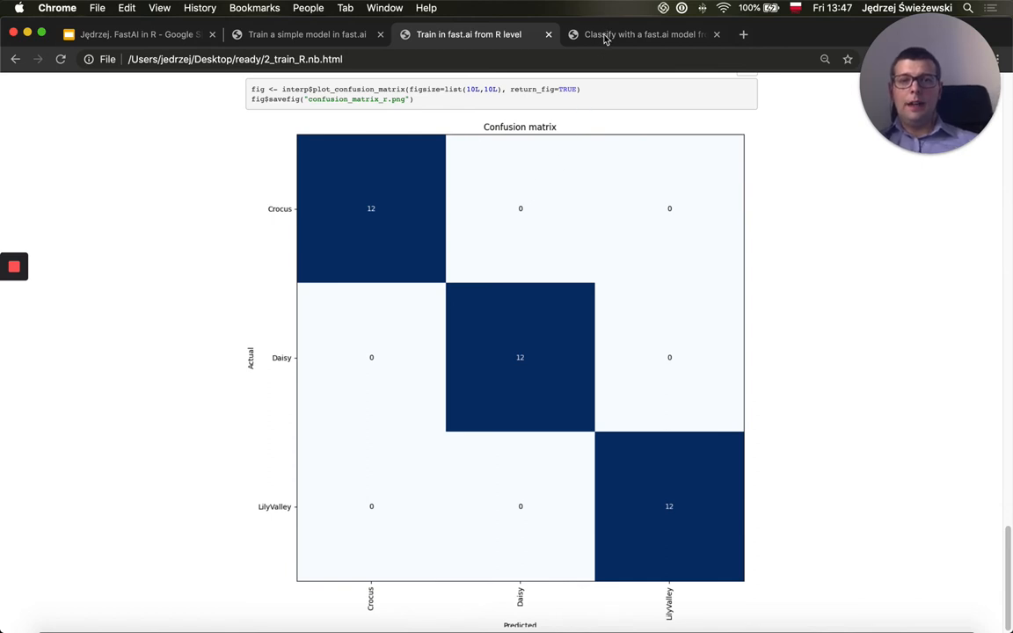
pyautogui.moveTo(546, 49)
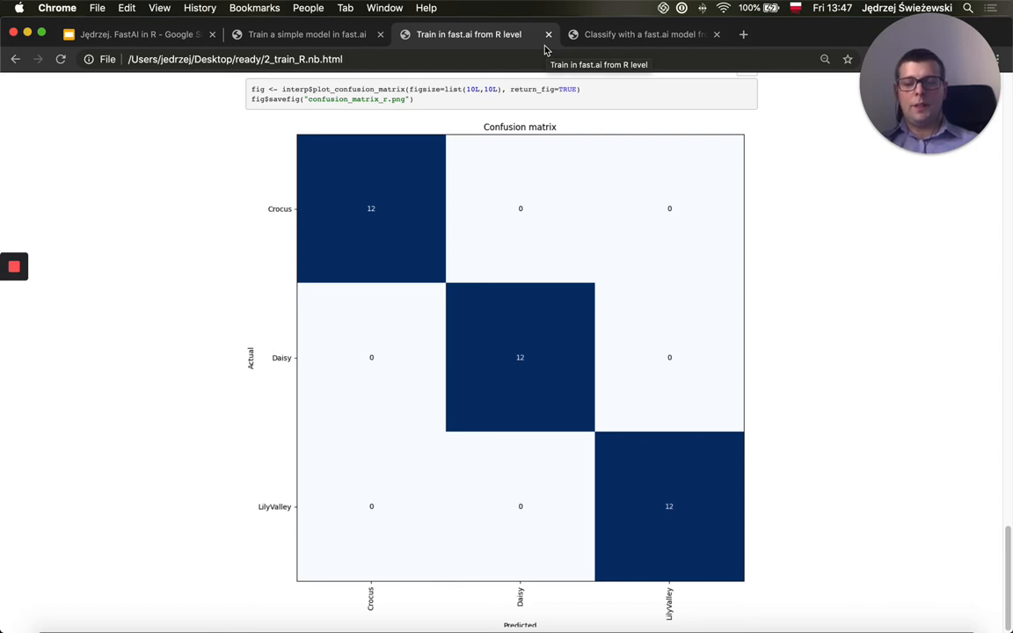
pyautogui.moveTo(545, 49)
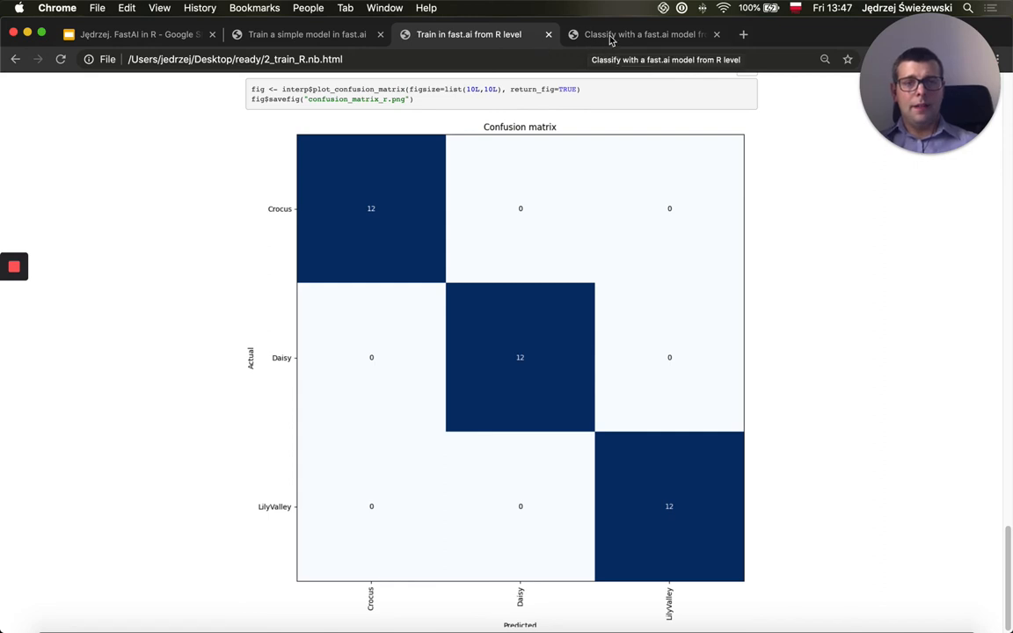
pyautogui.click(642, 35)
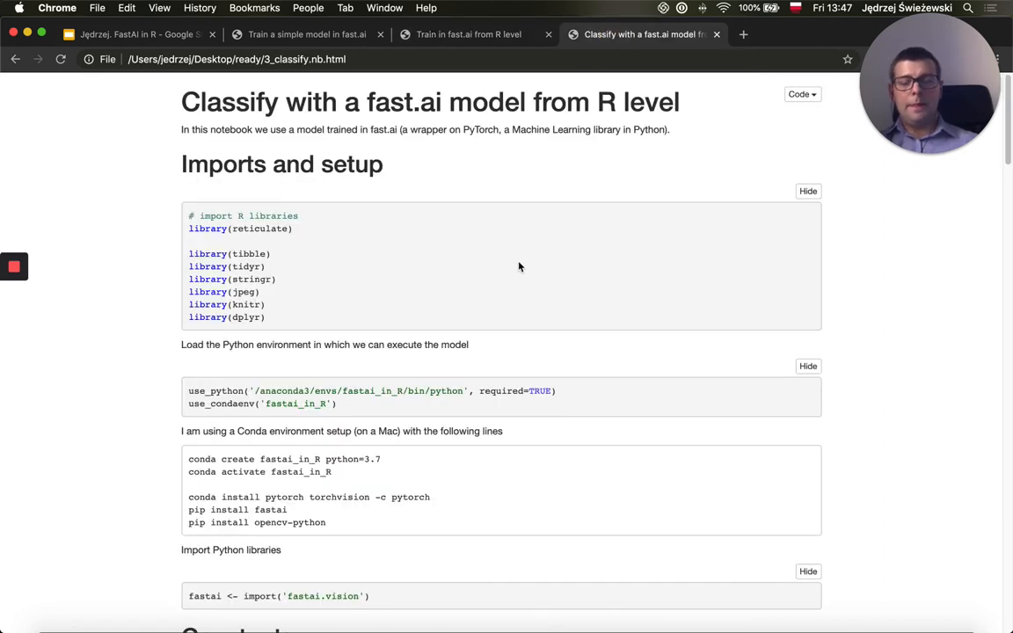
pyautogui.scroll(-3)
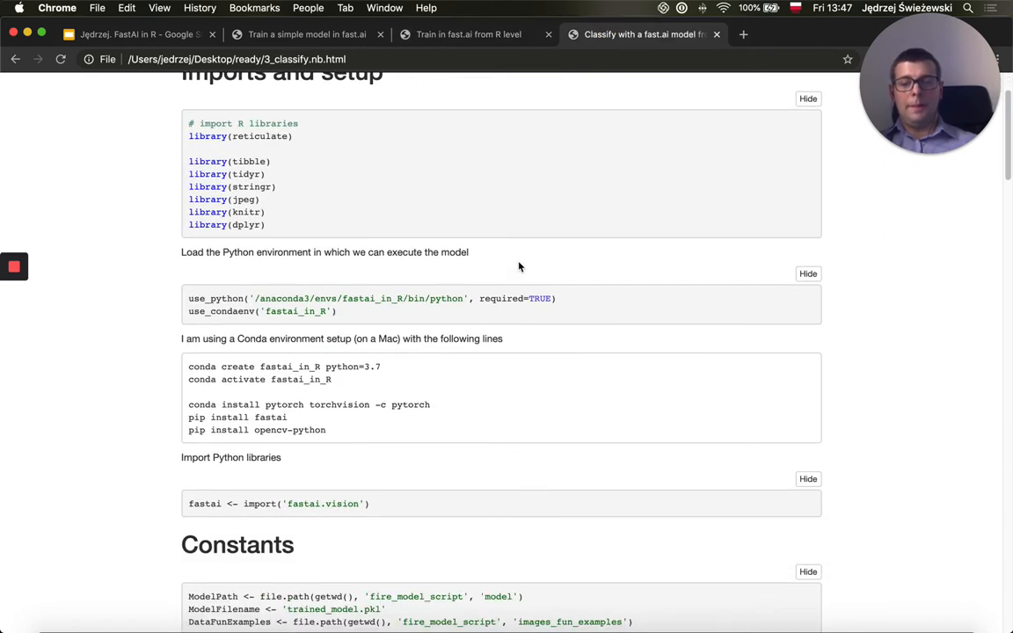
pyautogui.scroll(-3)
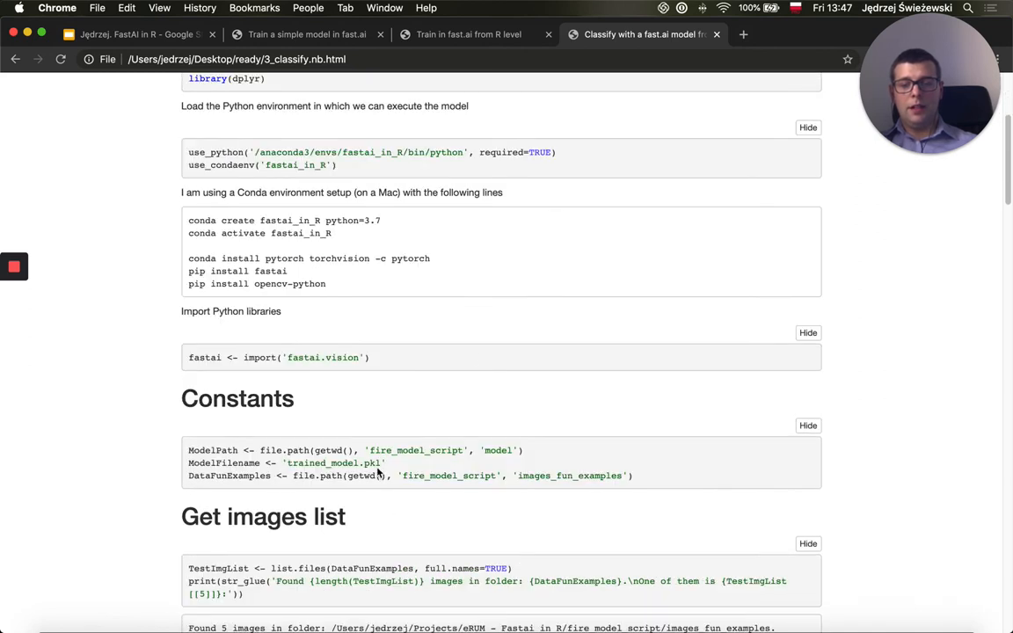
pyautogui.doubleClick(334, 464)
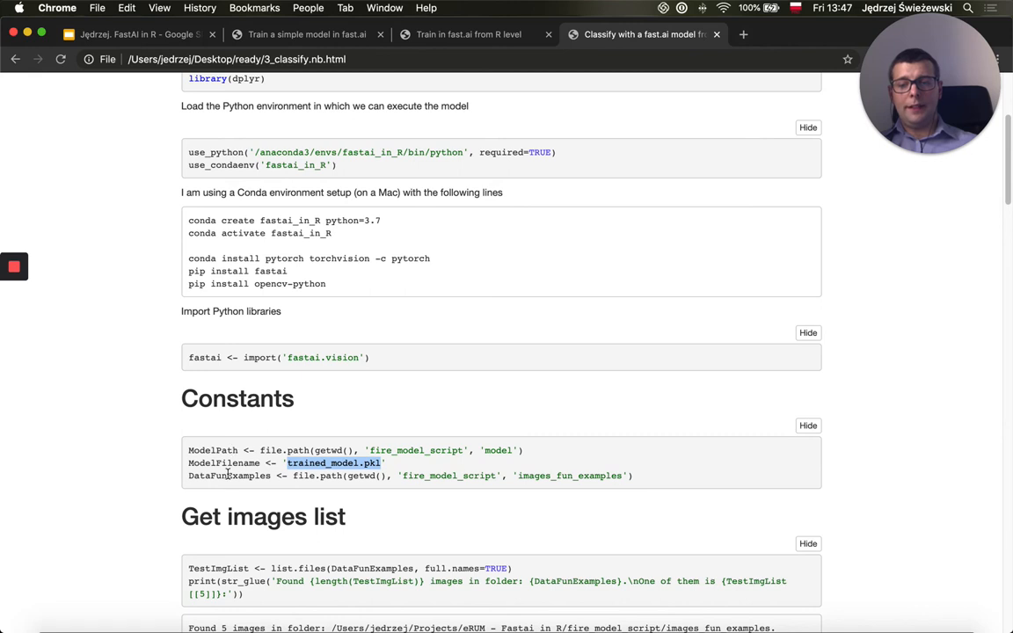
pyautogui.scroll(-3)
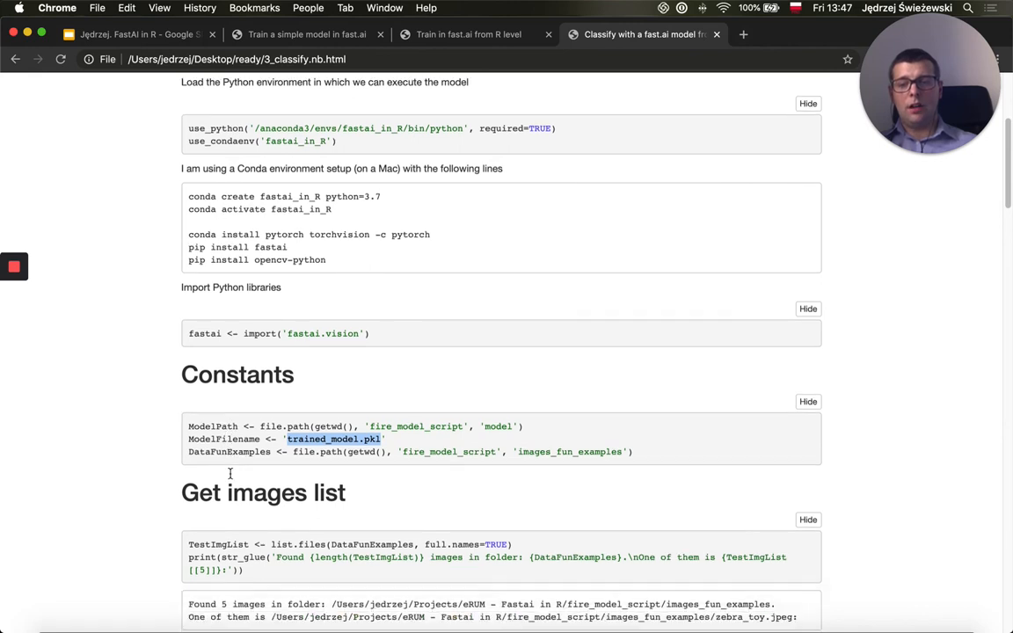
pyautogui.scroll(-3)
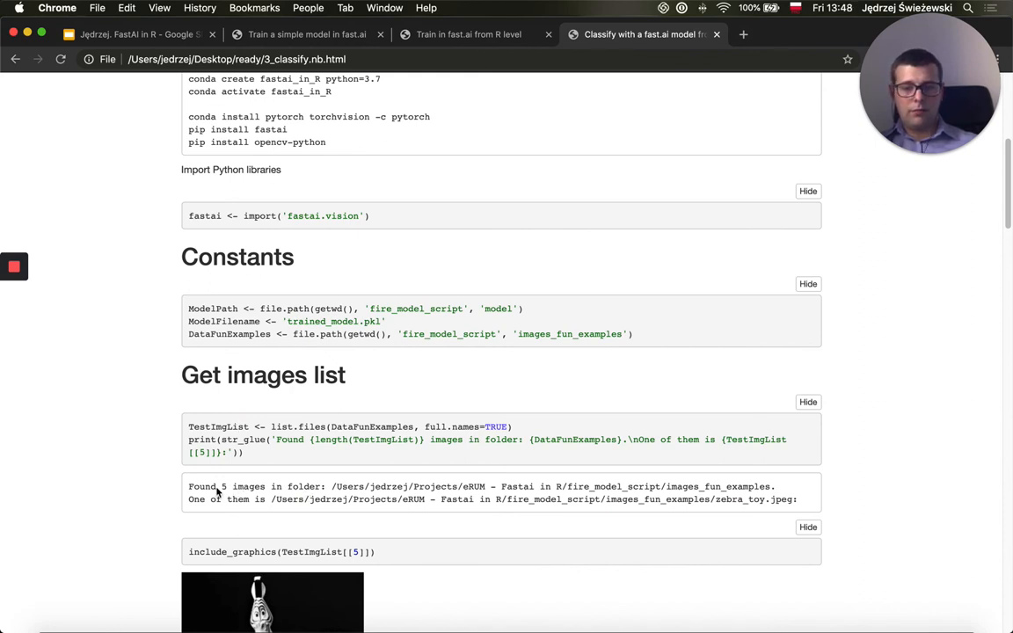
pyautogui.scroll(-3)
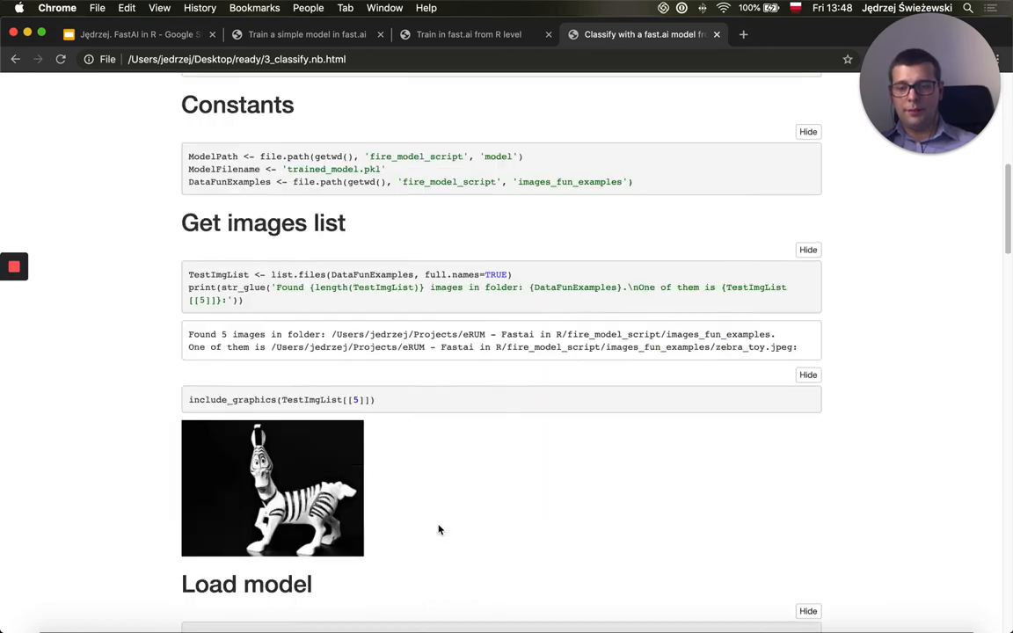
pyautogui.scroll(-3)
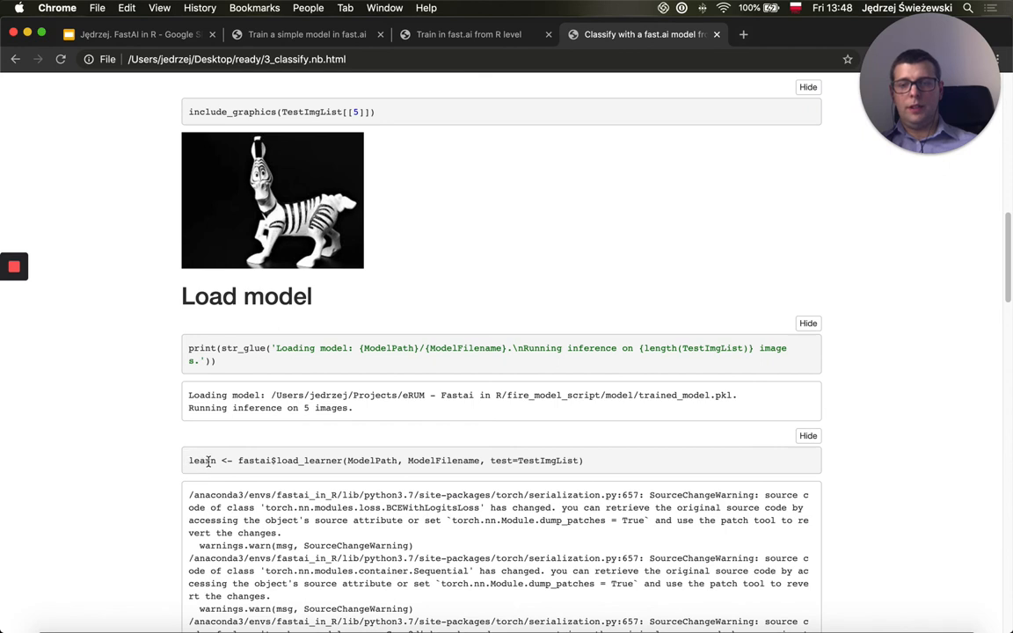
pyautogui.moveTo(434, 461)
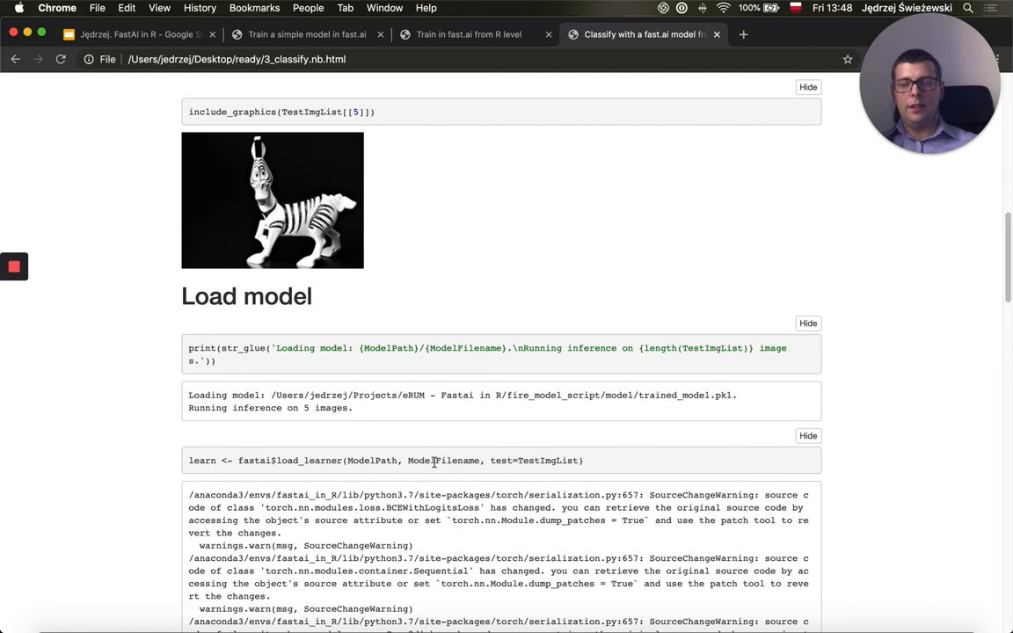
pyautogui.scroll(-3)
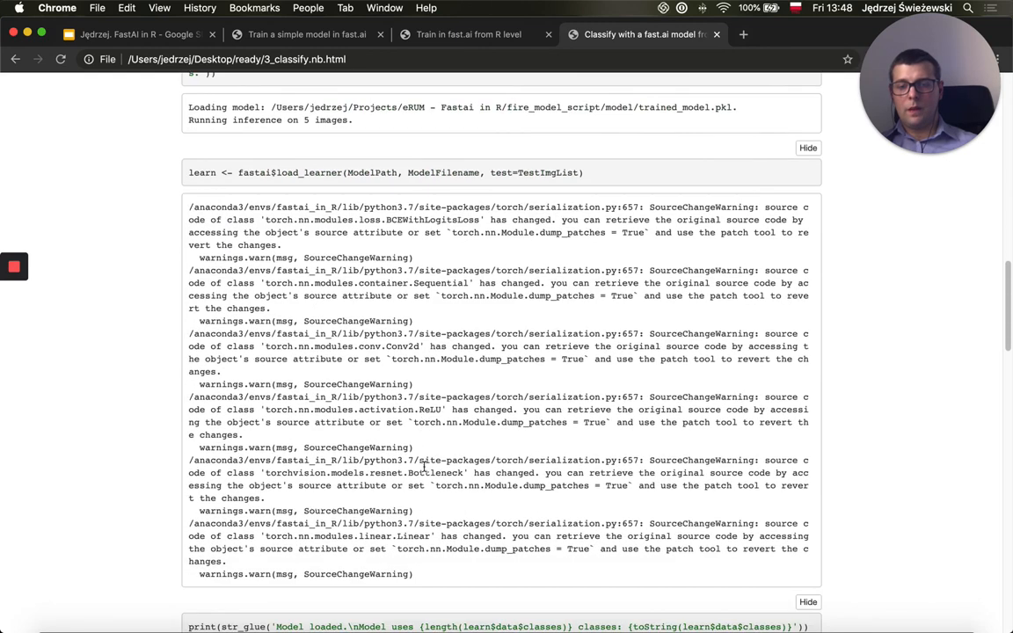
pyautogui.scroll(-3)
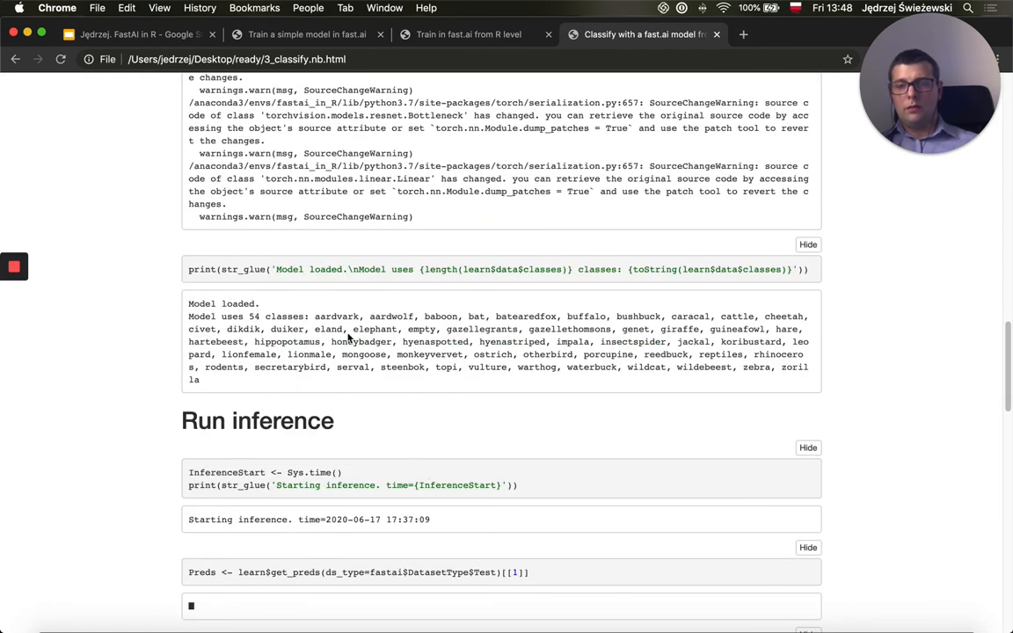
pyautogui.scroll(-3)
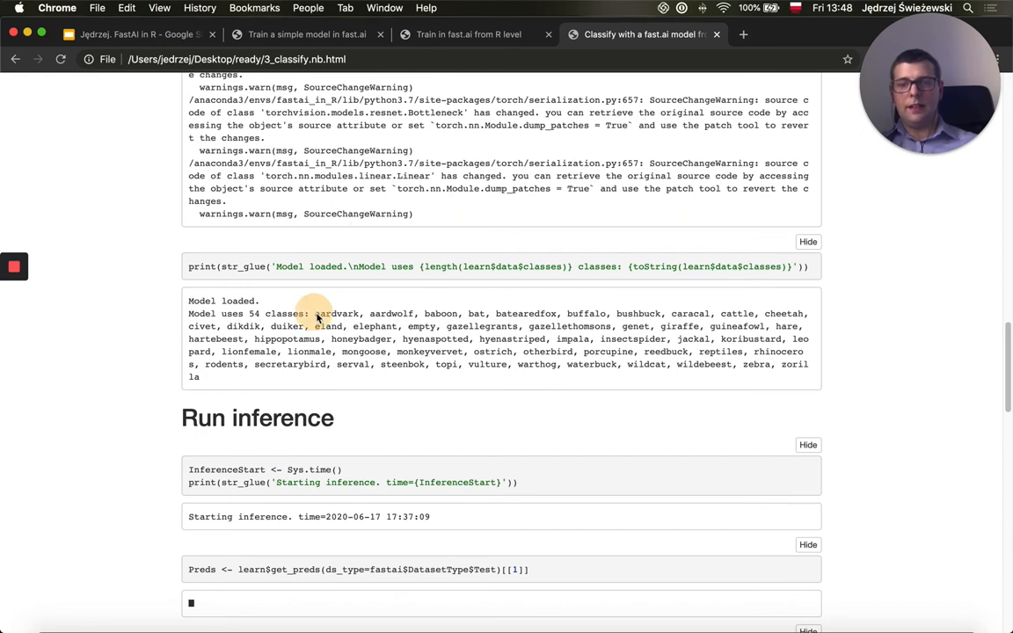
pyautogui.moveTo(312, 313); pyautogui.dragTo(200, 376)
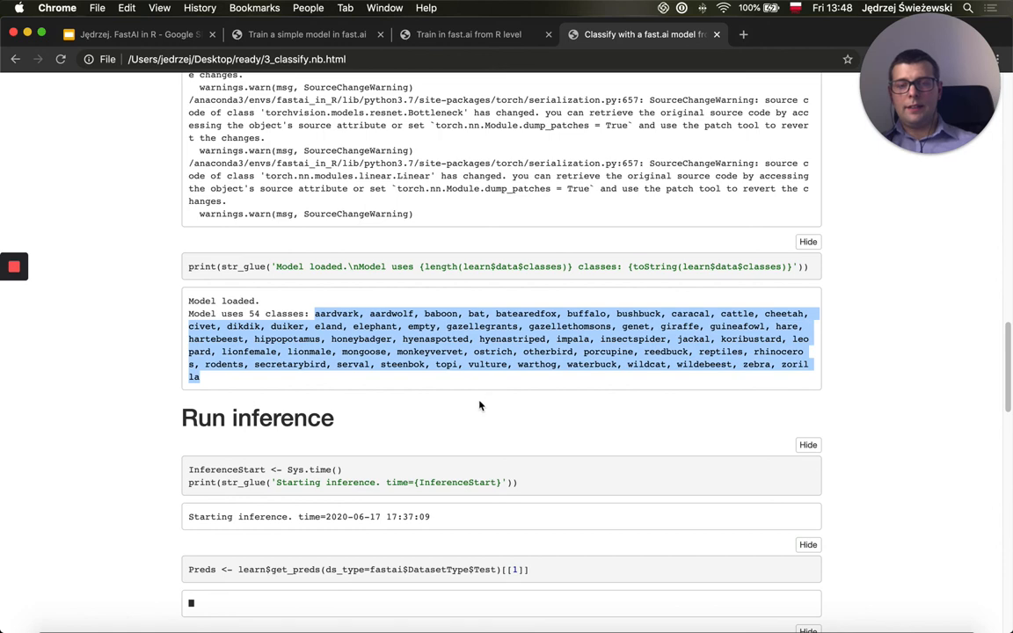
pyautogui.scroll(-3)
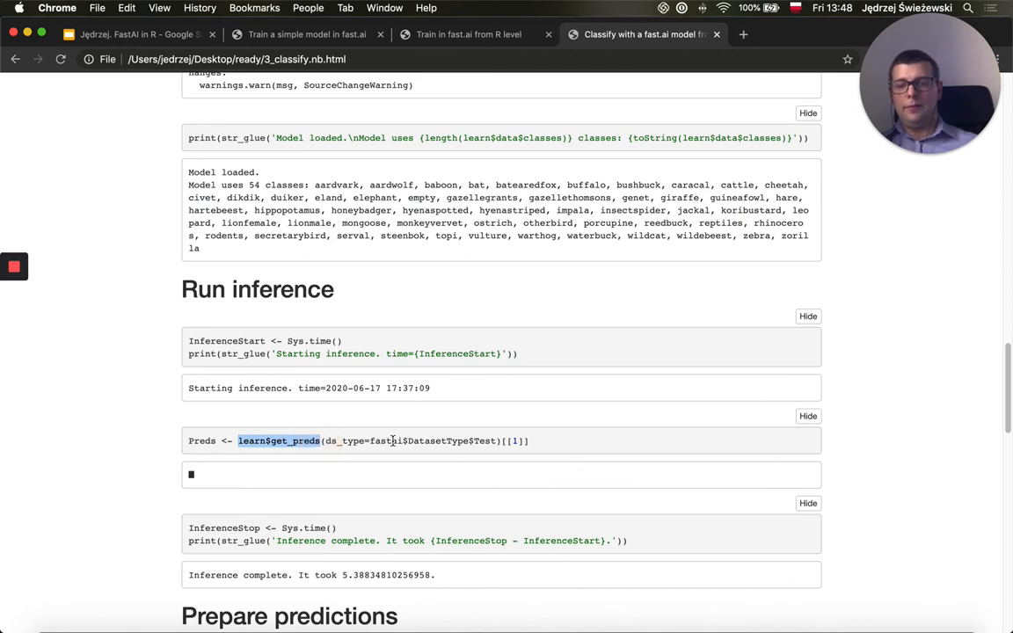
pyautogui.doubleClick(207, 440)
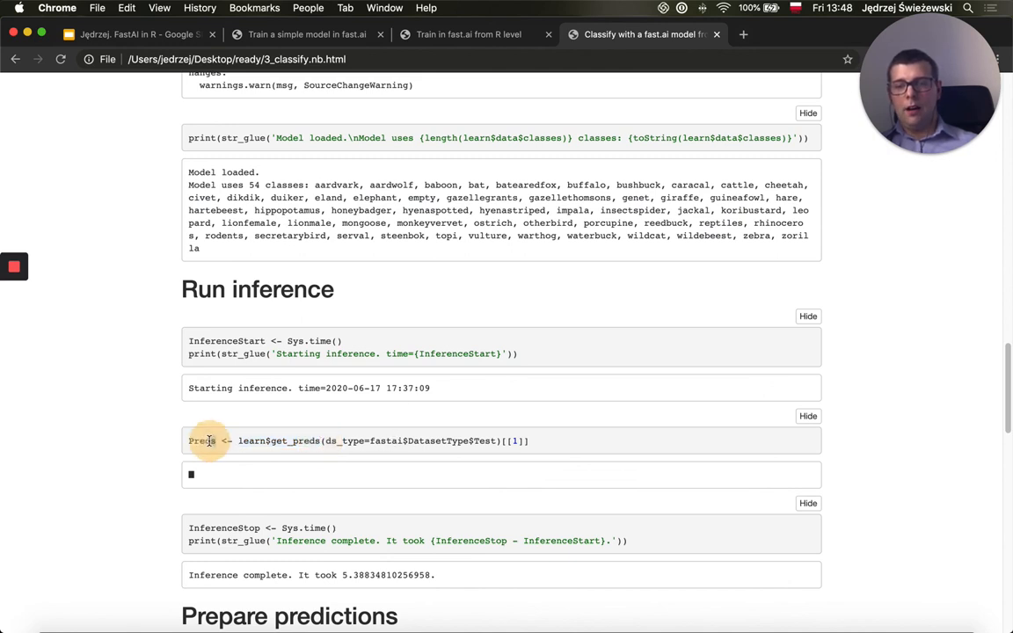
# Step: Page the predictions data frame to its class probability columns
pyautogui.scroll(-3)
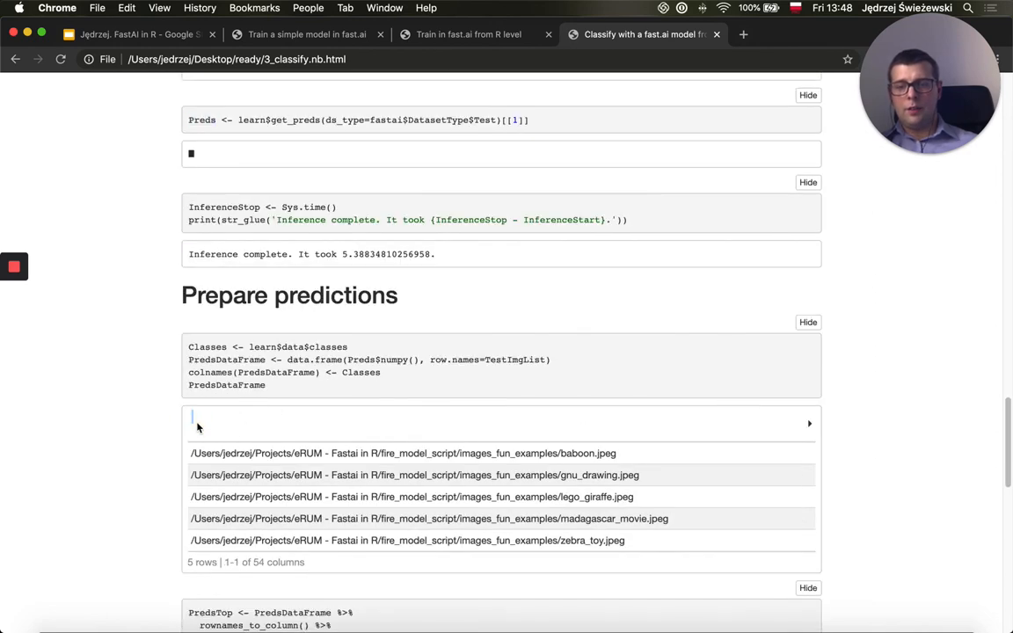
pyautogui.moveTo(640, 442)
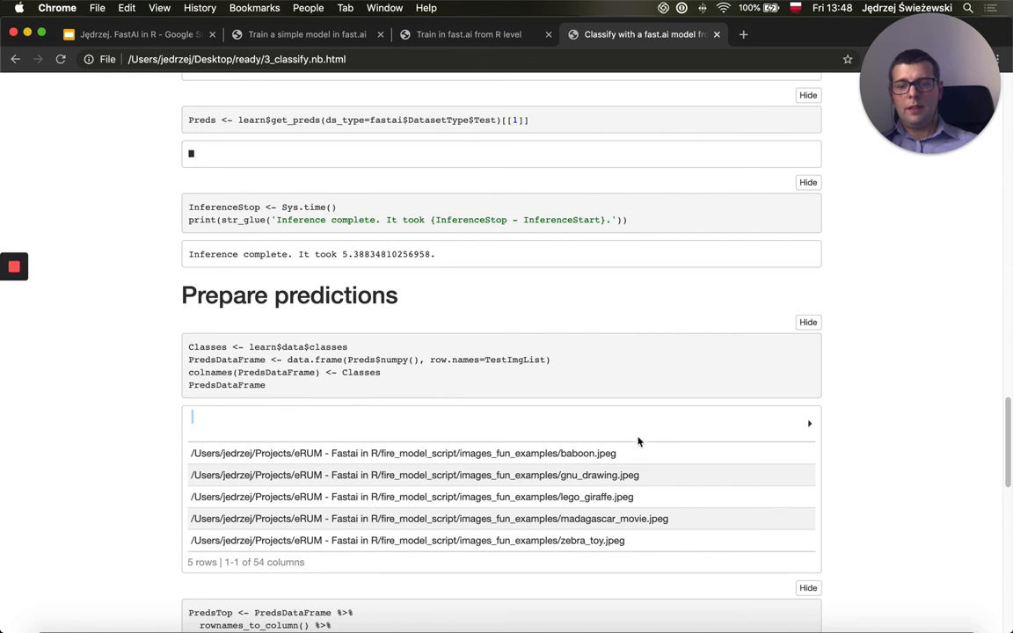
pyautogui.click(809, 422)
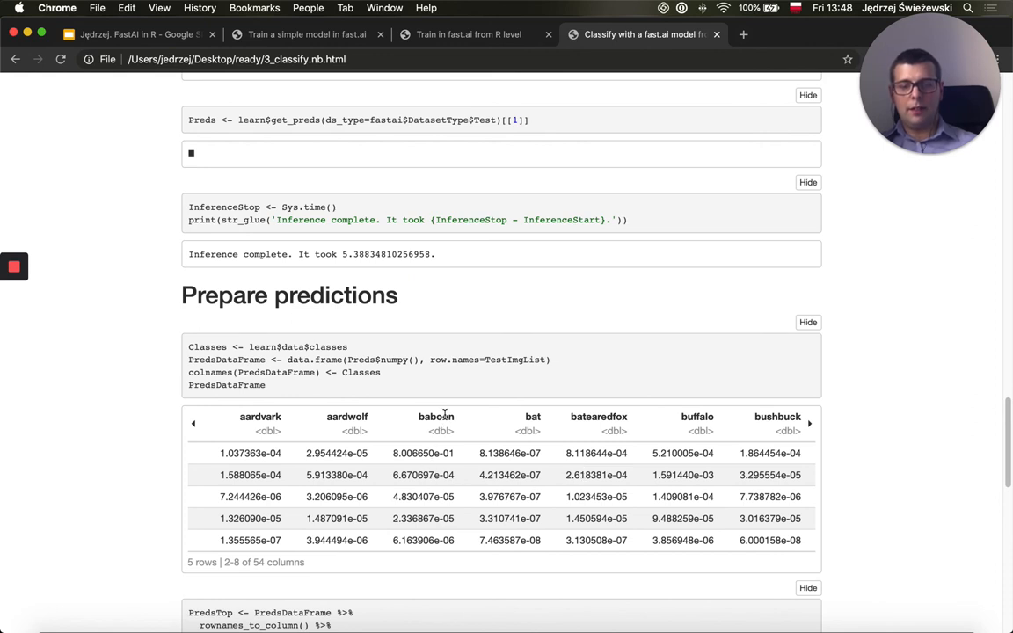
pyautogui.moveTo(454, 482)
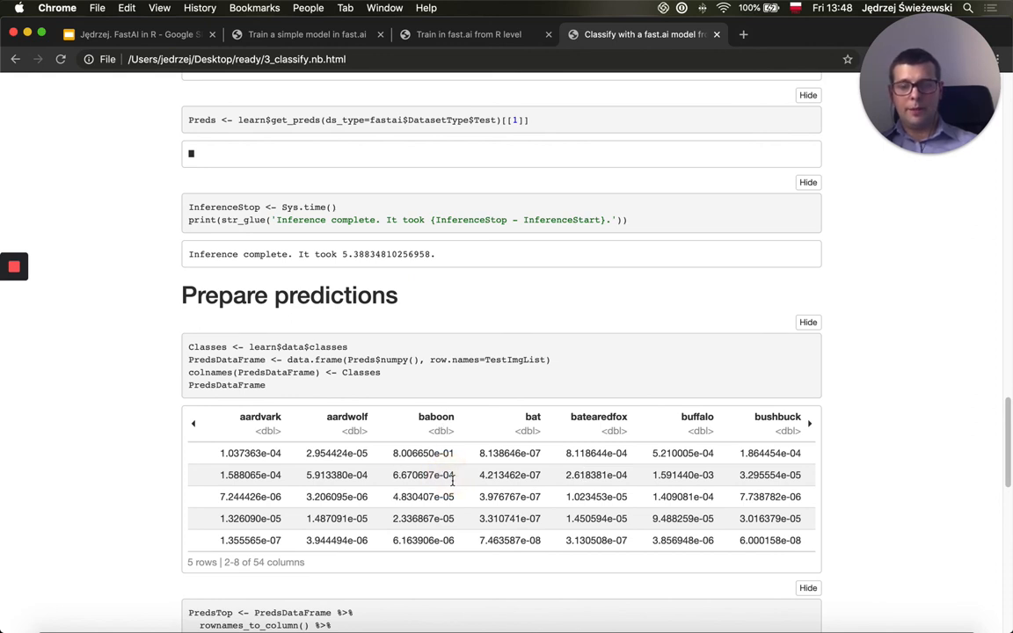
# Step: Scroll to the next table and page to its top_prediction and score columns
pyautogui.scroll(-3)
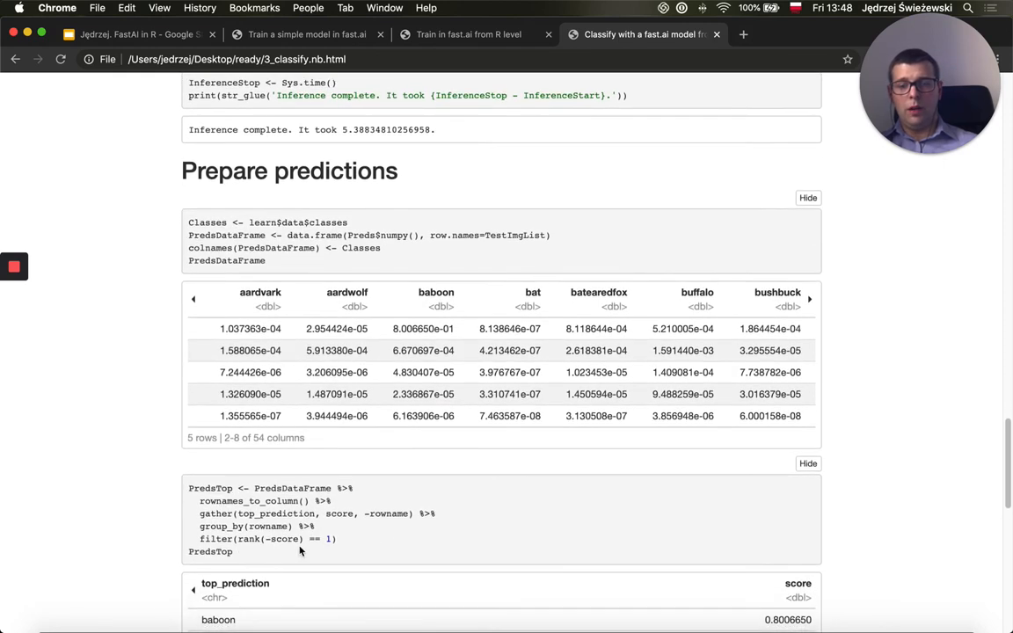
pyautogui.scroll(-3)
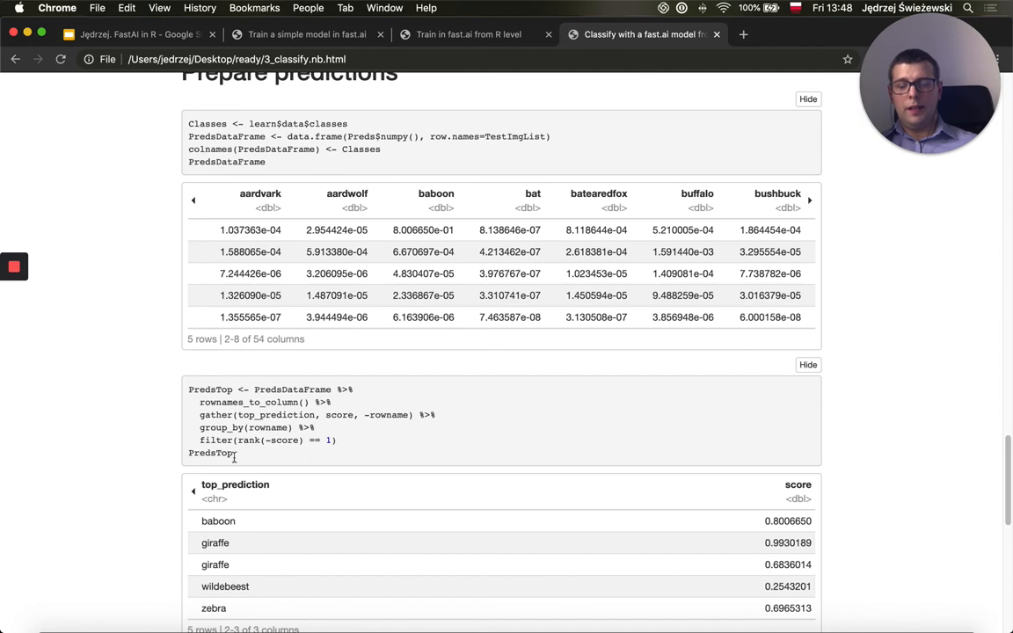
pyautogui.scroll(-3)
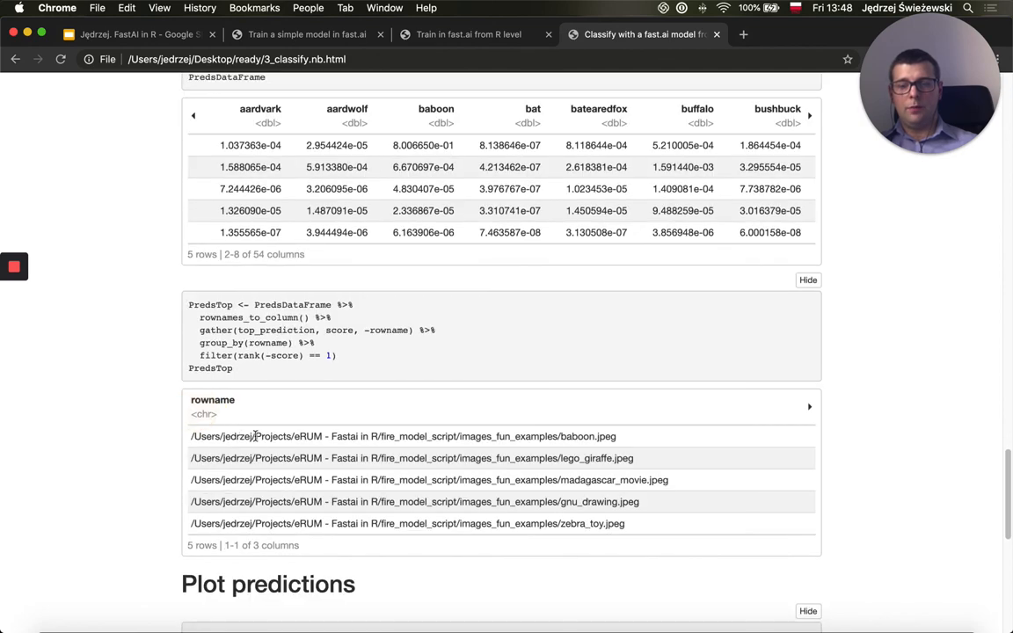
pyautogui.click(809, 406)
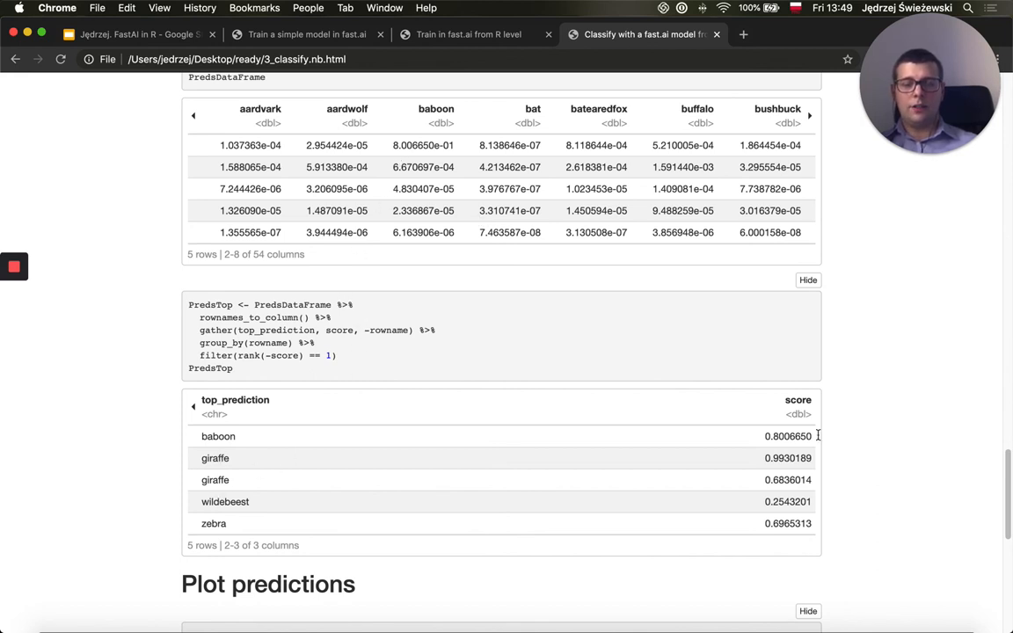
pyautogui.moveTo(461, 457)
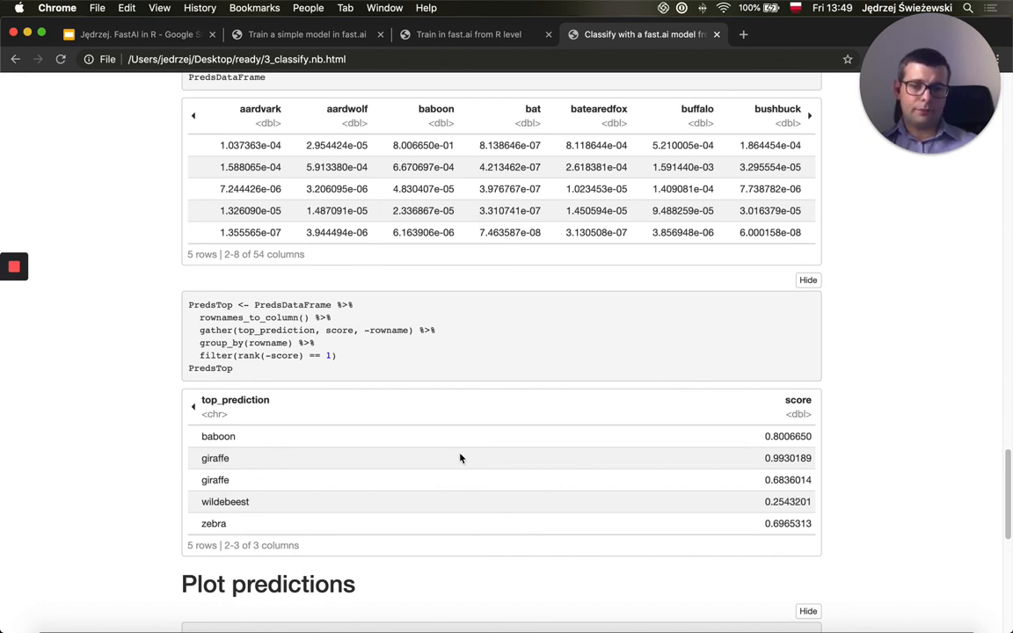
pyautogui.scroll(-3)
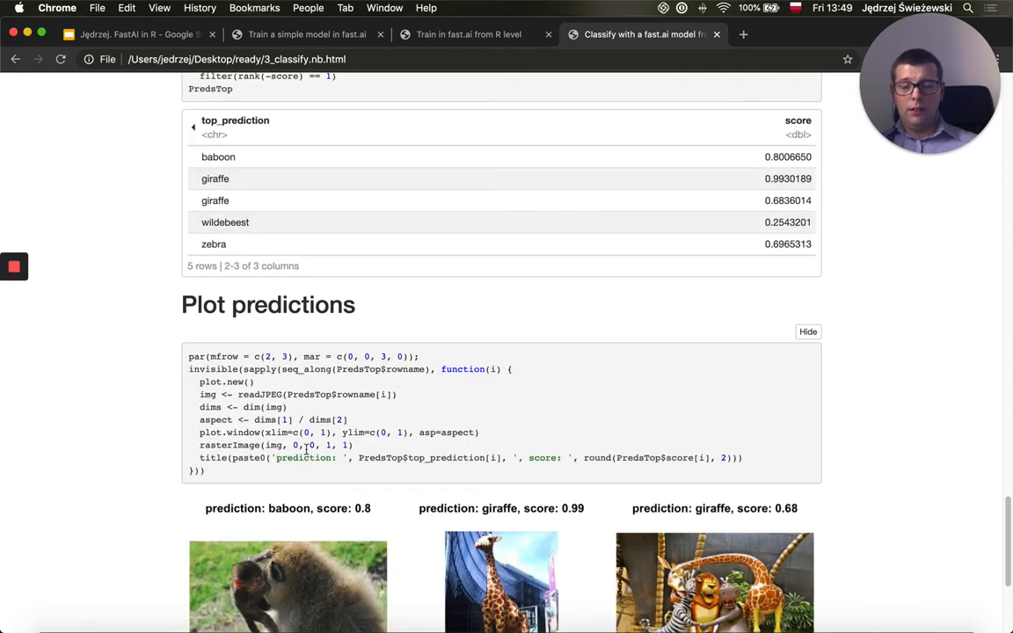
pyautogui.scroll(-3)
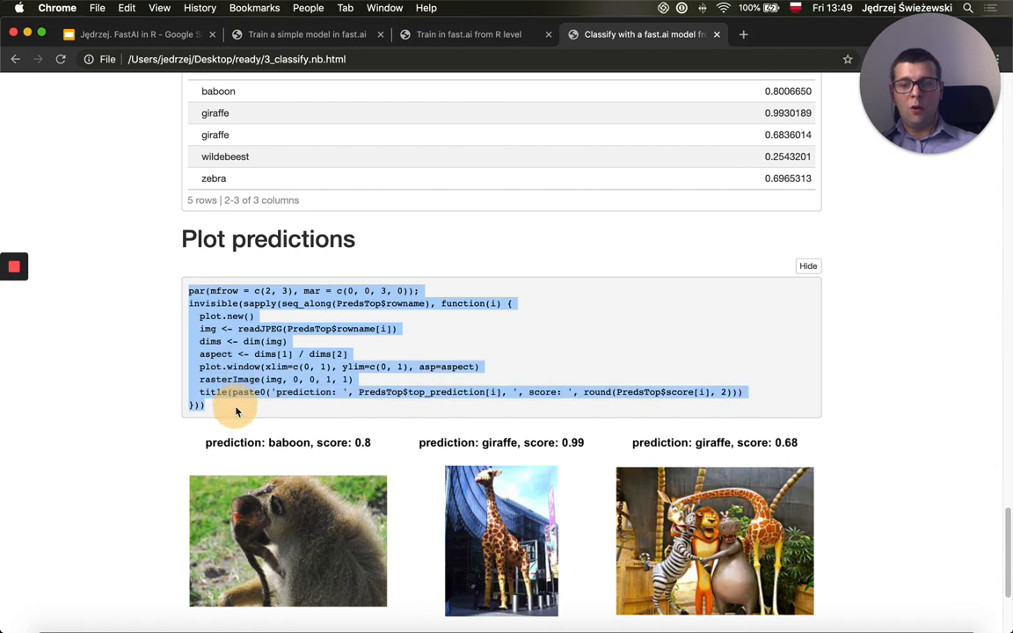
pyautogui.scroll(-3)
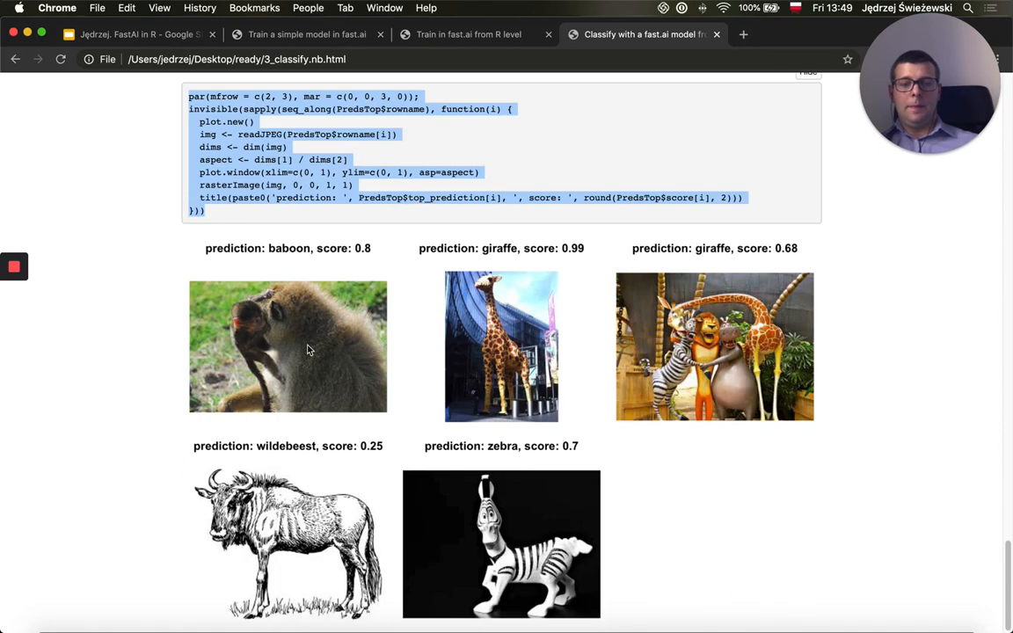
pyautogui.moveTo(749, 418)
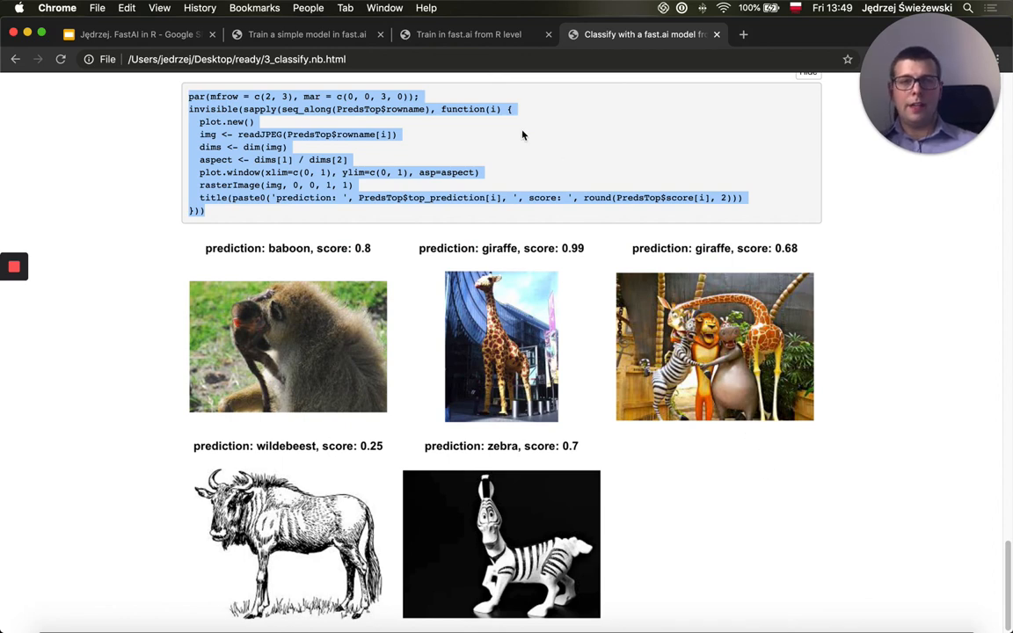
# Step: Switch to the FastAI in R Slides deck and start presenting it
pyautogui.click(132, 35)
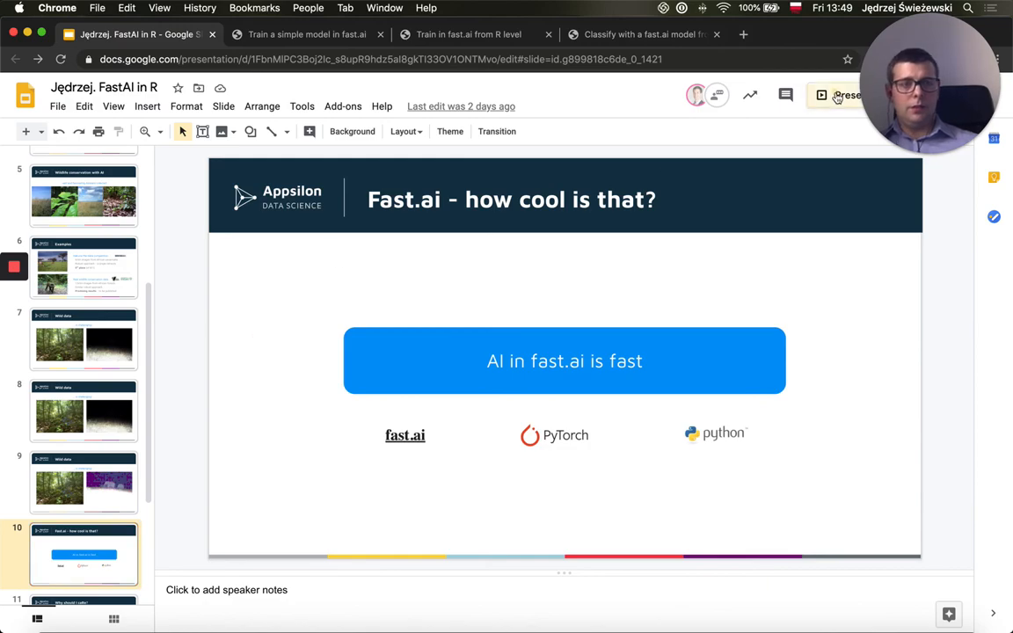
pyautogui.click(842, 95)
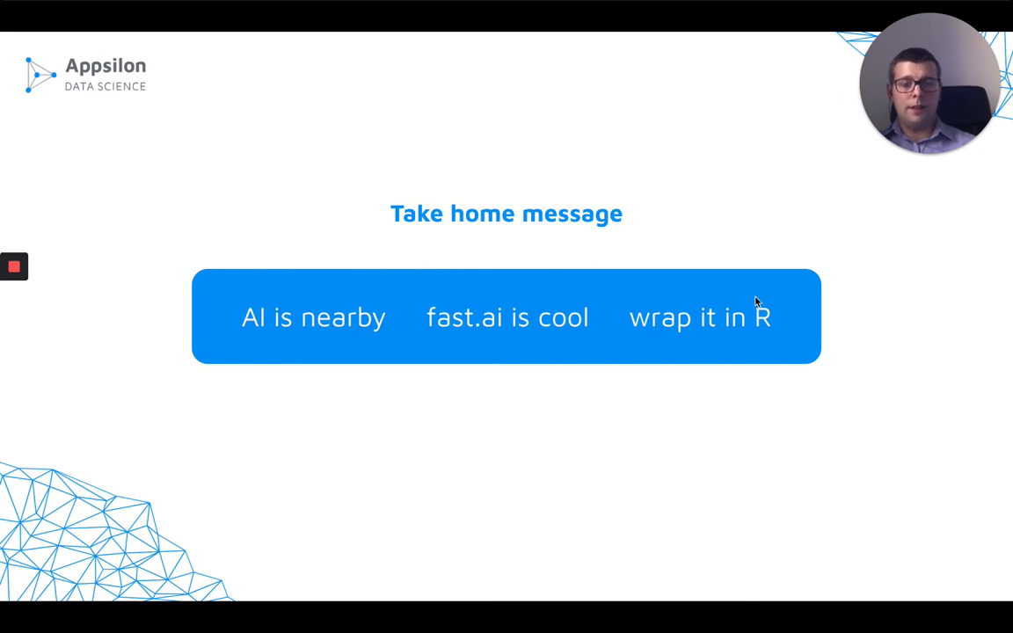
pyautogui.moveTo(739, 306)
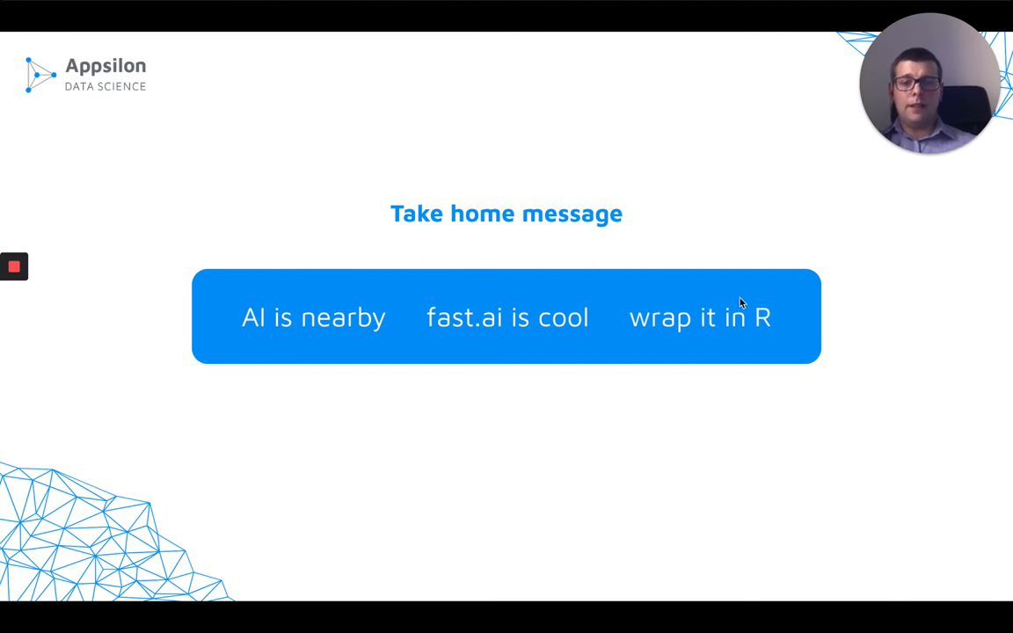